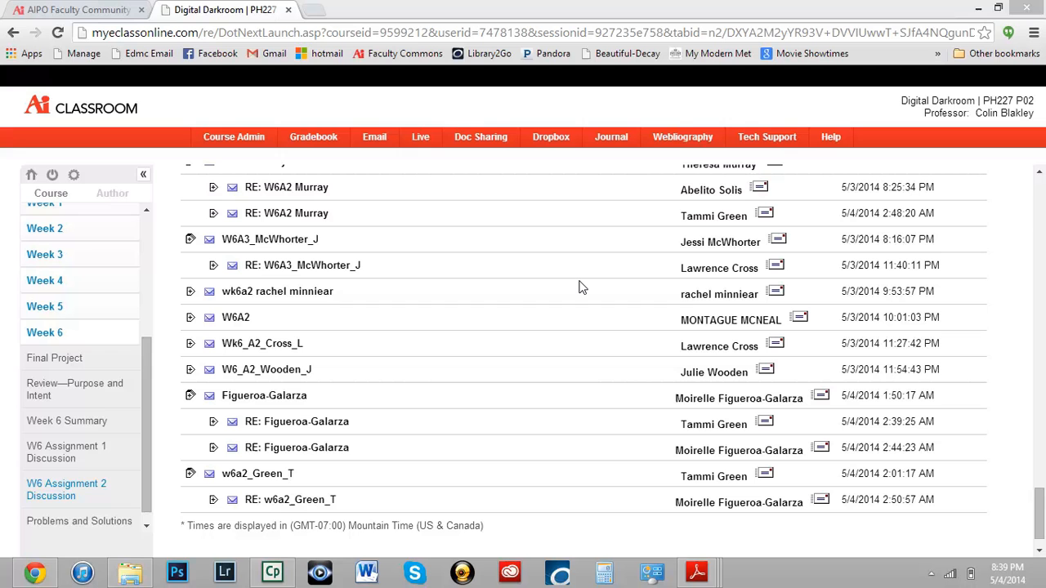
mouse_move(625, 460)
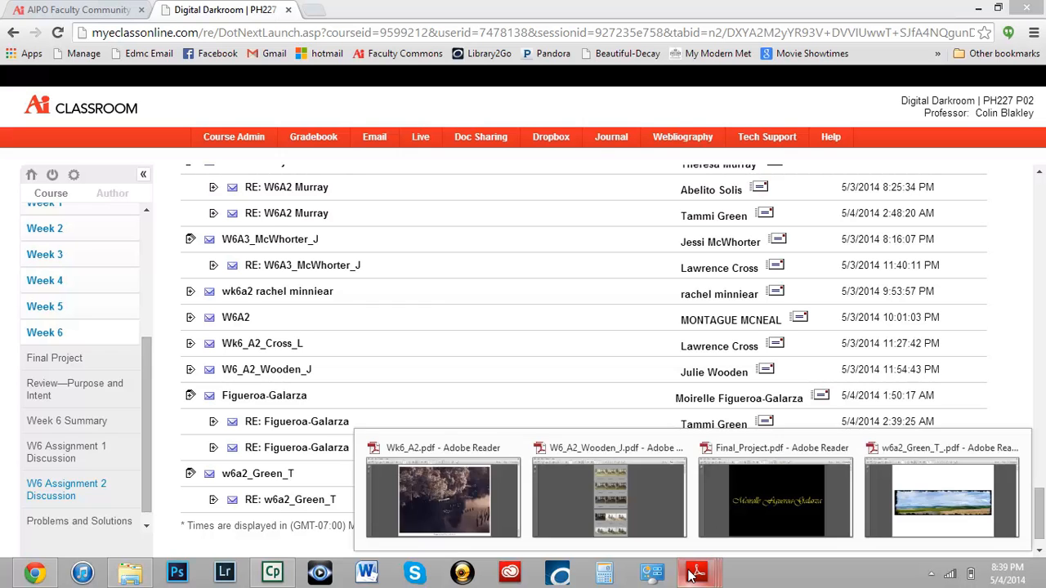
- Switch to the Wk6_A2.pdf portfolio window from the Adobe Reader taskbar preview
left_click(443, 499)
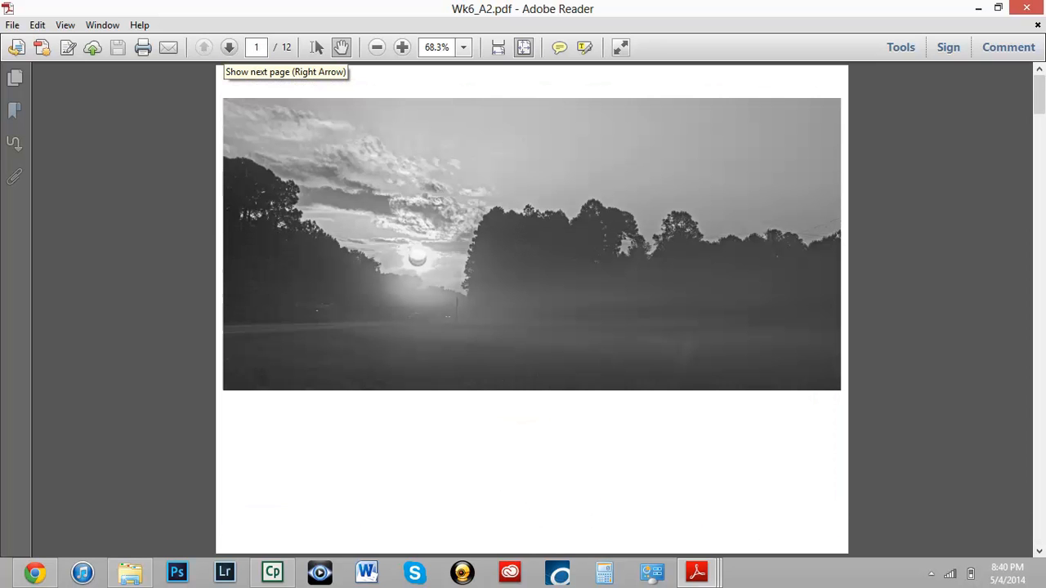
- Page forward from the colour HDR sunrise to the inside playground collage (pages 2–7)
scroll("down", 3)
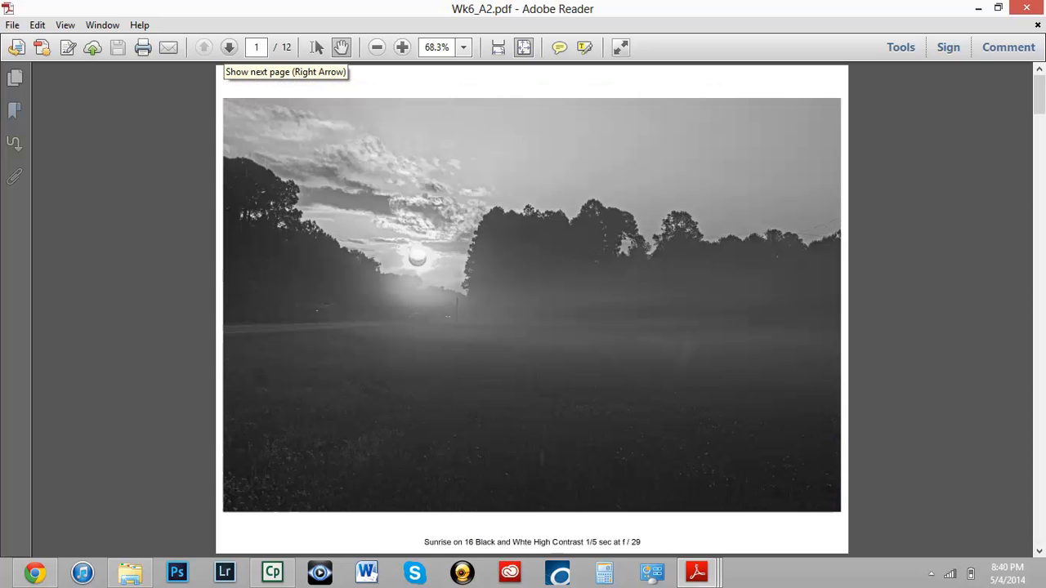
mouse_move(231, 47)
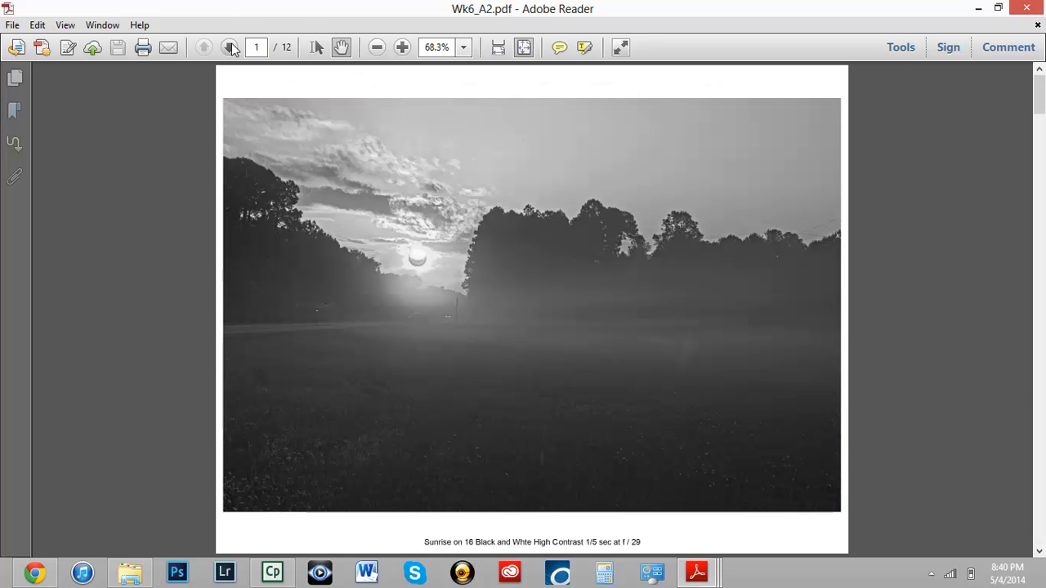
left_click(231, 46)
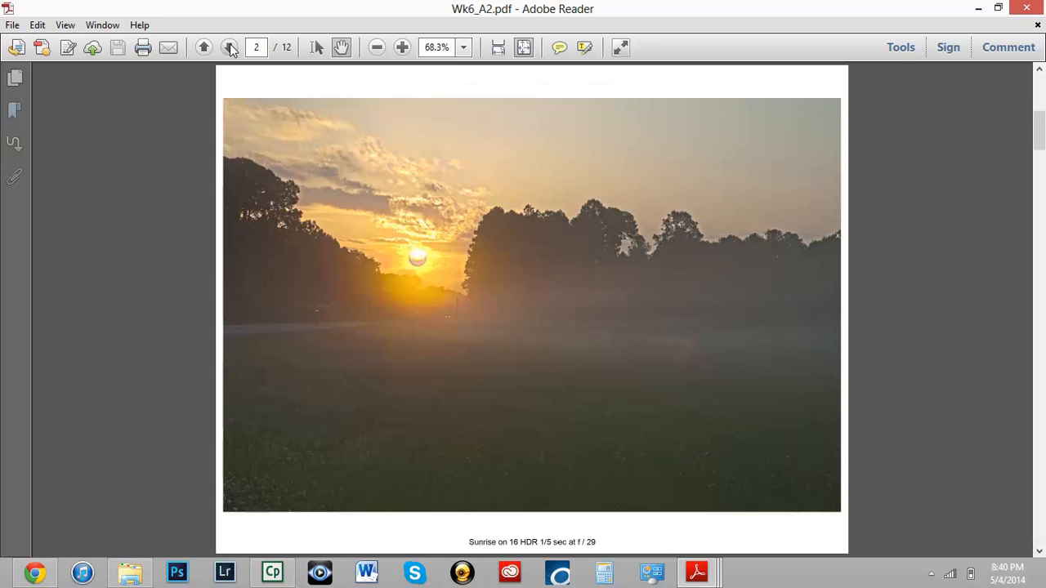
left_click(230, 46)
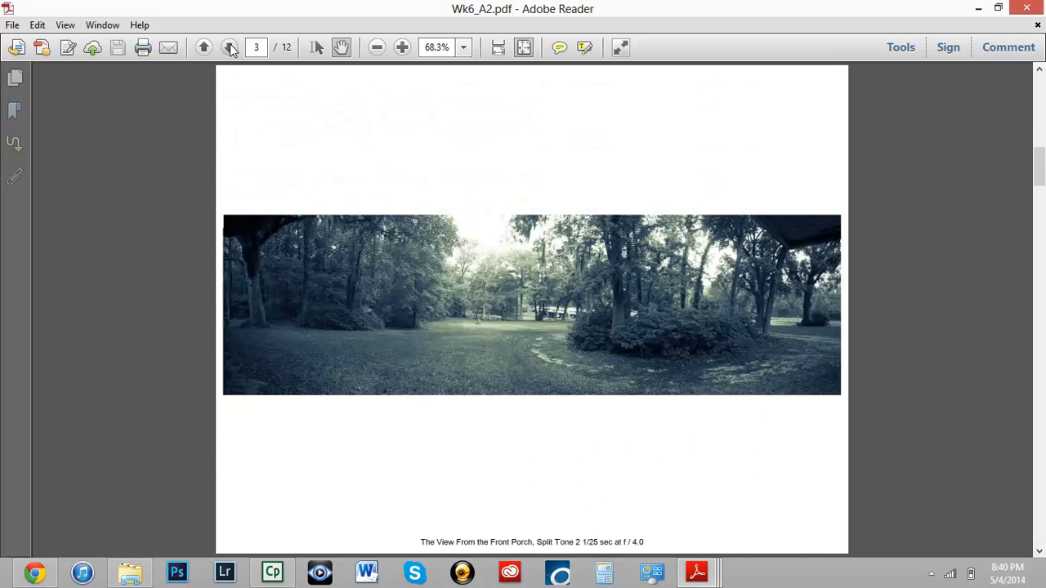
left_click(230, 47)
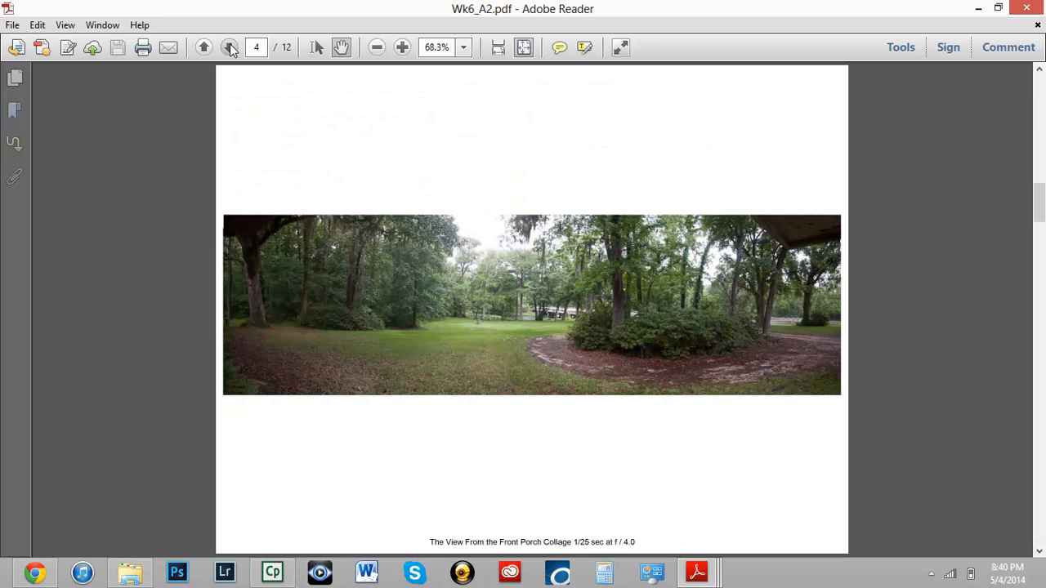
left_click(231, 46)
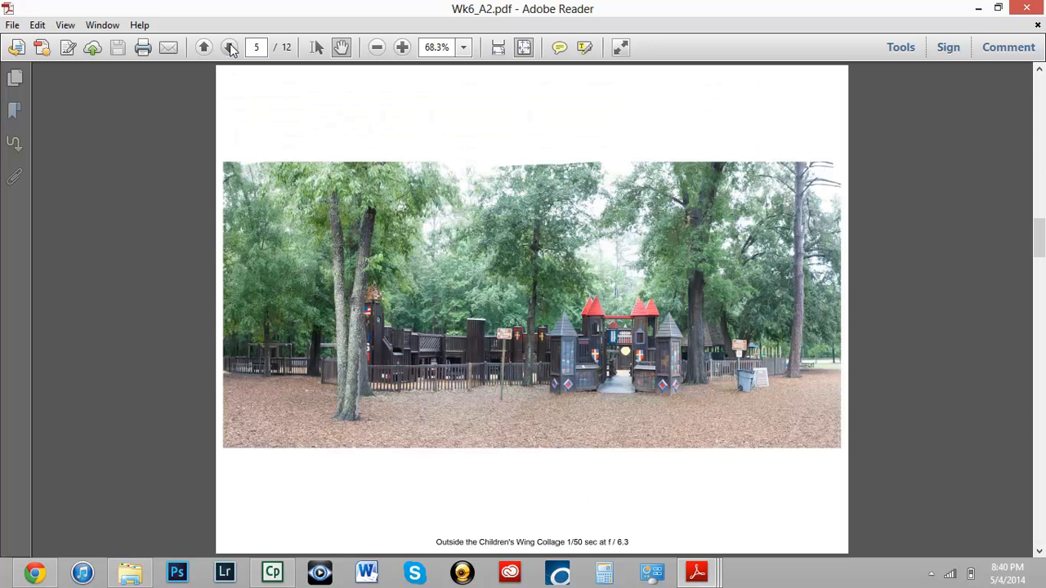
left_click(230, 46)
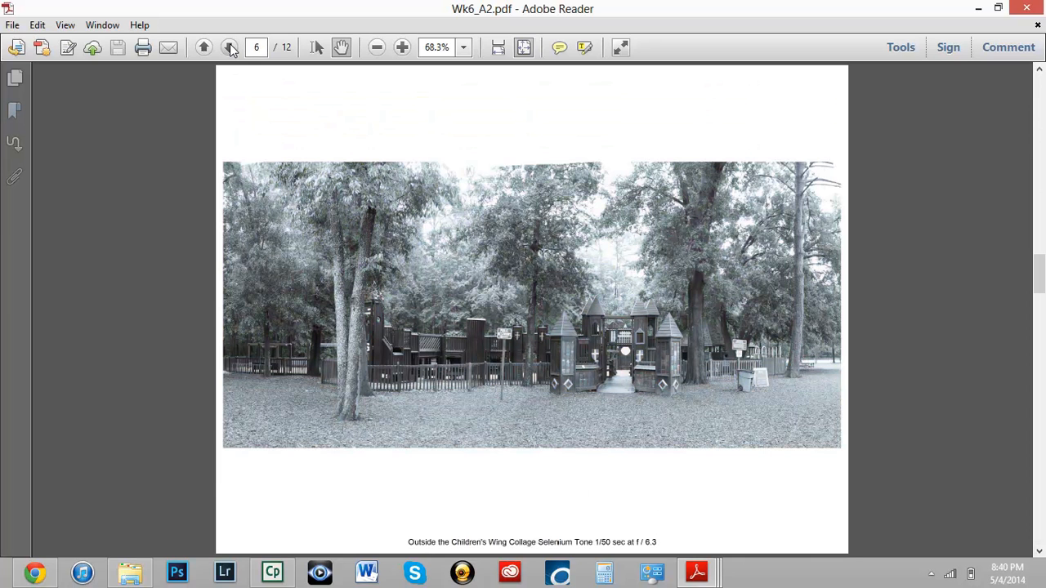
left_click(231, 46)
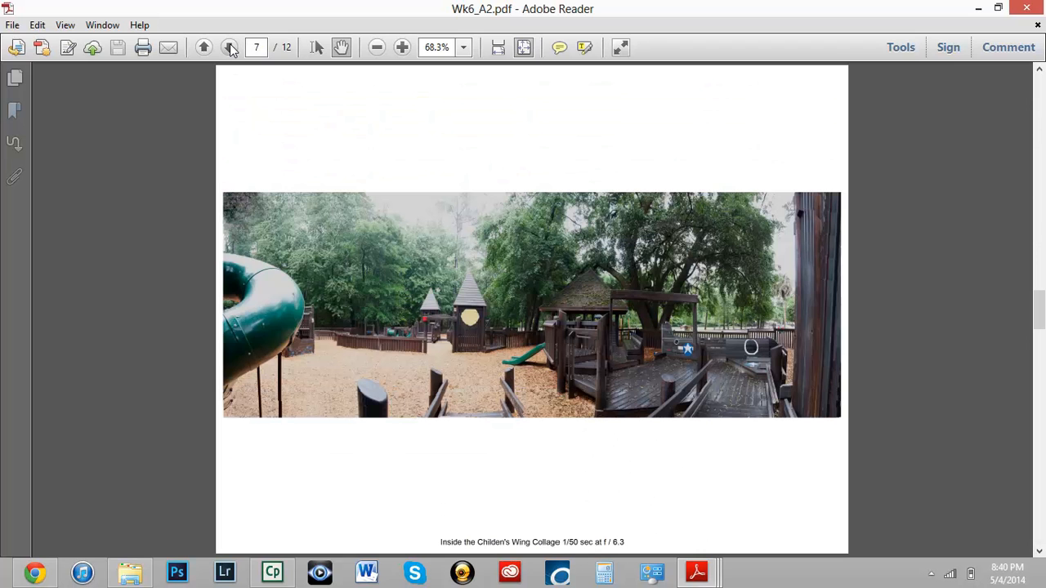
- Continue past the Black Creek and flooded-river photos to the final page, 12 of 12
left_click(230, 46)
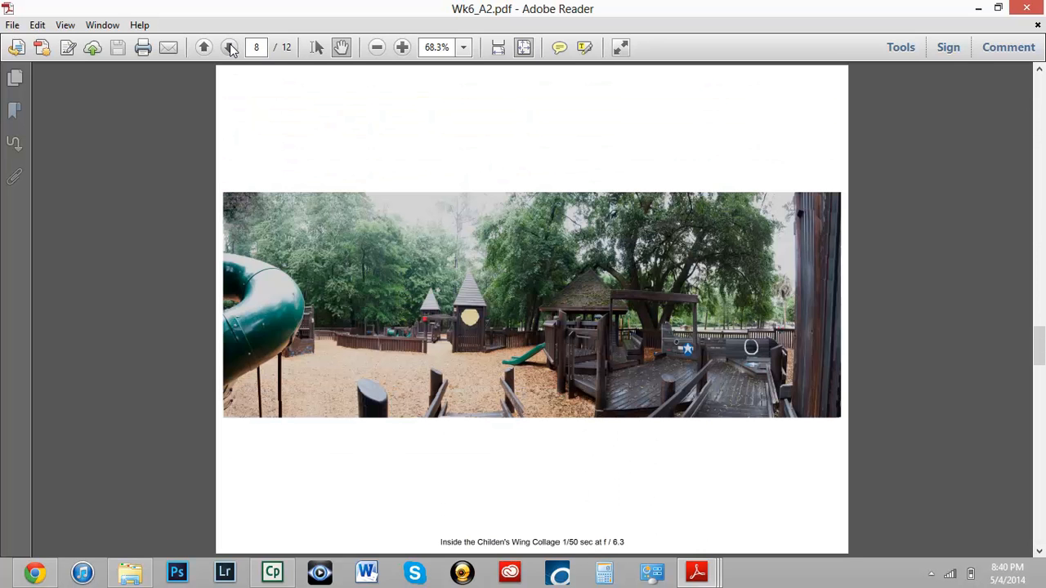
left_click(229, 47)
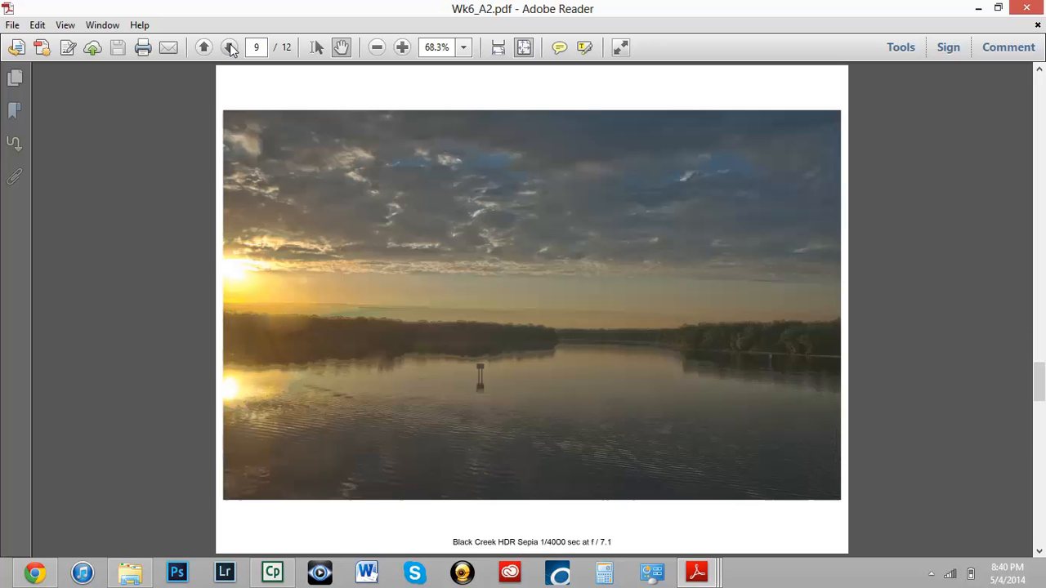
left_click(230, 46)
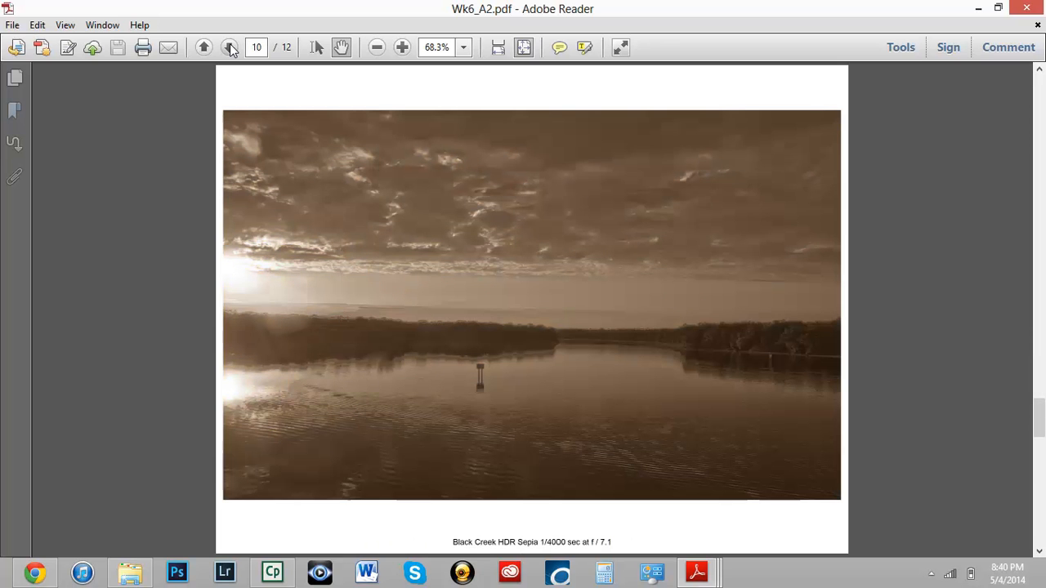
left_click(230, 47)
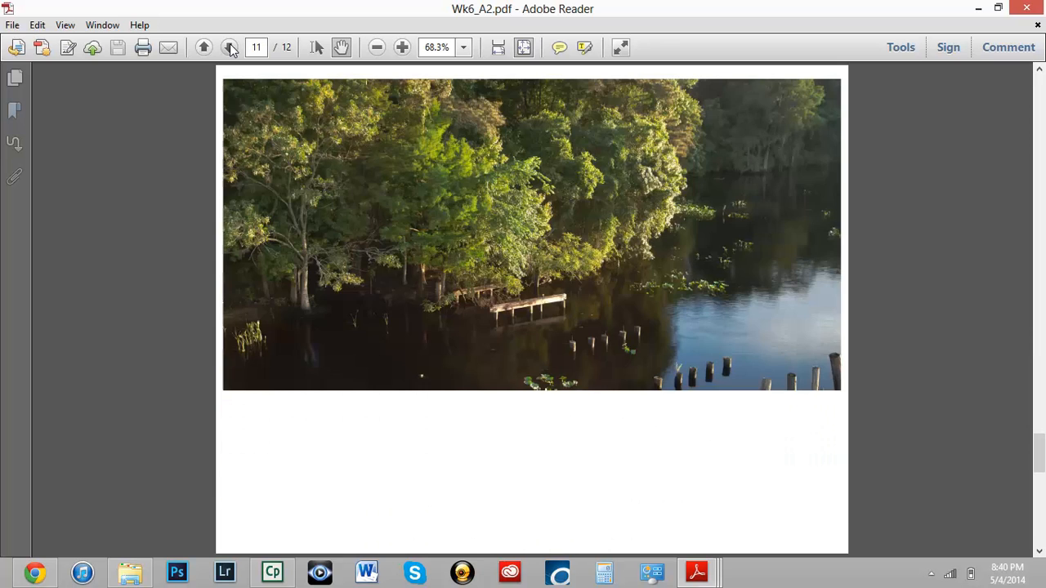
scroll("down", 3)
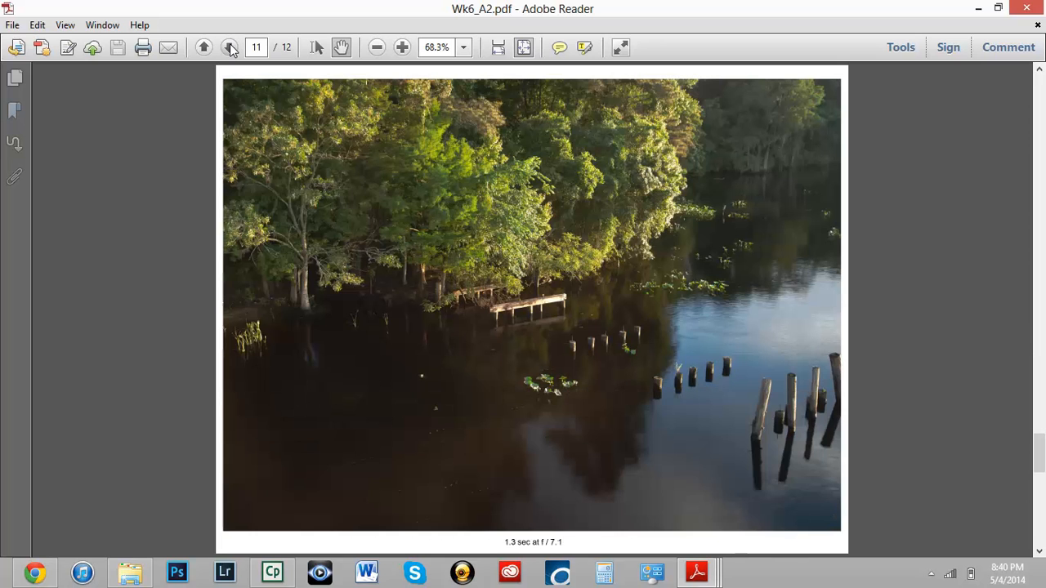
left_click(230, 47)
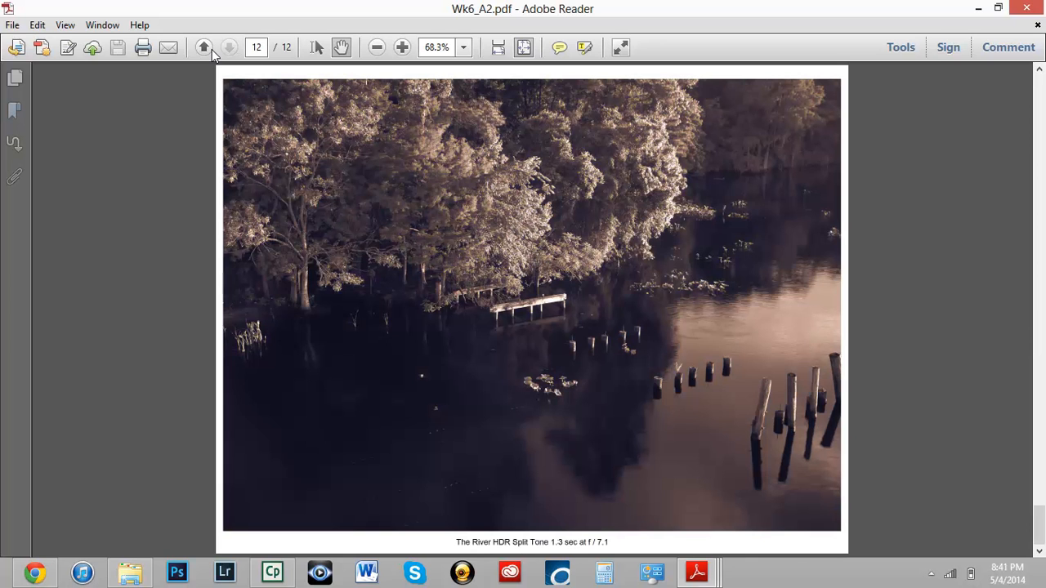
left_click(203, 47)
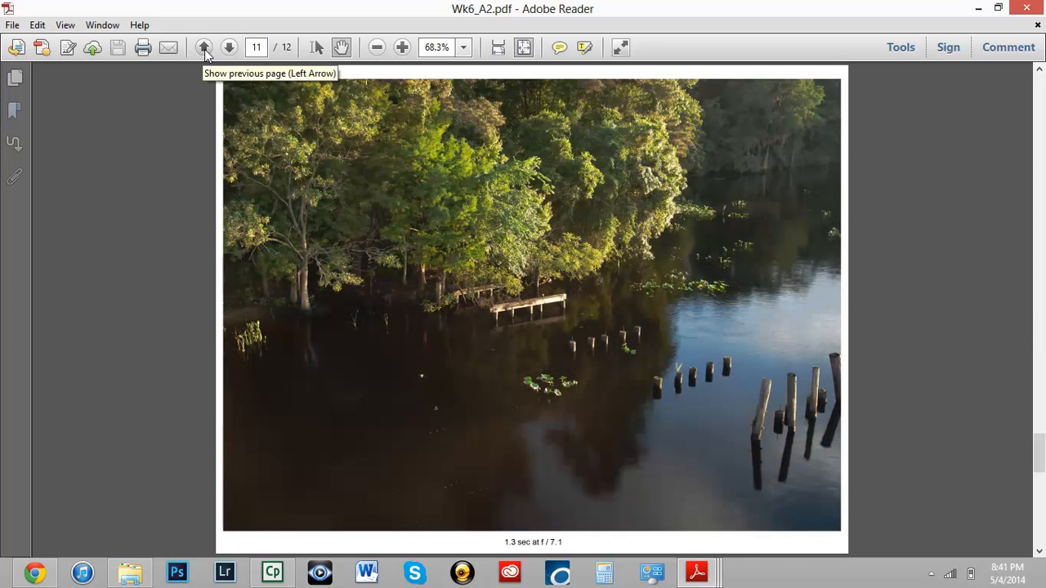
left_click(229, 47)
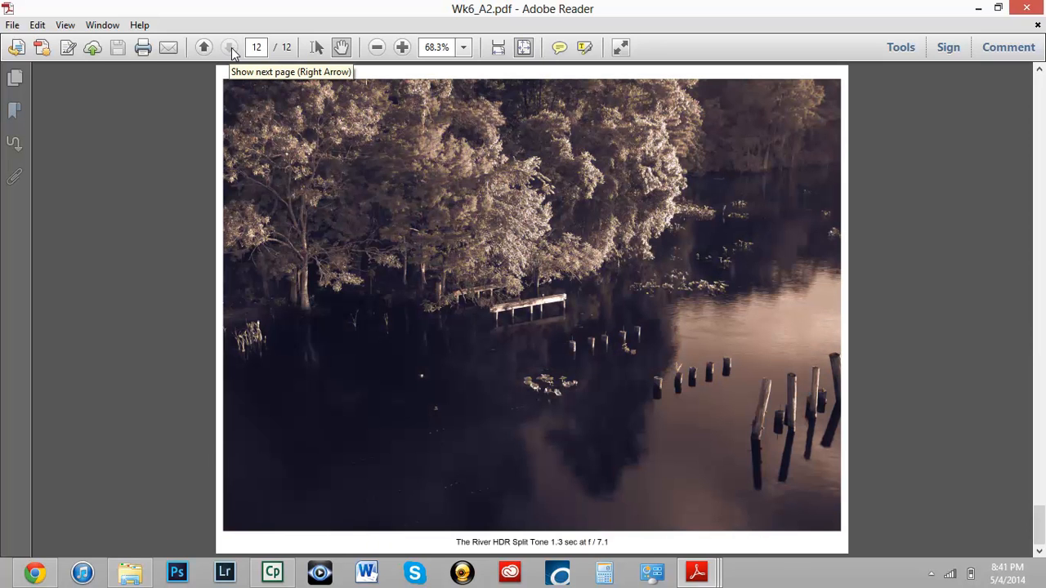
mouse_move(144, 388)
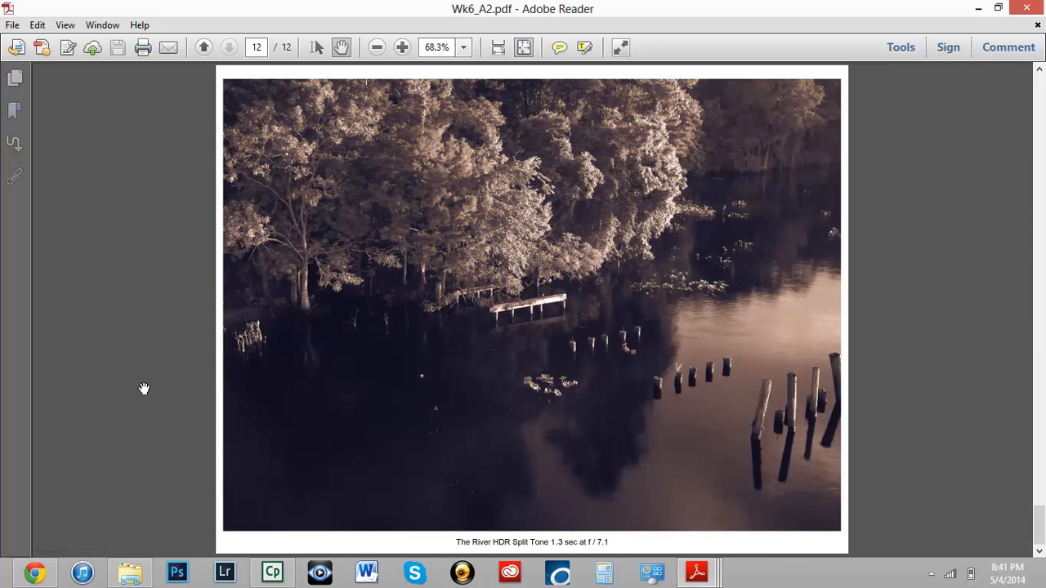
mouse_move(751, 430)
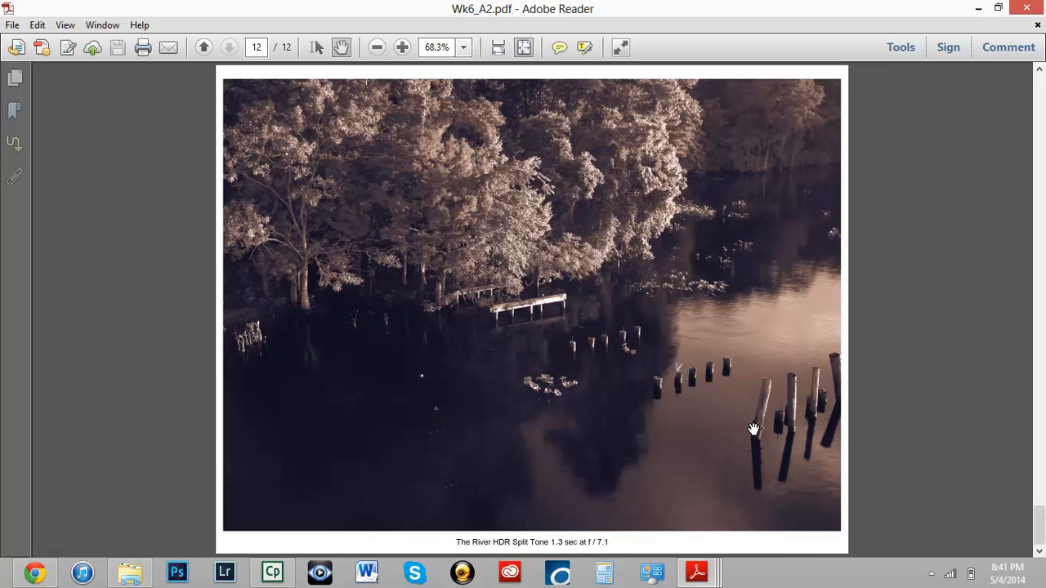
mouse_move(770, 383)
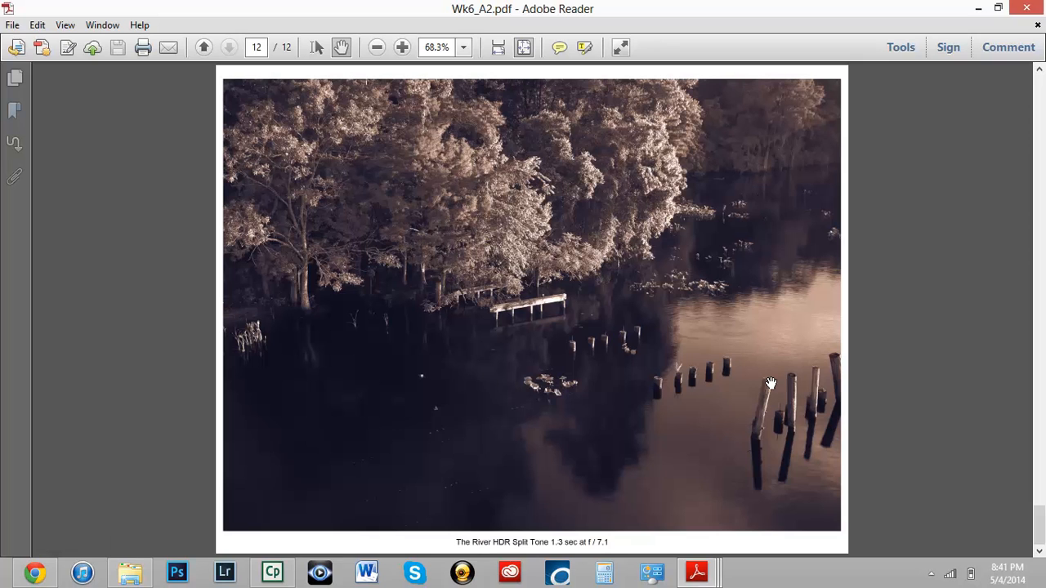
mouse_move(707, 395)
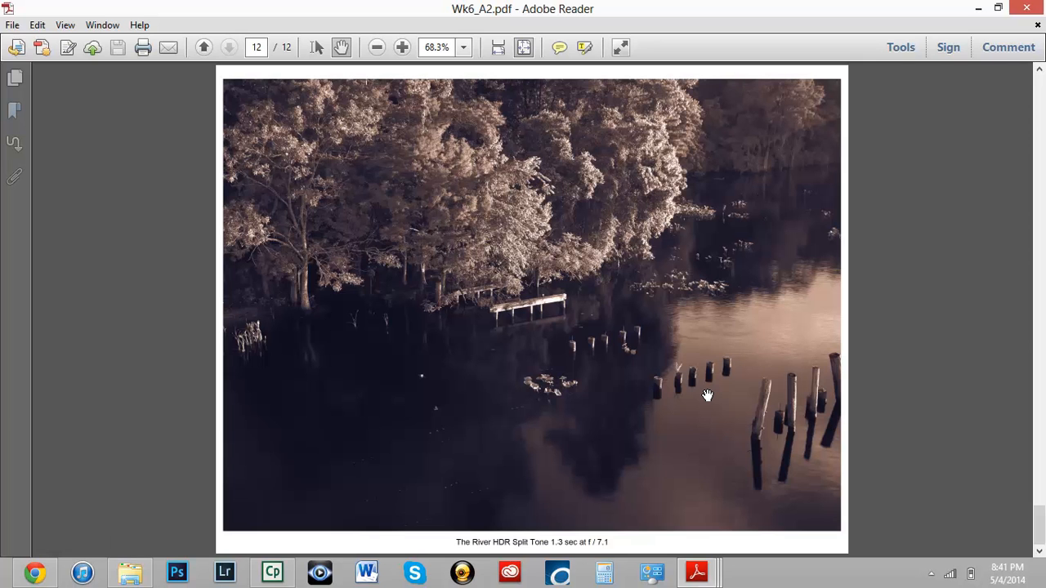
mouse_move(689, 390)
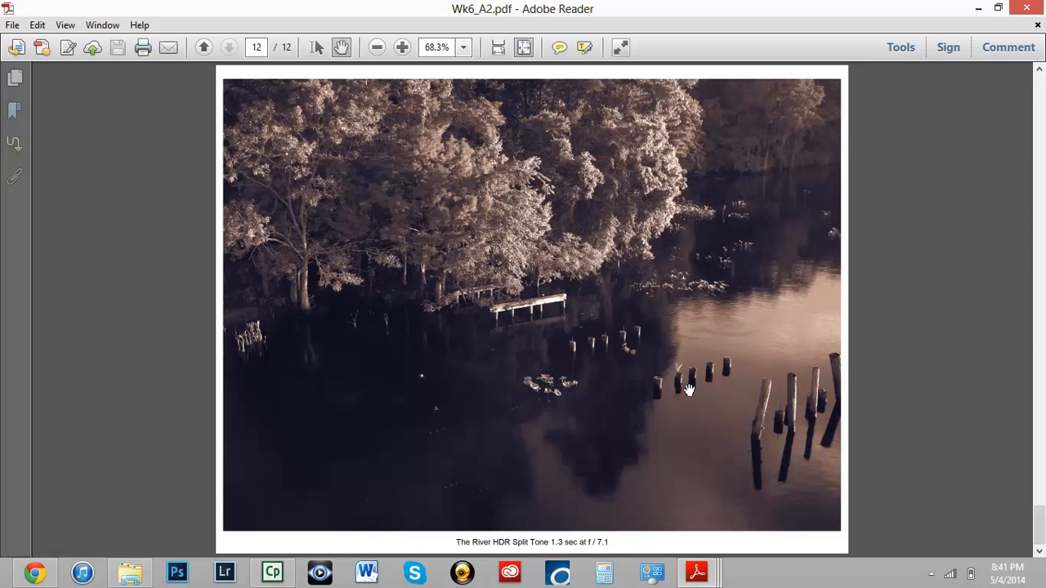
mouse_move(767, 208)
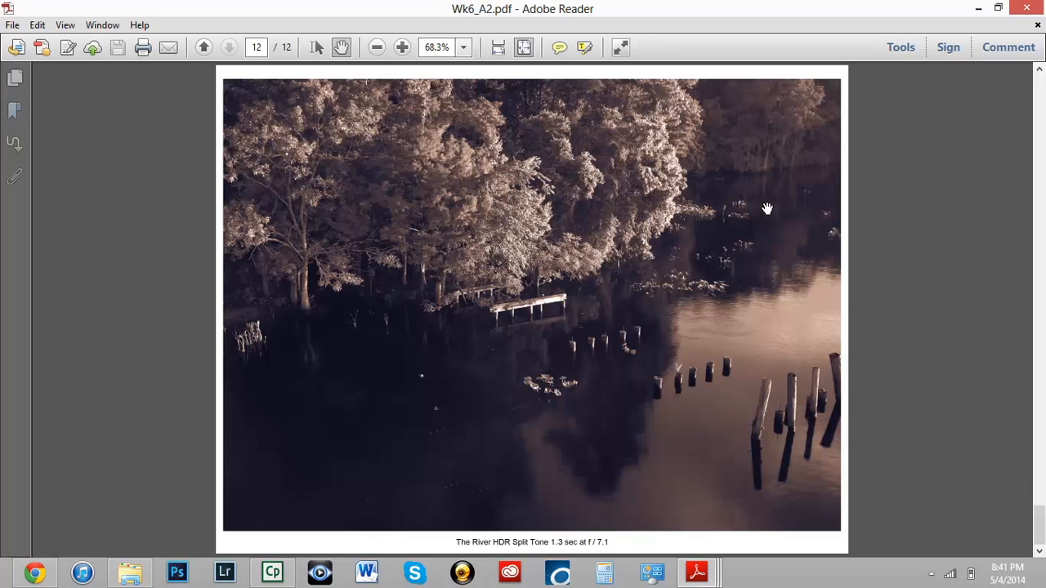
mouse_move(560, 235)
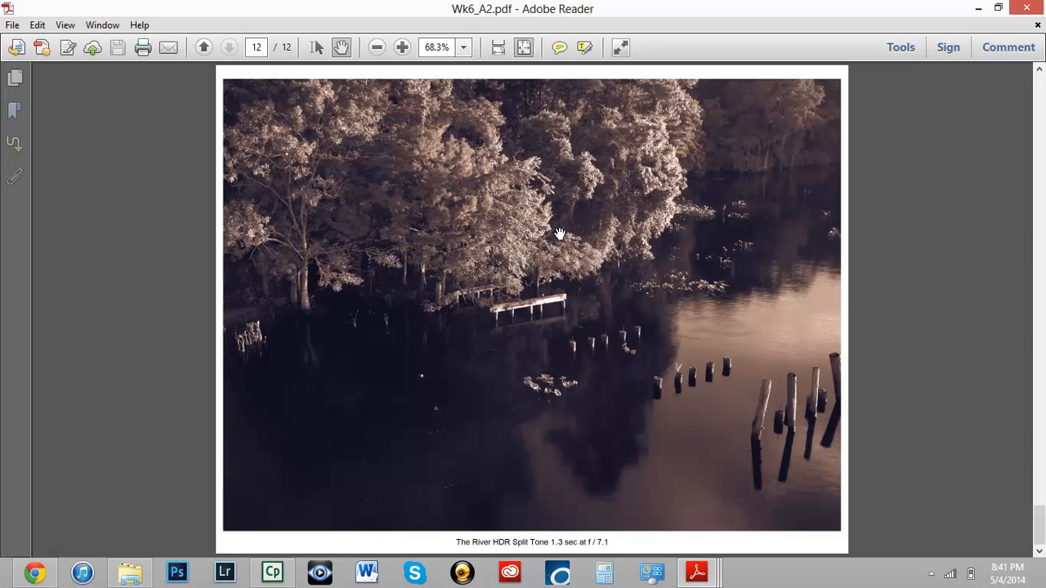
mouse_move(576, 336)
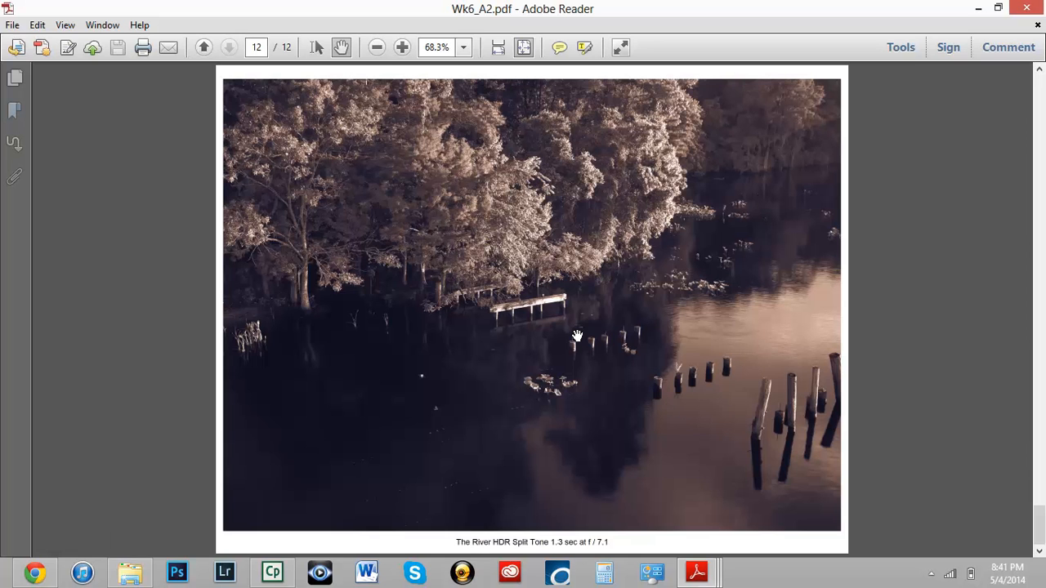
mouse_move(697, 434)
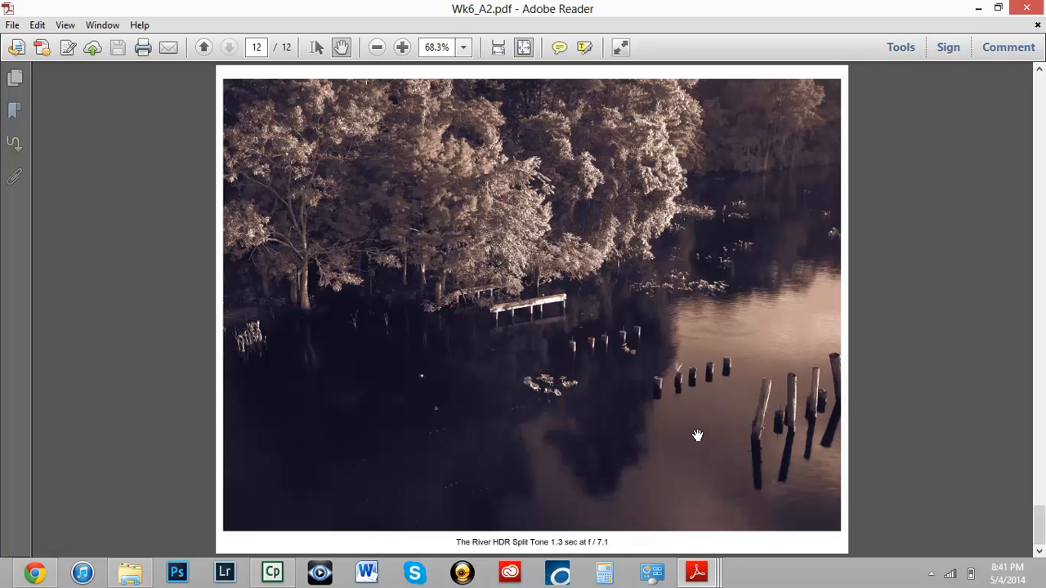
mouse_move(459, 216)
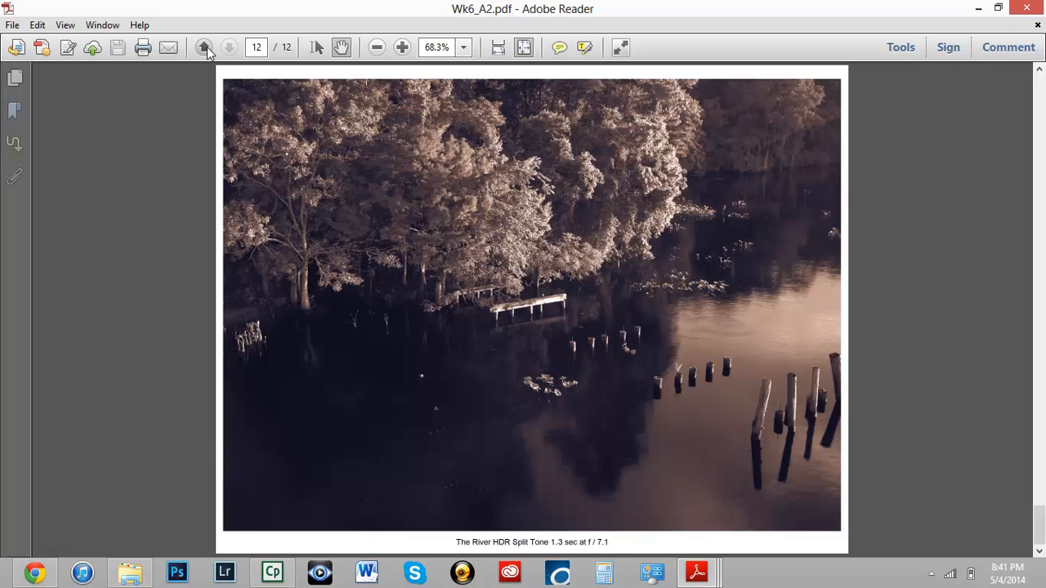
- Step back two pages, then forward again to the sepia Black Creek page
left_click(204, 46)
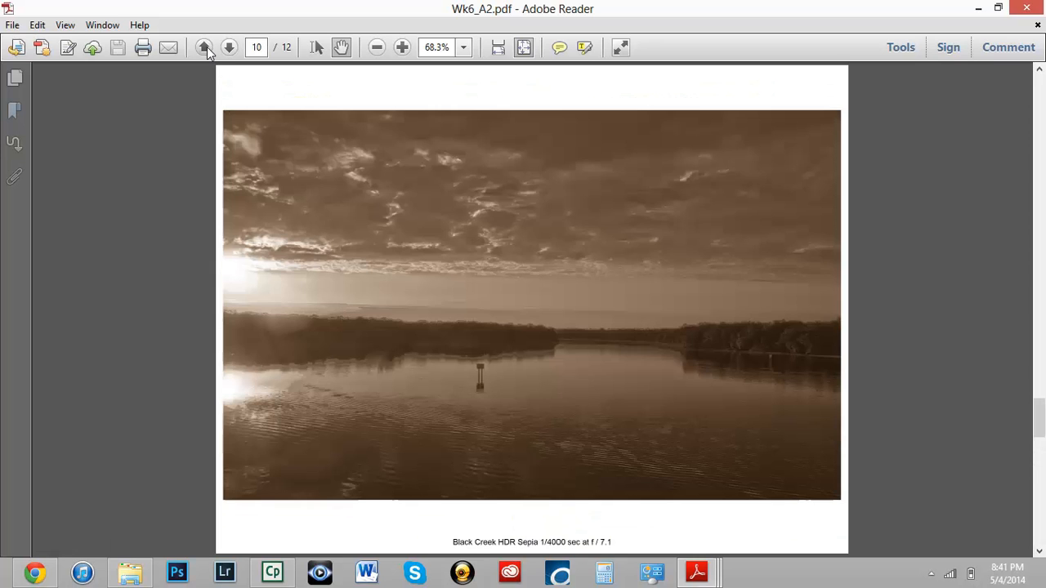
left_click(204, 47)
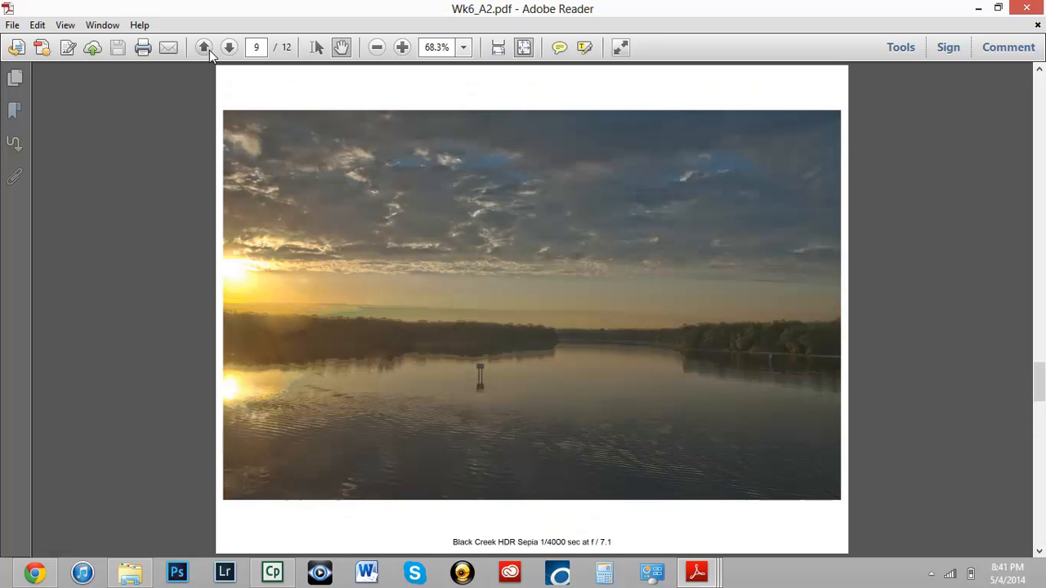
mouse_move(208, 51)
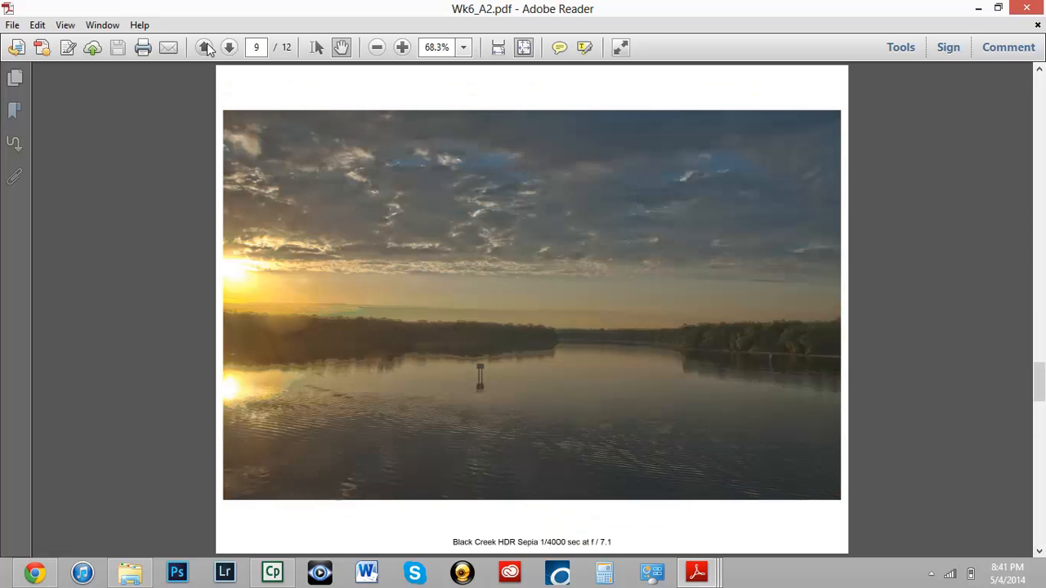
left_click(229, 46)
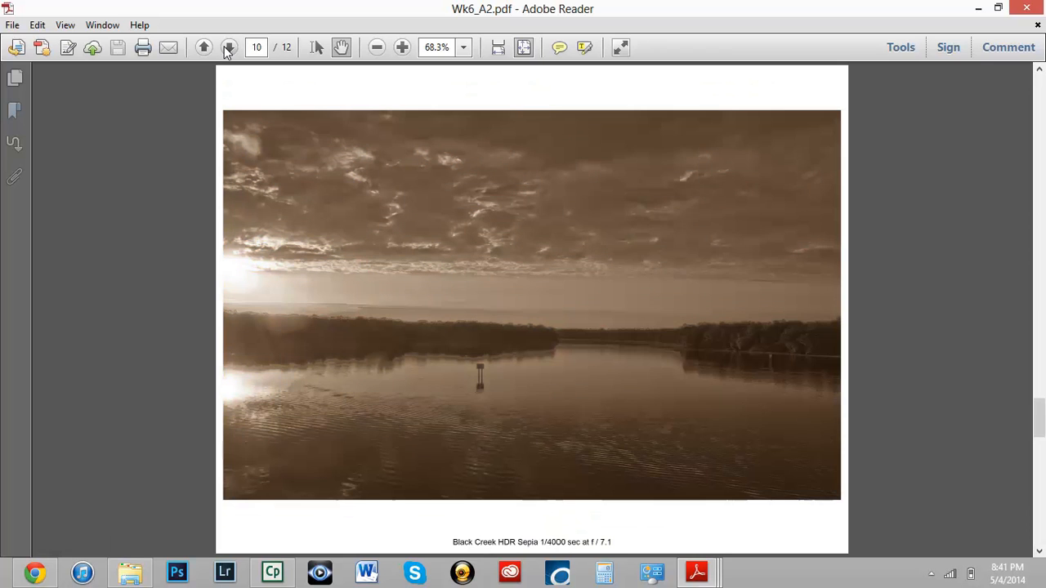
mouse_move(230, 46)
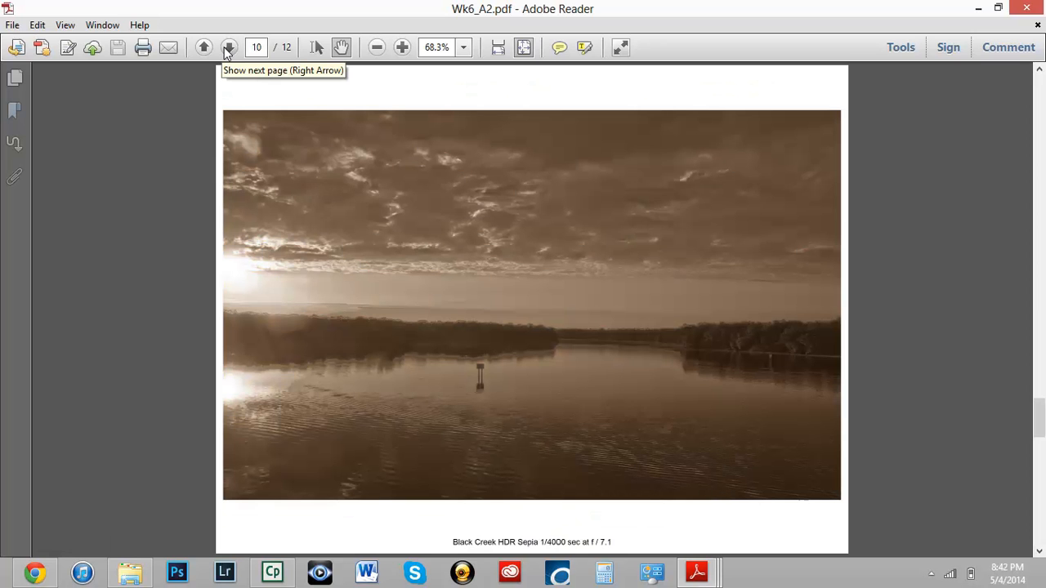
- Go back past the playground and porch collages to page 3, the split-tone porch view
left_click(204, 47)
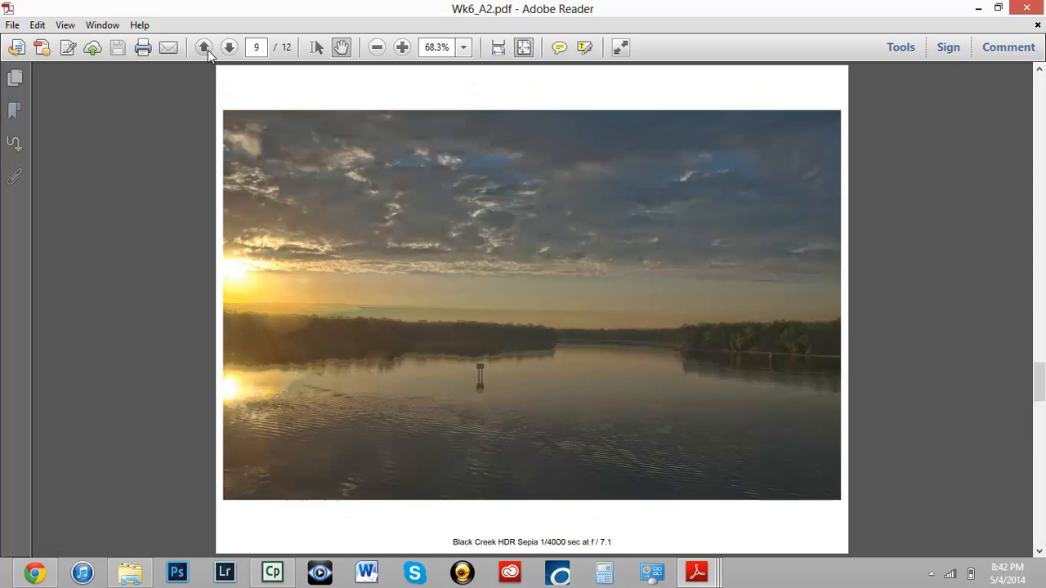
left_click(203, 47)
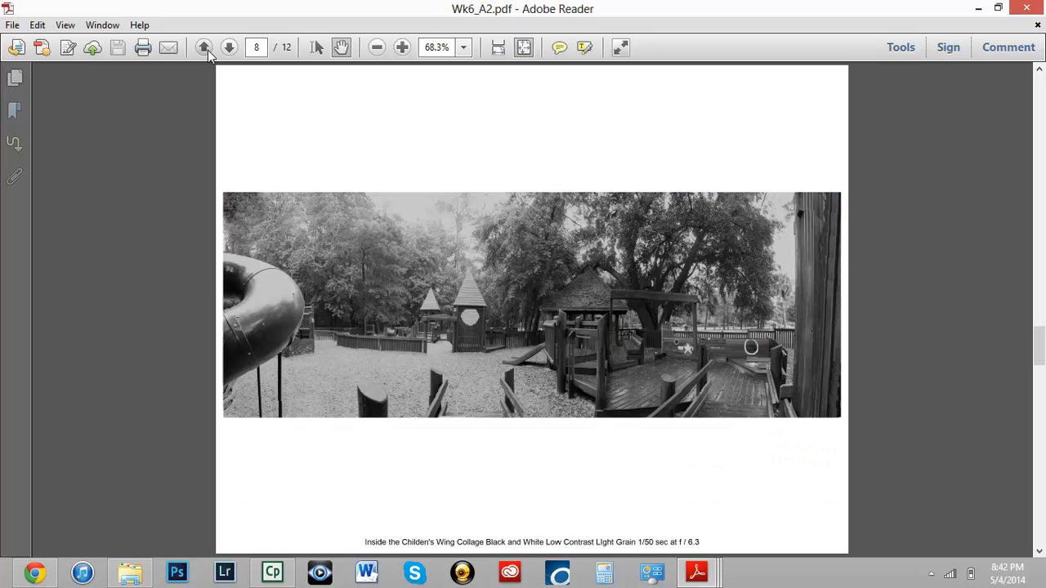
left_click(204, 46)
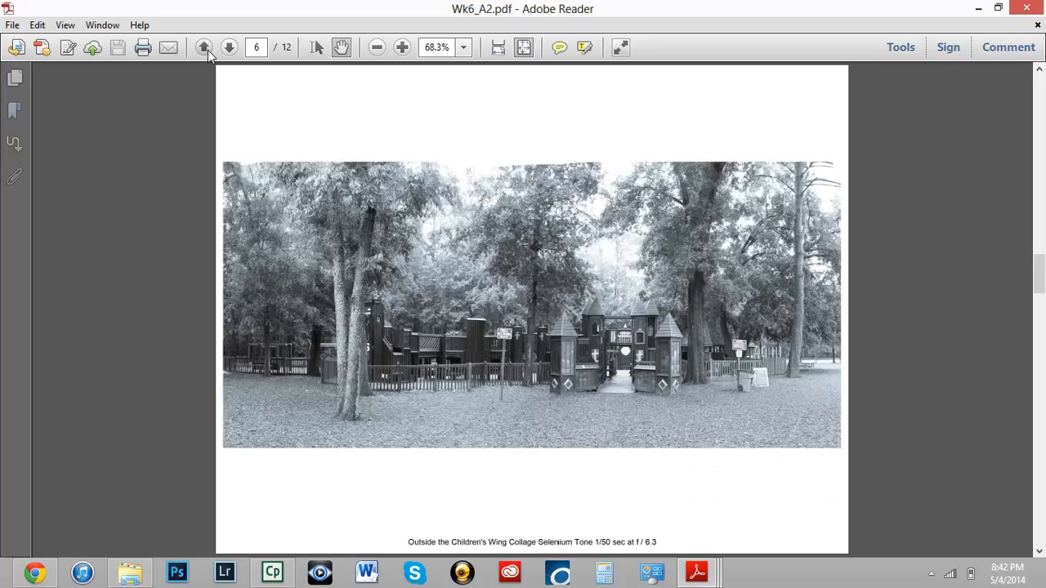
left_click(204, 47)
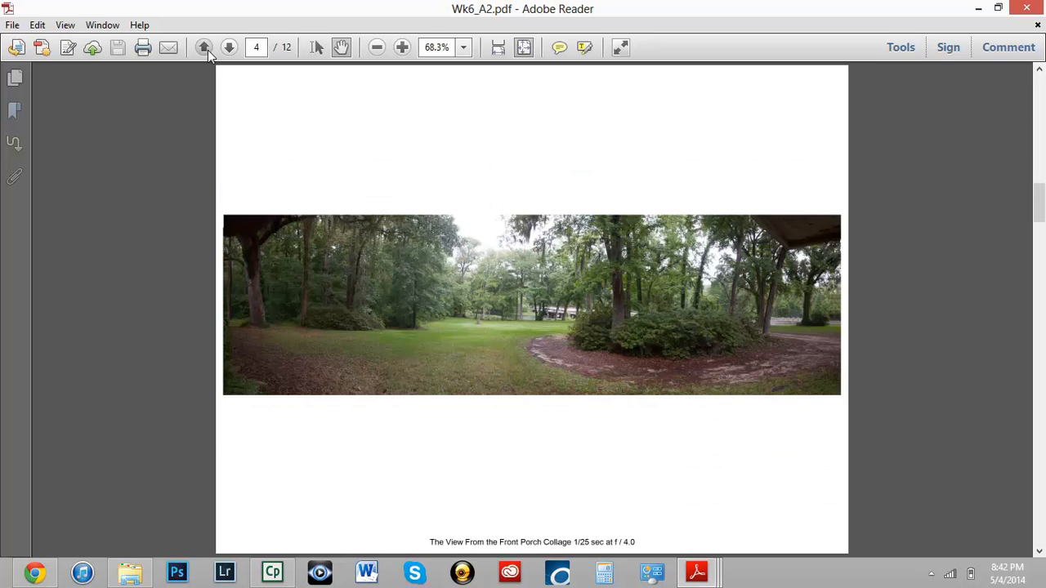
left_click(204, 46)
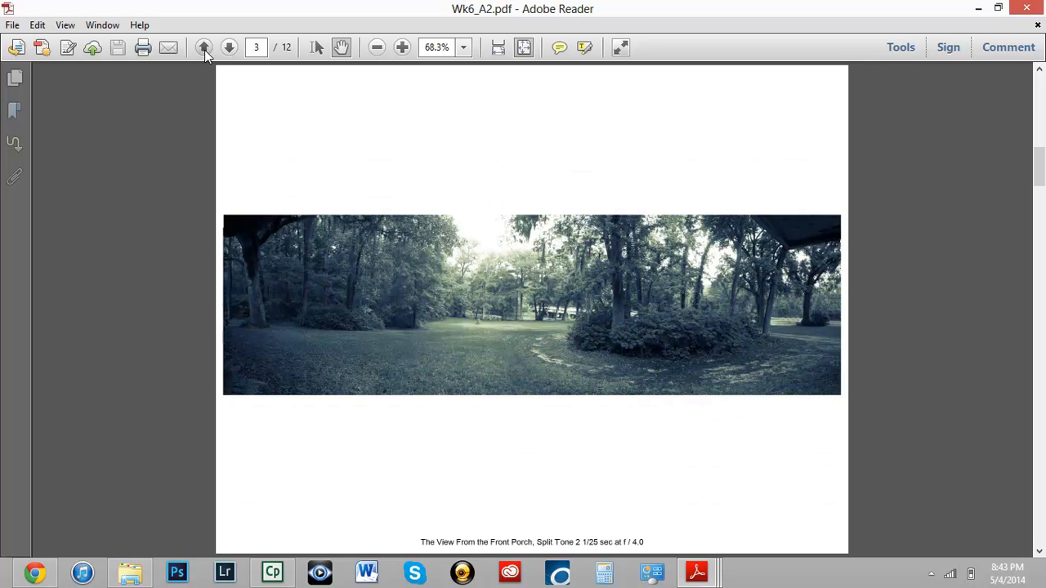
- Page back past the colour HDR sunrise to page 1, the black-and-white sunrise
left_click(203, 47)
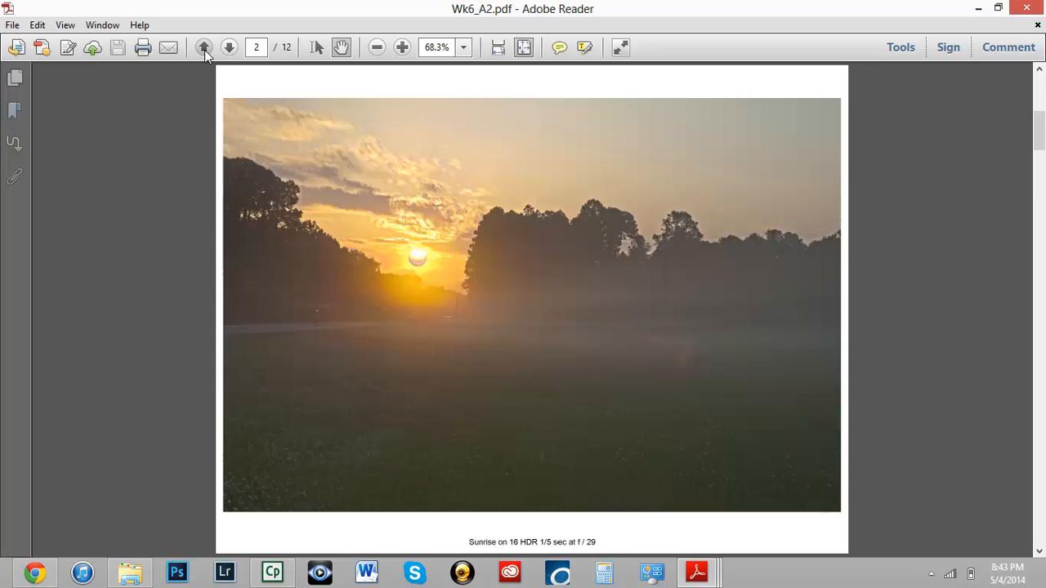
left_click(203, 47)
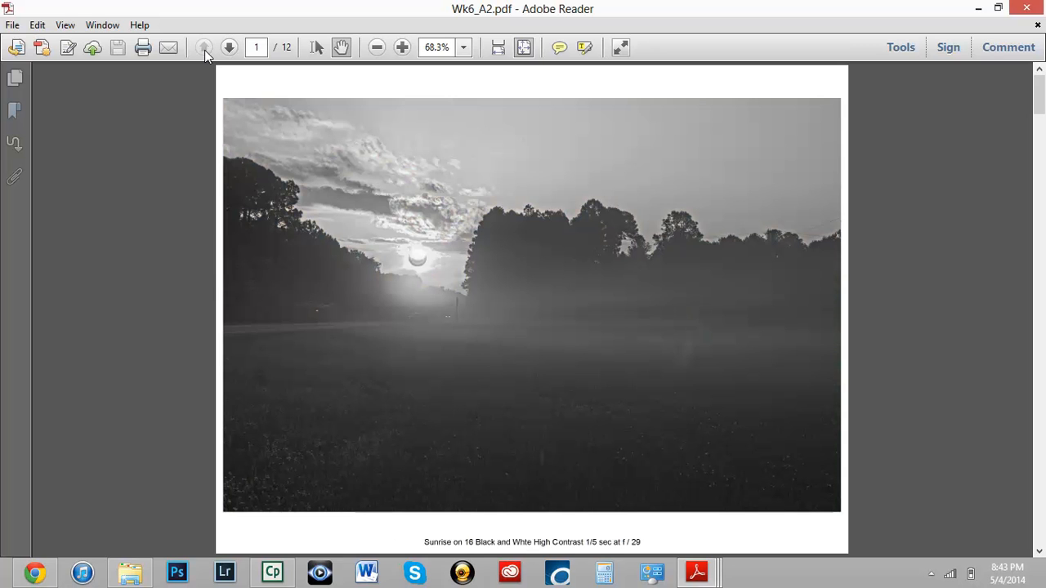
mouse_move(389, 237)
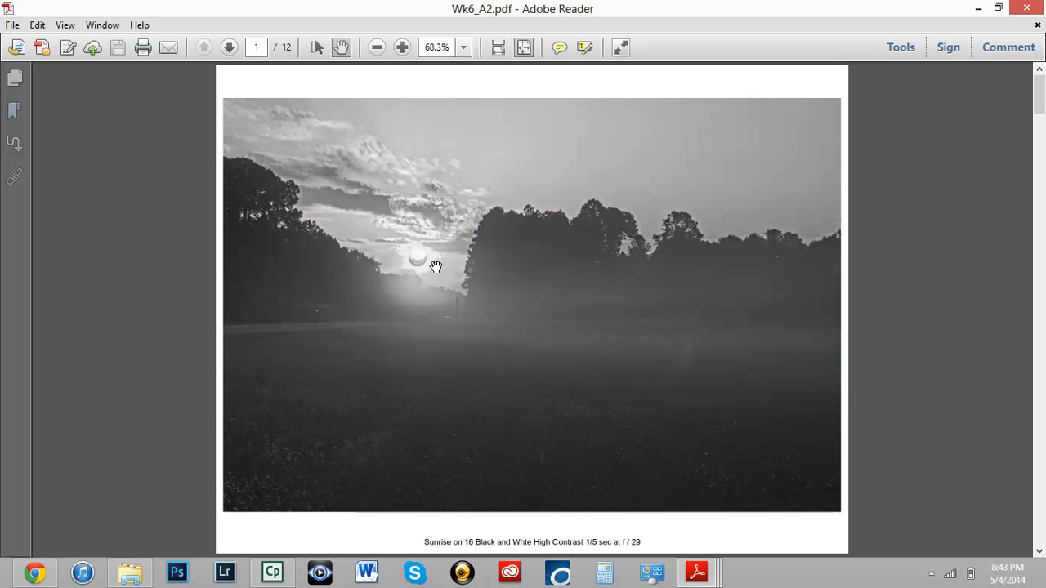
mouse_move(434, 260)
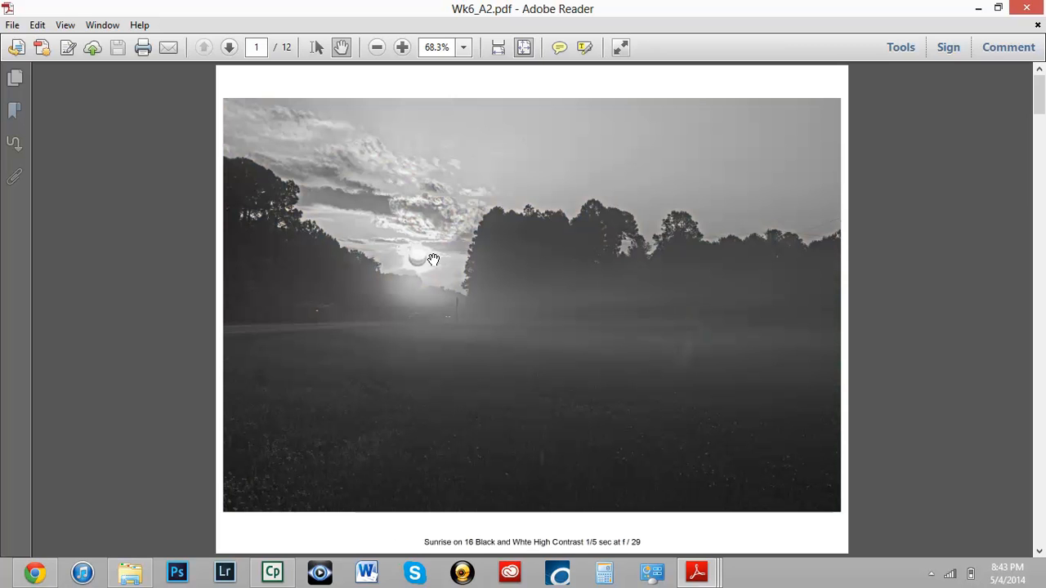
mouse_move(427, 285)
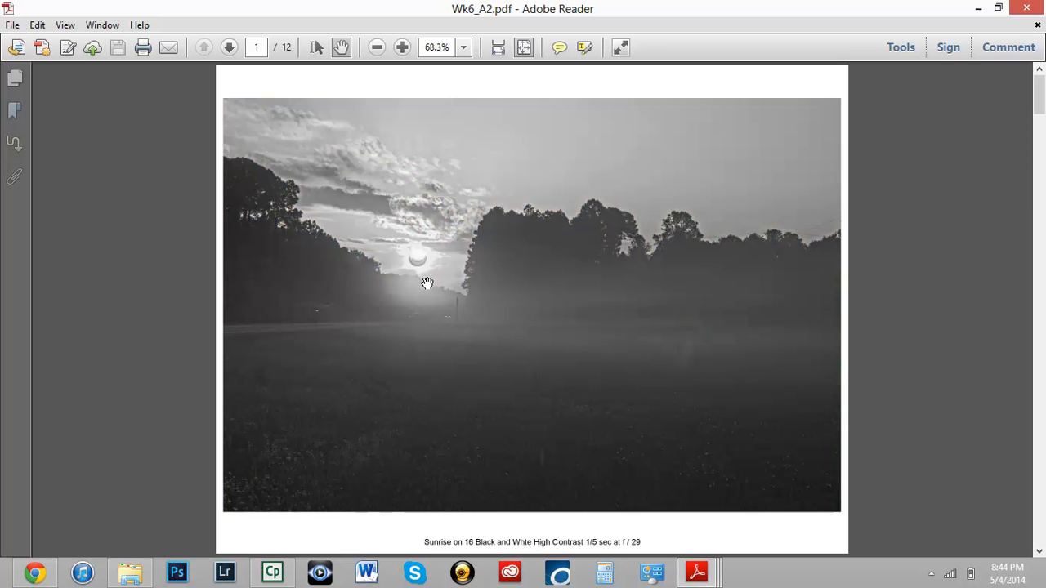
mouse_move(339, 86)
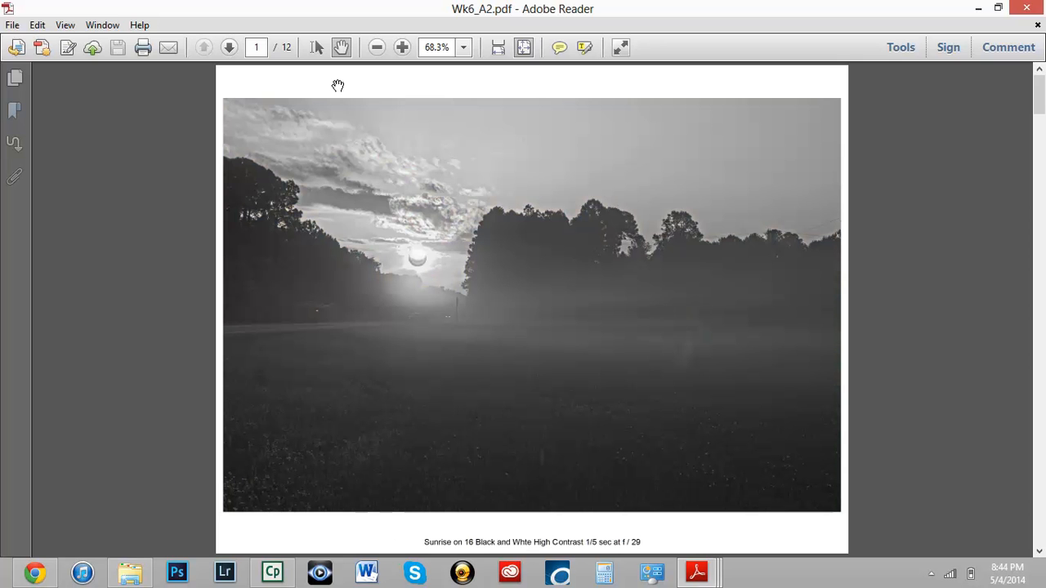
- Page forward from the HDR sunrise through the playground collages and Black Creek to the flooded dock
left_click(229, 46)
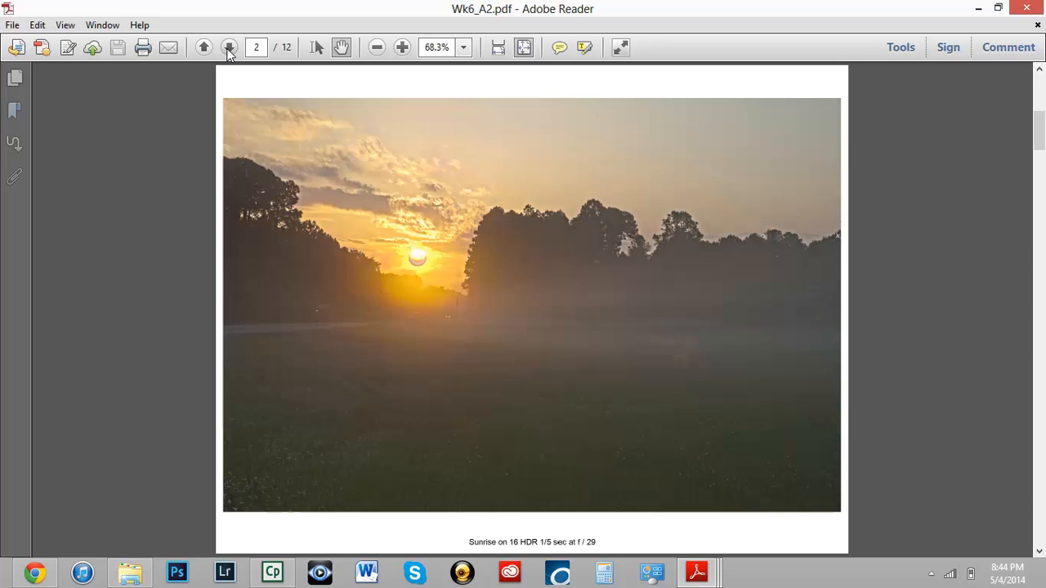
left_click(230, 46)
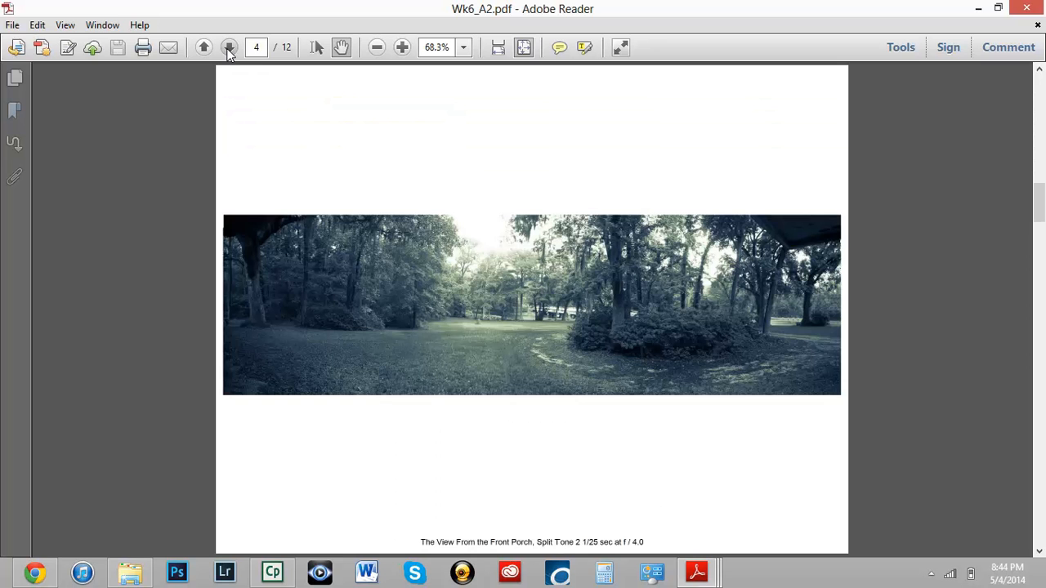
left_click(229, 46)
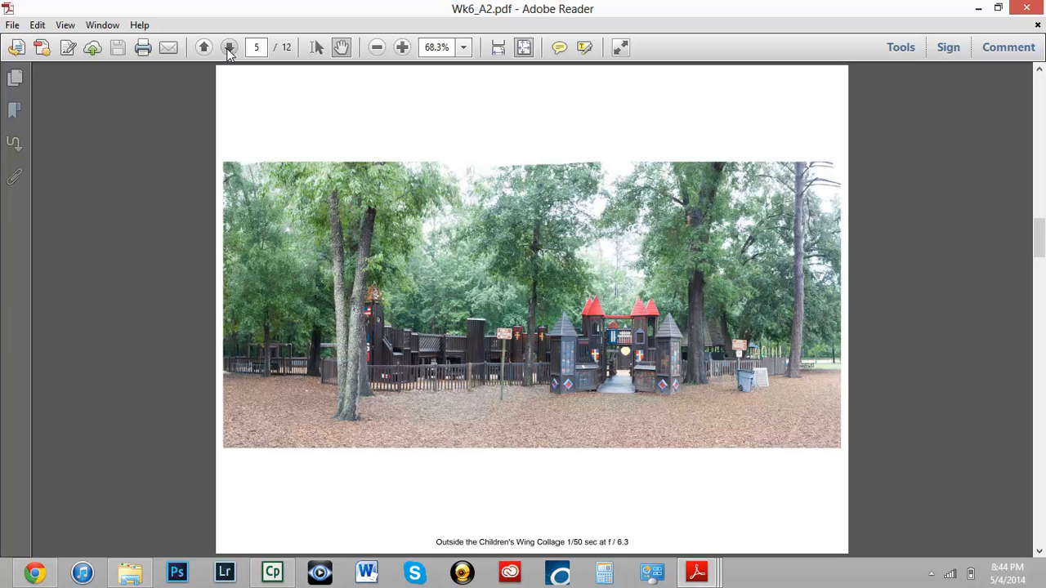
left_click(229, 47)
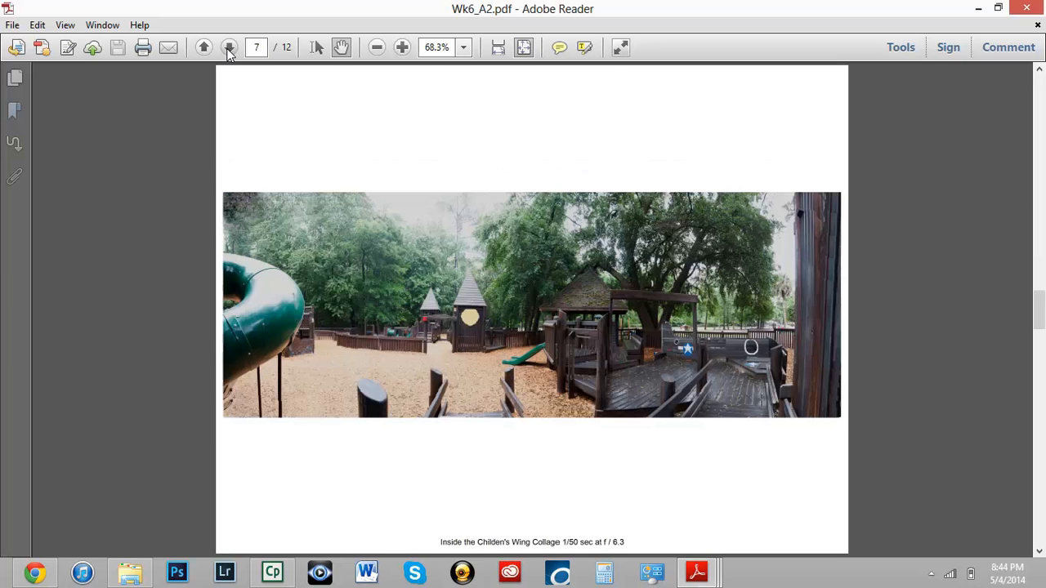
left_click(229, 47)
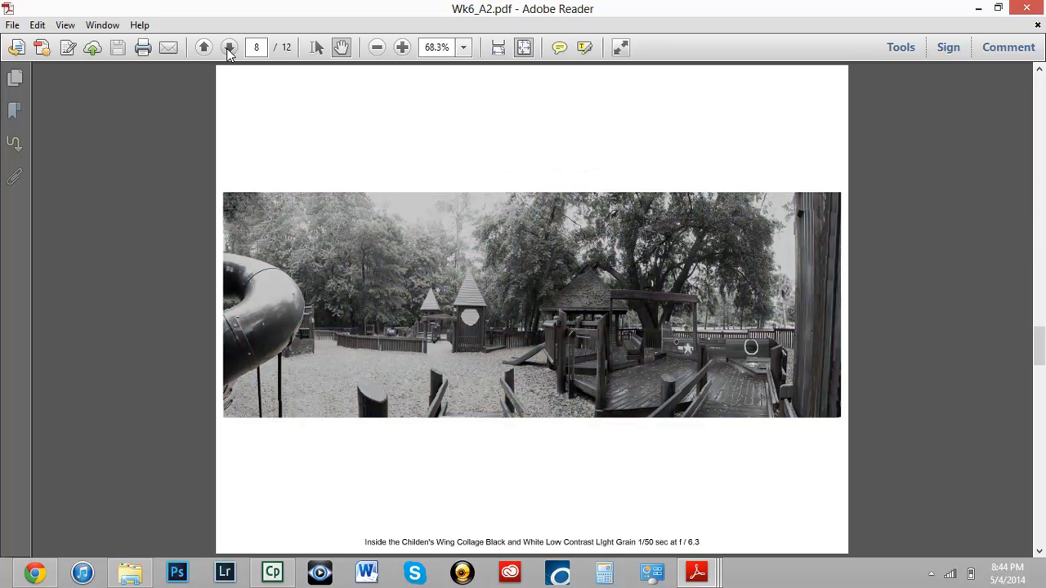
left_click(230, 46)
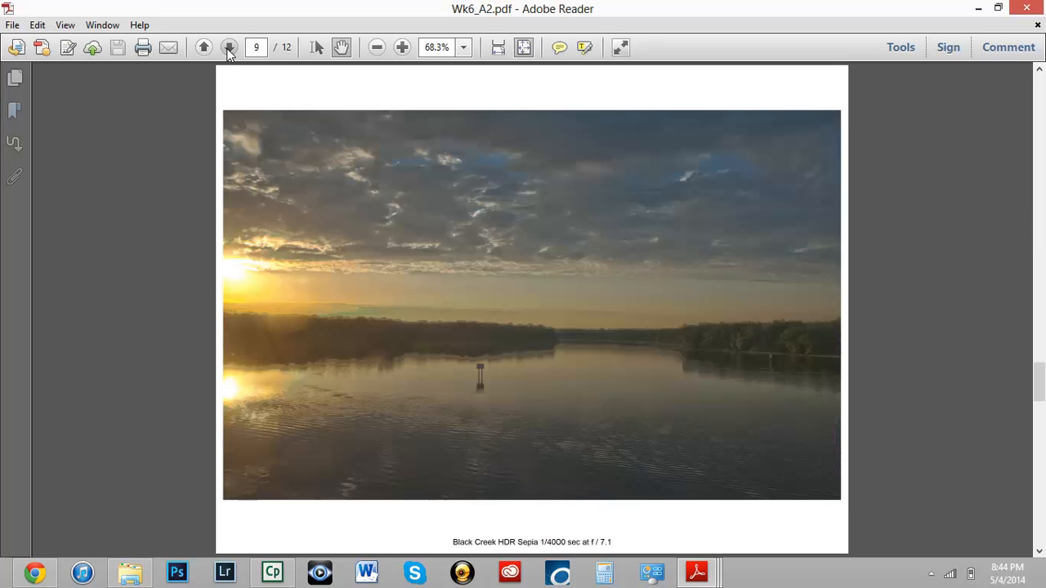
left_click(230, 47)
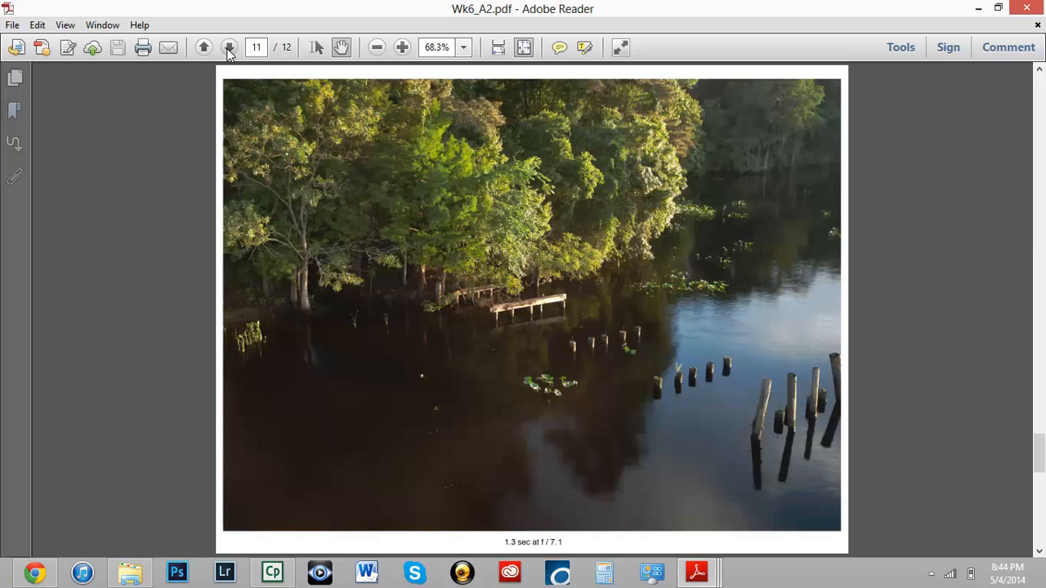
left_click(229, 46)
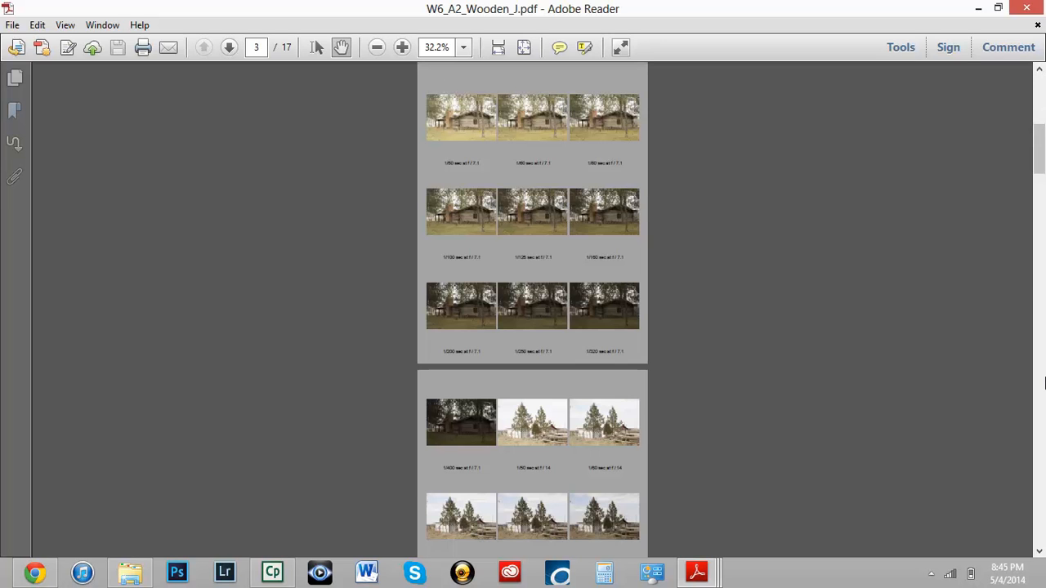
- Scroll W6_A2_Wooden_J.pdf from the page-3 contact sheets down to the page-6 pine-tree photo
scroll("down", 3)
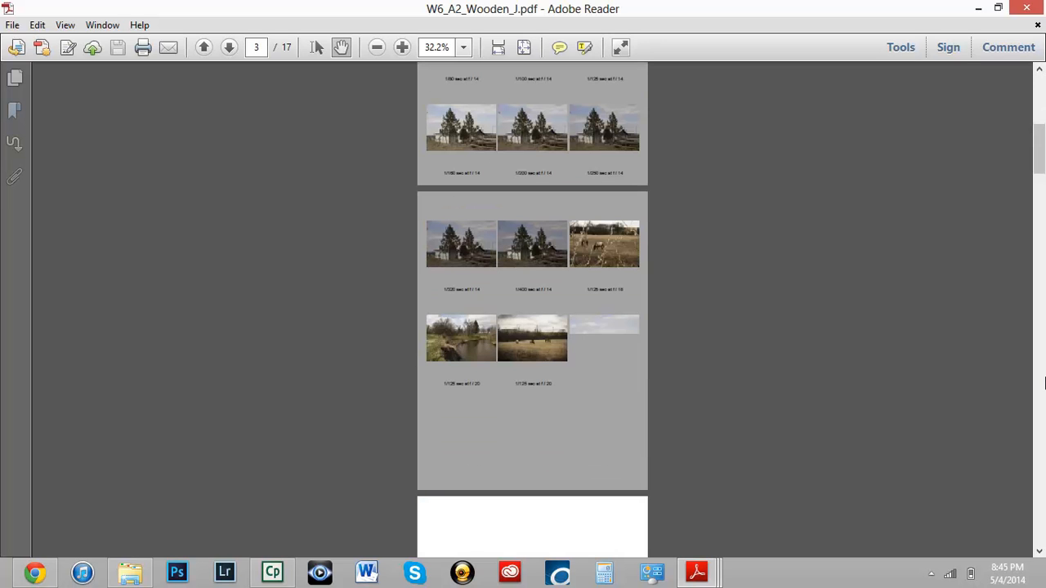
scroll("down", 3)
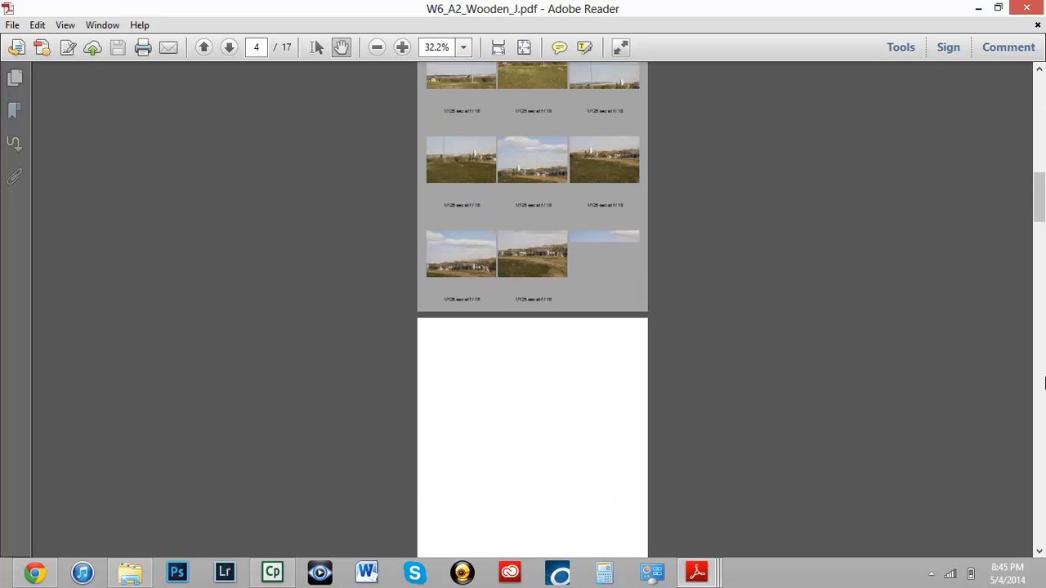
scroll("down", 3)
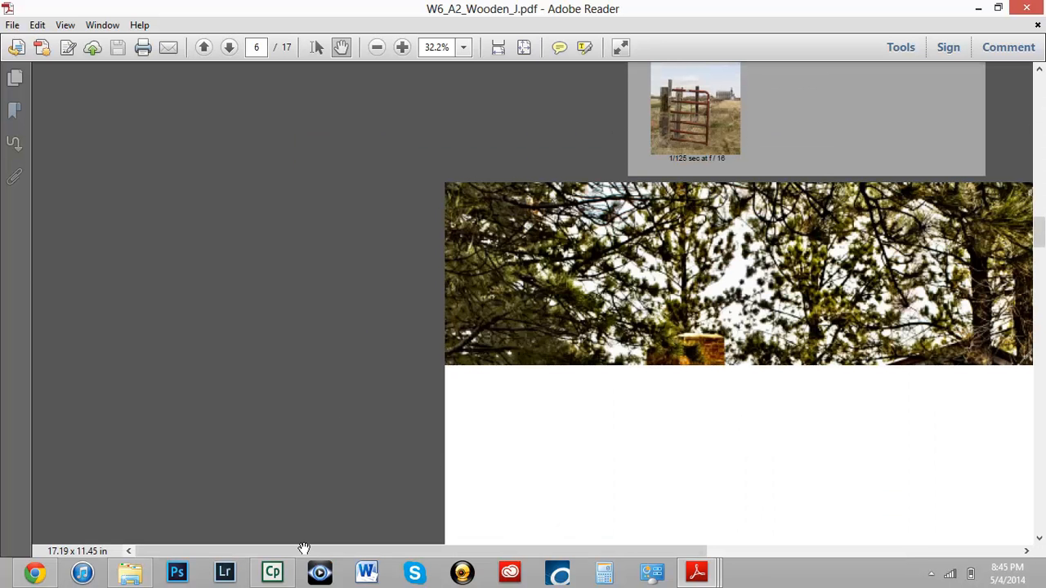
mouse_move(431, 556)
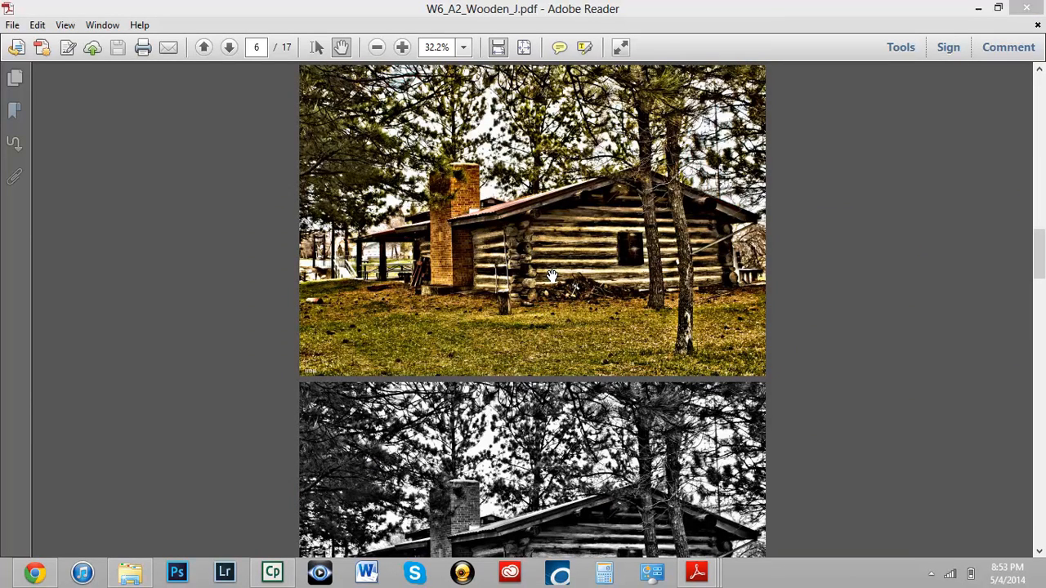
mouse_move(854, 353)
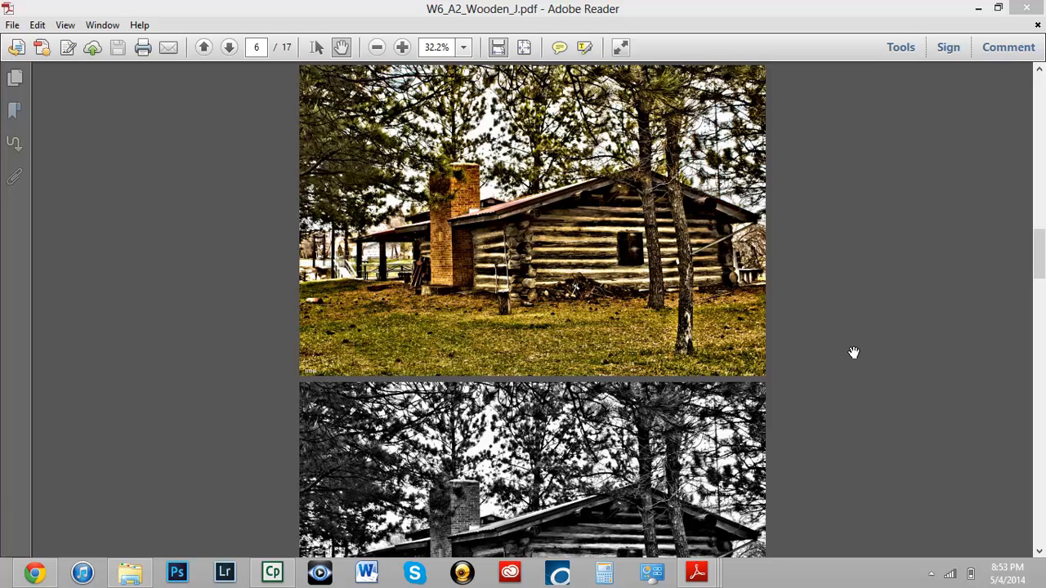
mouse_move(211, 42)
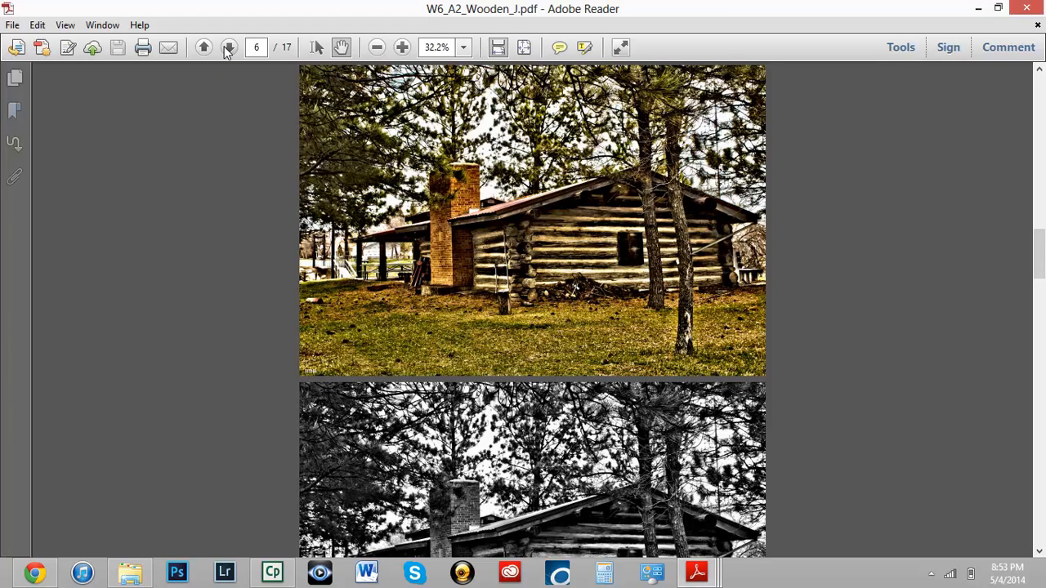
- Advance from the black-and-white log cabin past the horse and town panoramas to the page-16 red gate
left_click(228, 47)
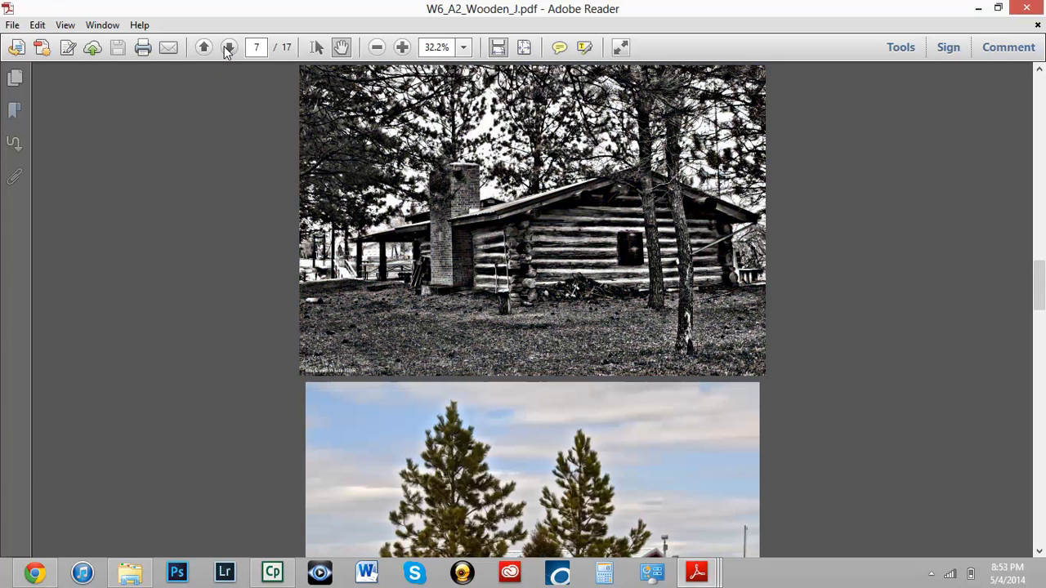
left_click(230, 46)
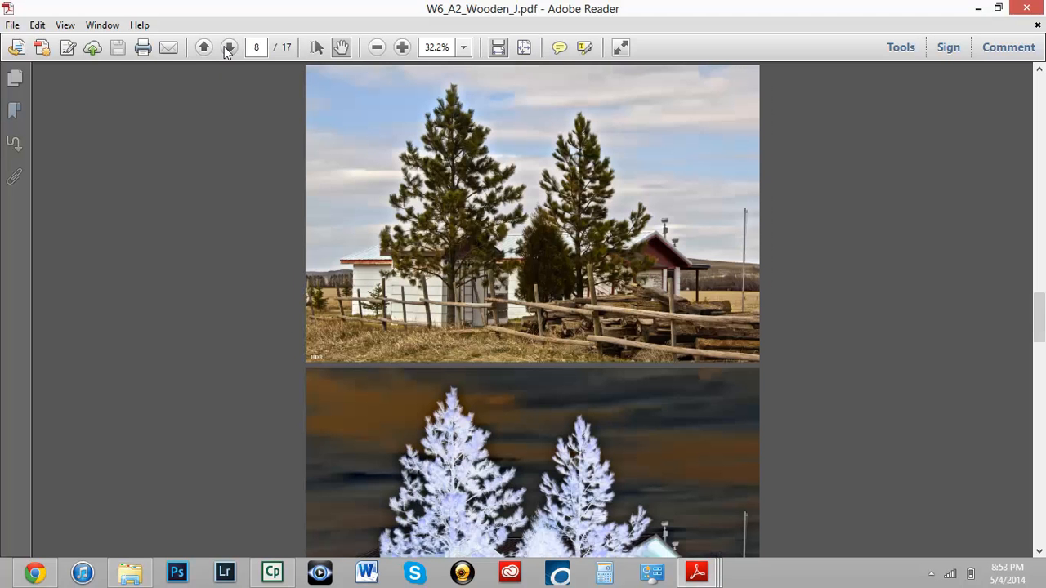
left_click(230, 47)
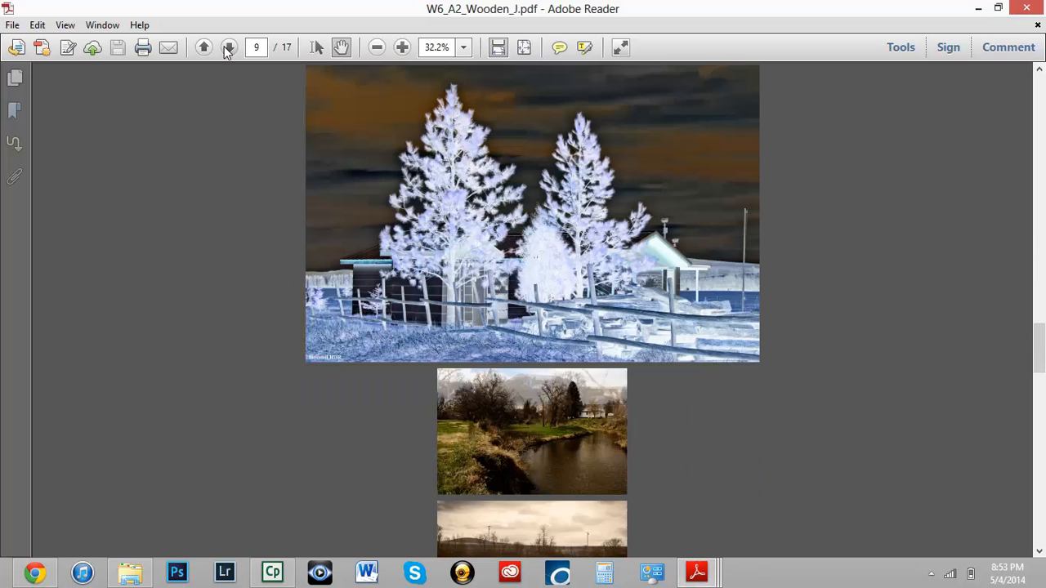
left_click(230, 46)
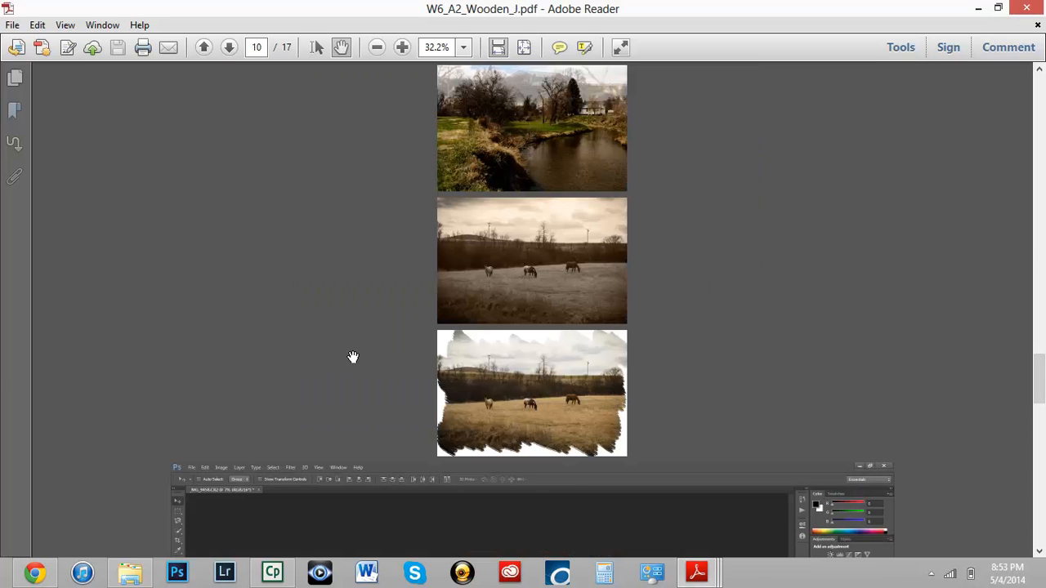
mouse_move(508, 96)
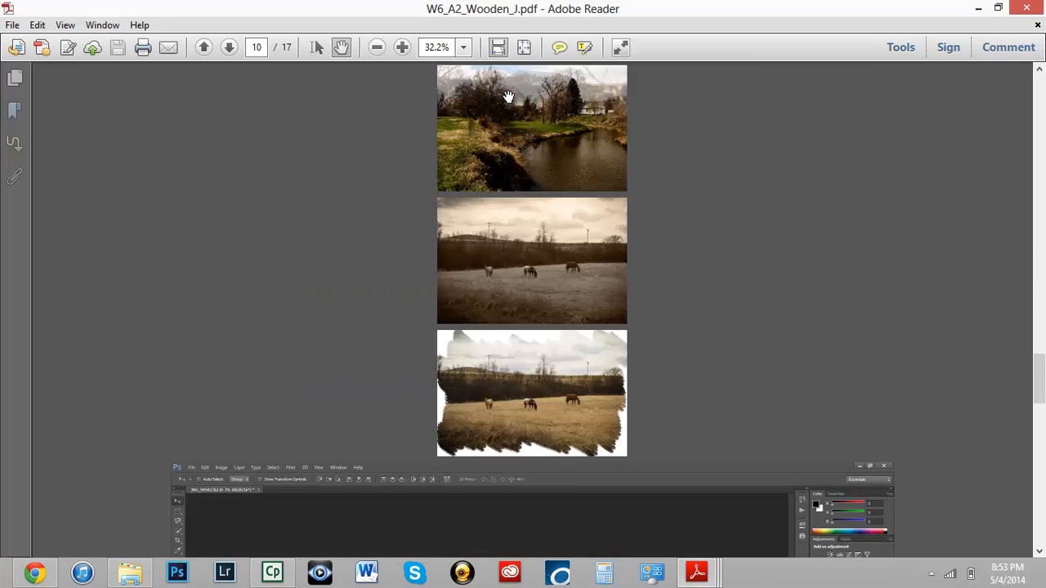
mouse_move(519, 444)
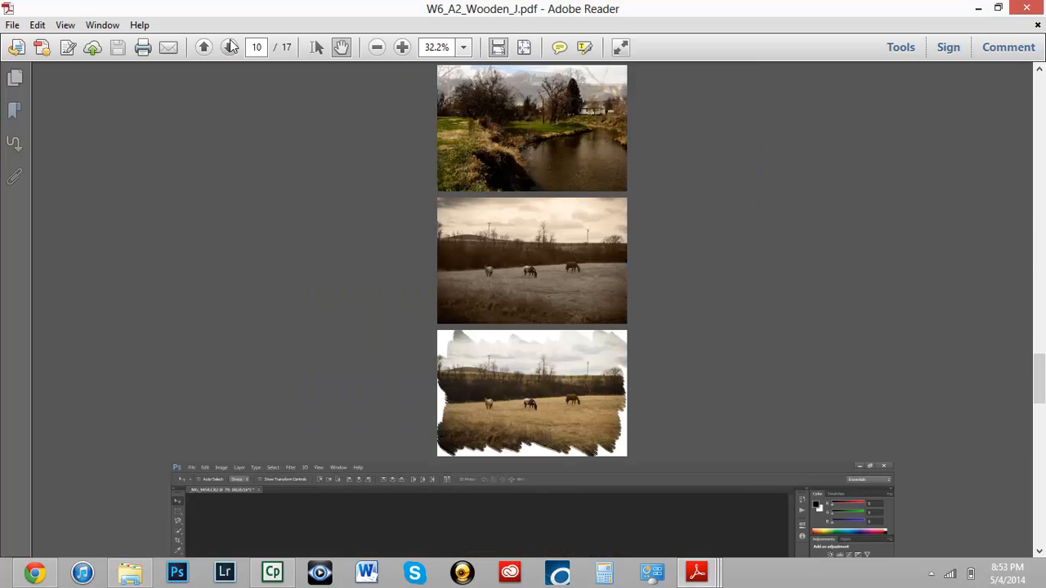
left_click(229, 47)
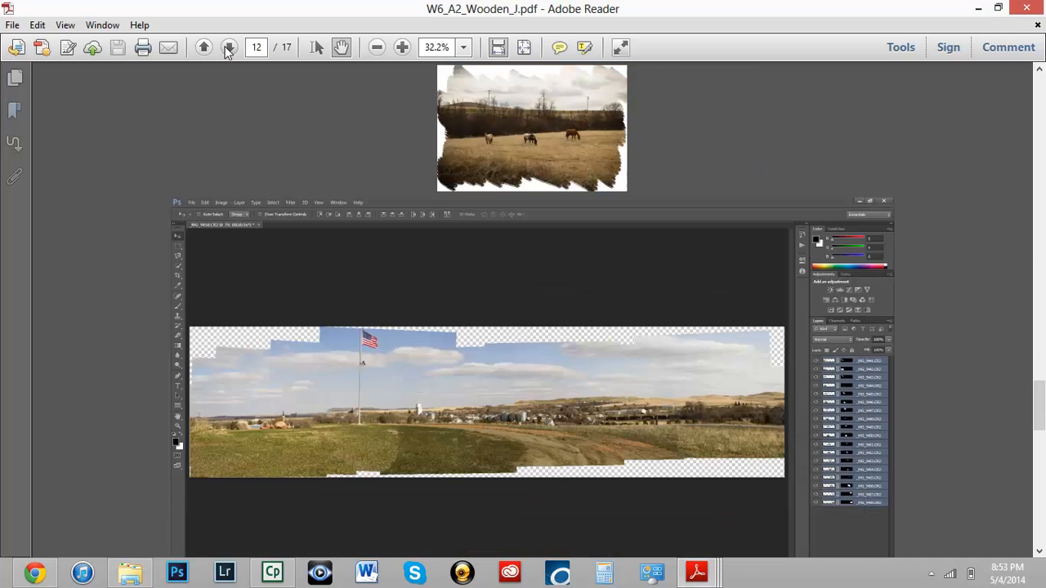
left_click(230, 46)
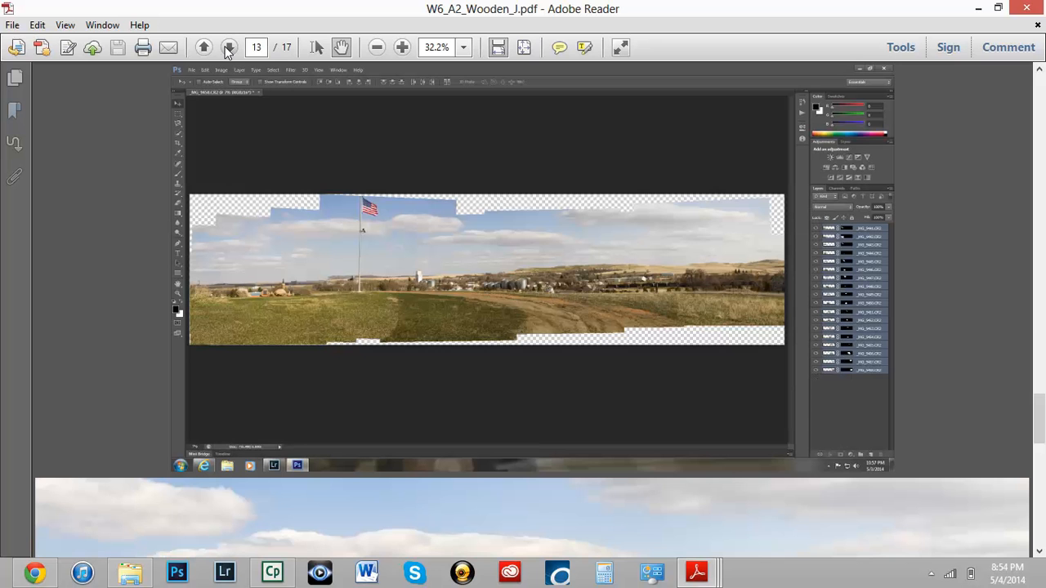
left_click(230, 46)
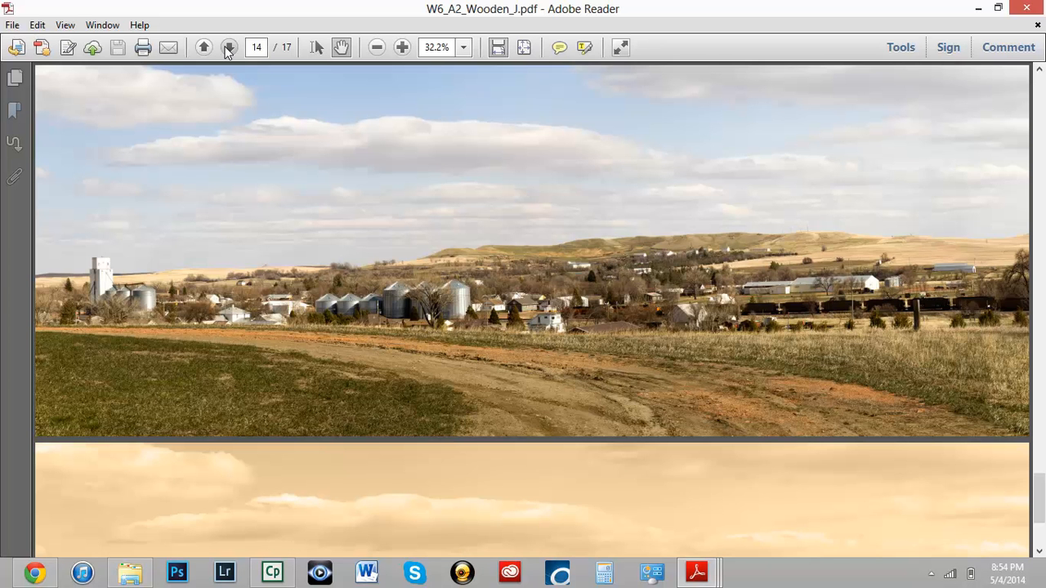
left_click(230, 47)
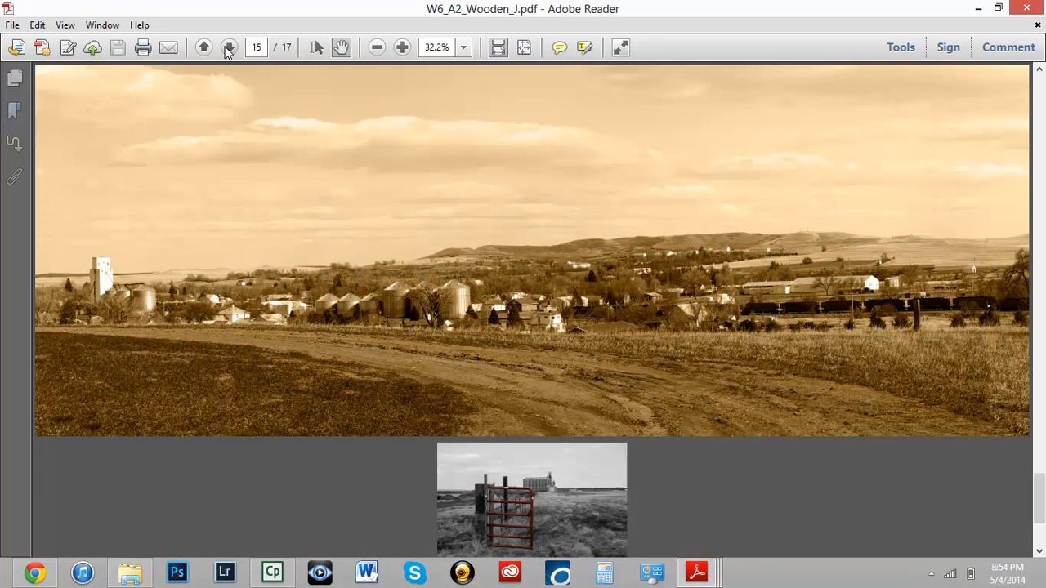
left_click(229, 46)
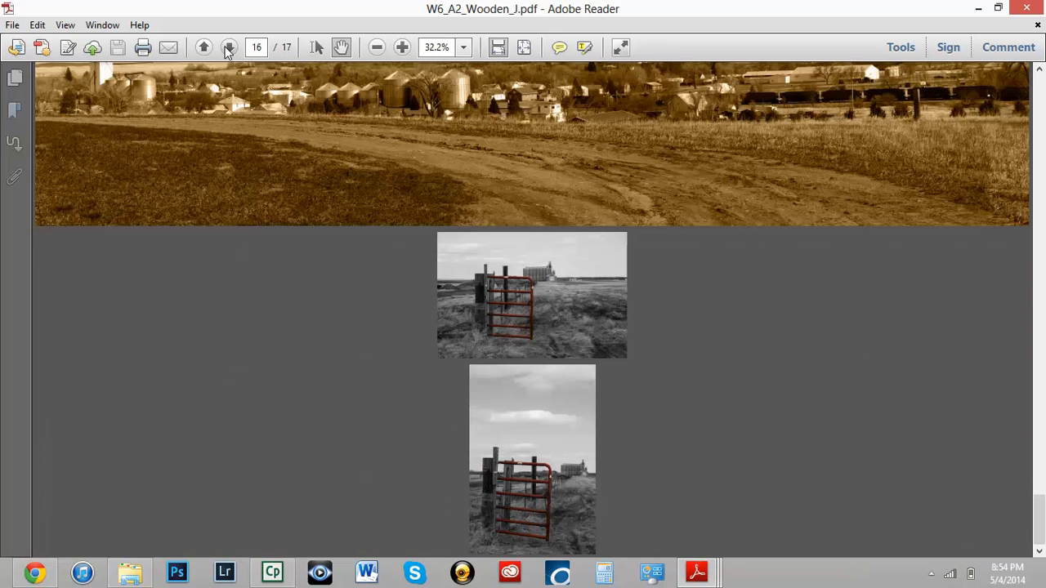
mouse_move(560, 327)
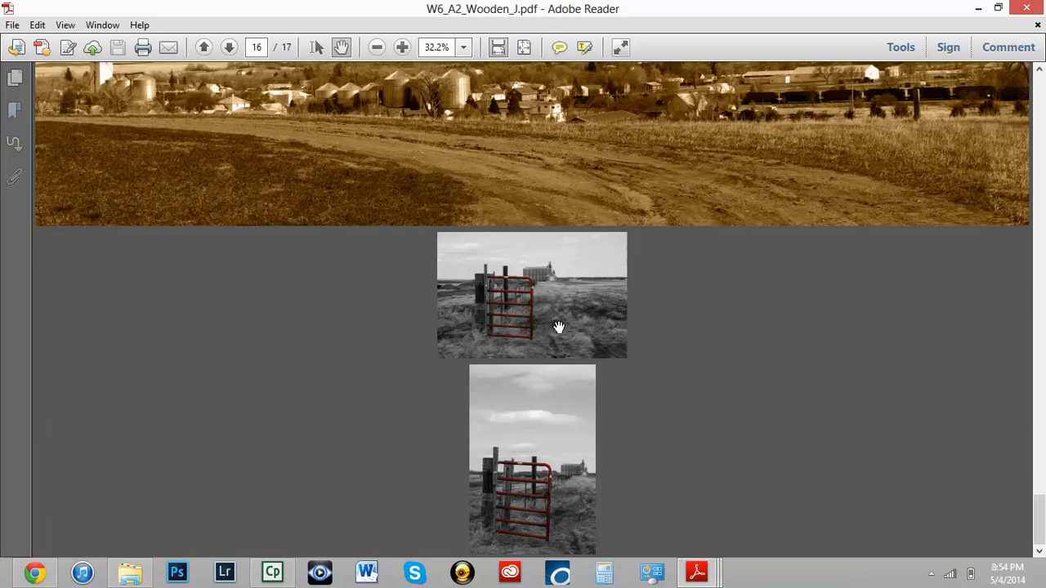
mouse_move(1041, 141)
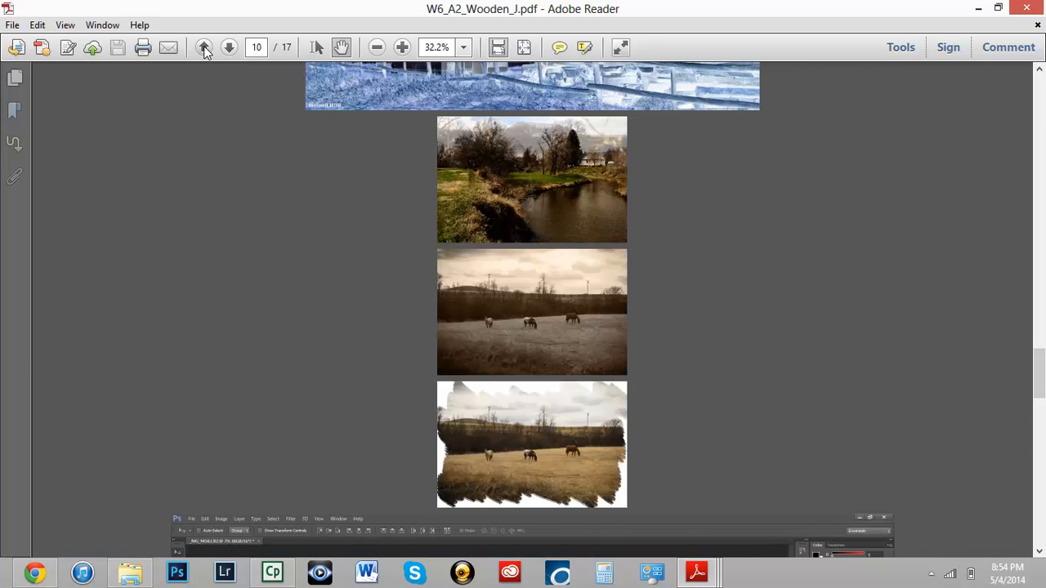
- Revisit the log cabin photo at 50% zoom, then move on to the page-10 inverted trees
left_click(204, 47)
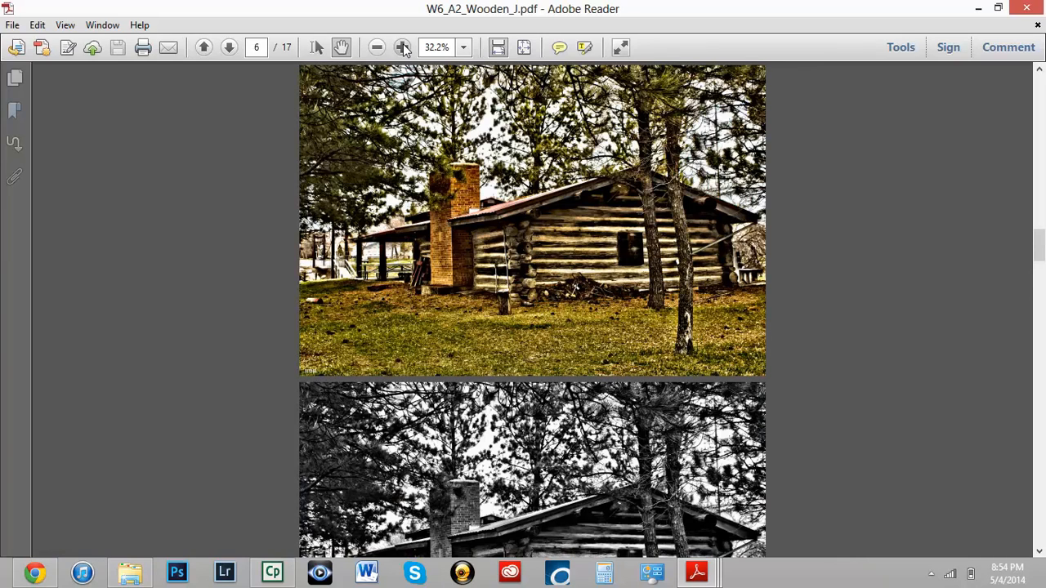
left_click(403, 47)
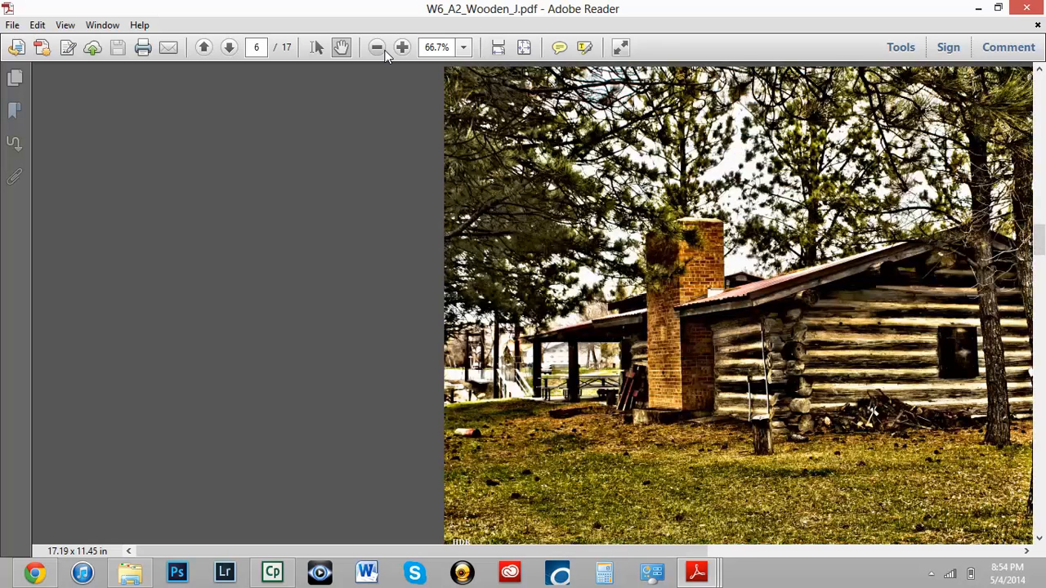
left_click(376, 46)
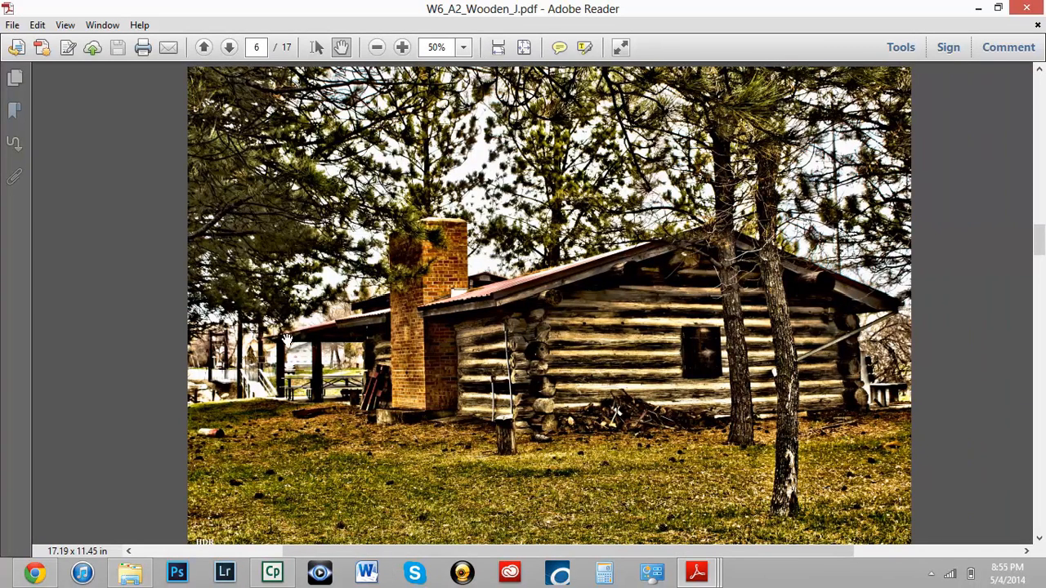
mouse_move(421, 255)
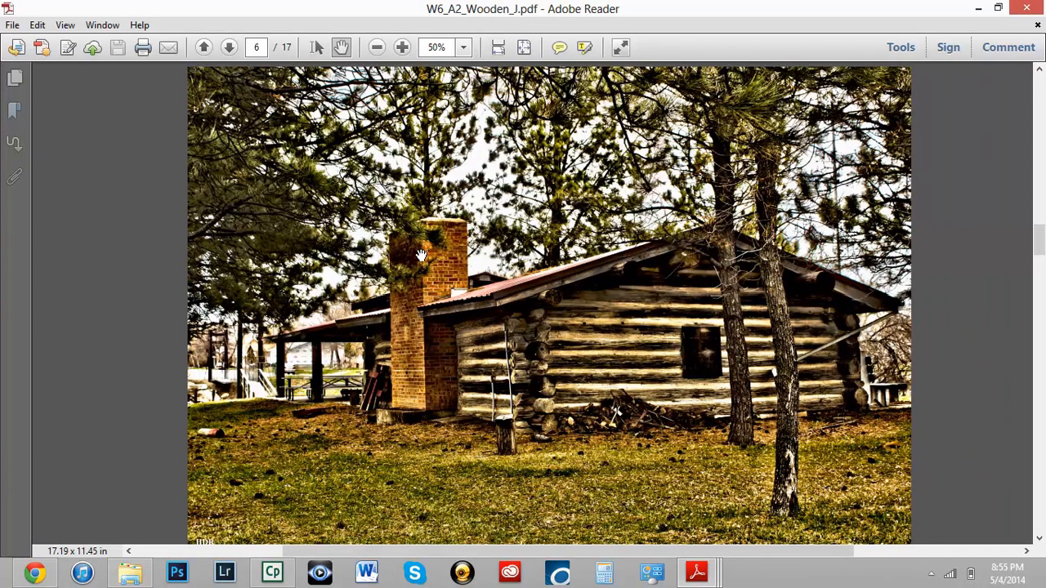
mouse_move(408, 156)
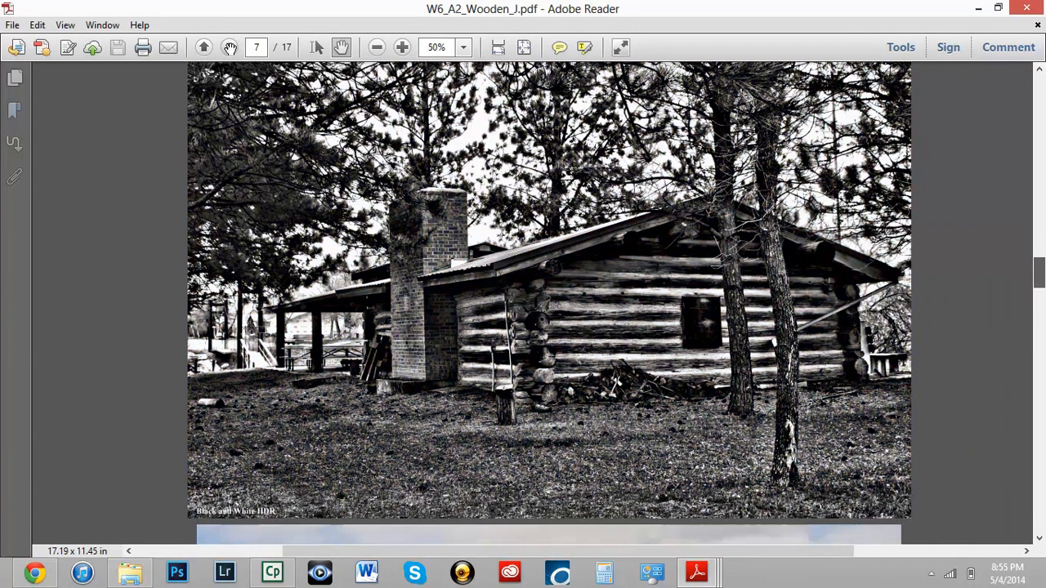
left_click(203, 47)
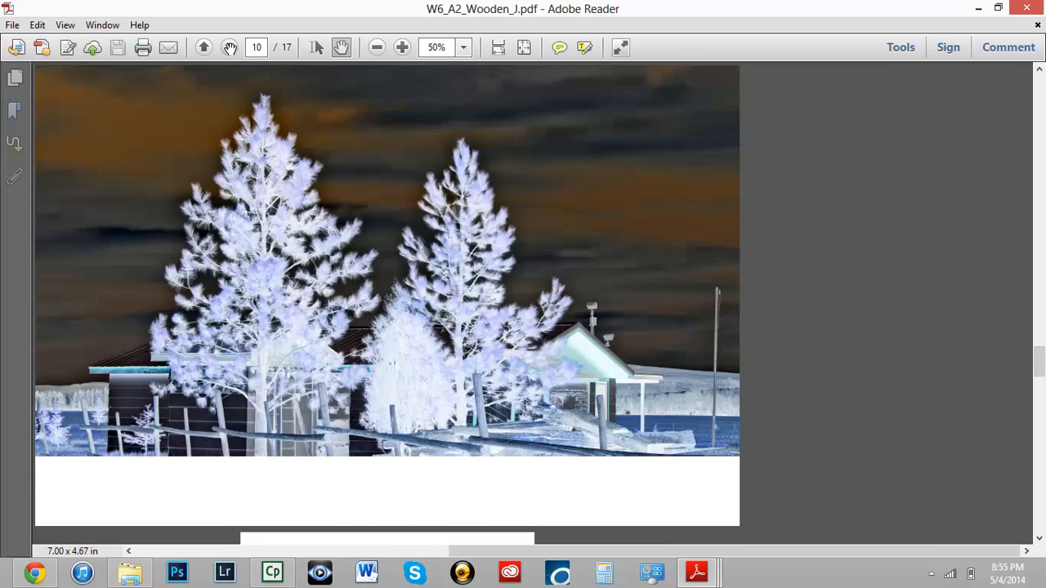
scroll("down", 3)
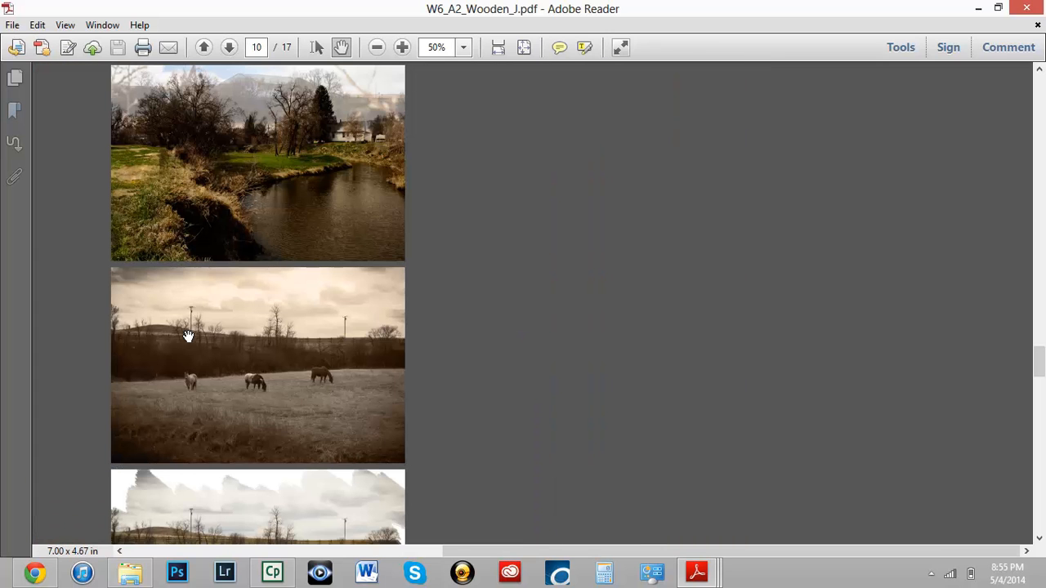
mouse_move(421, 23)
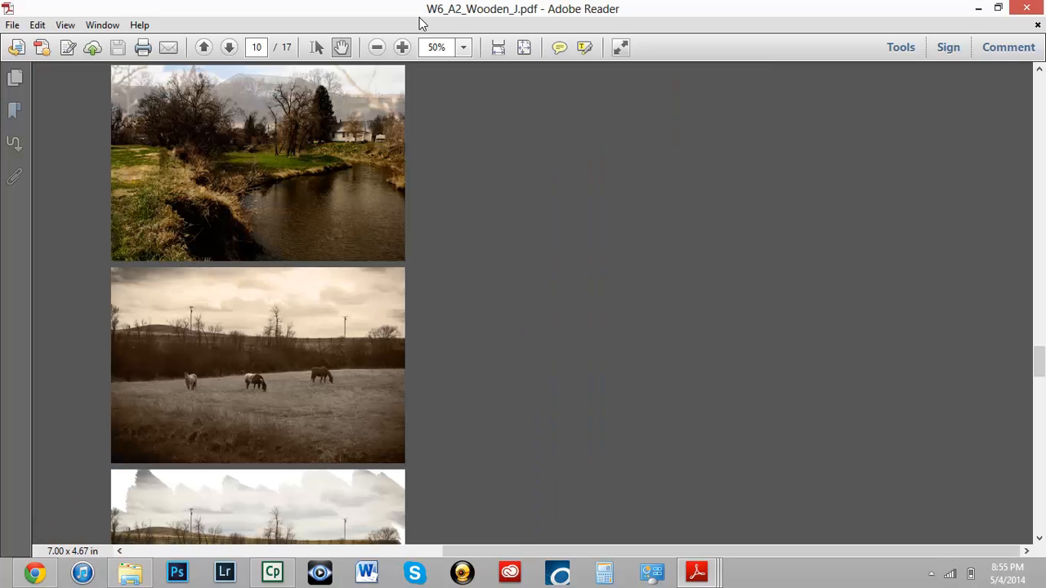
left_click(402, 46)
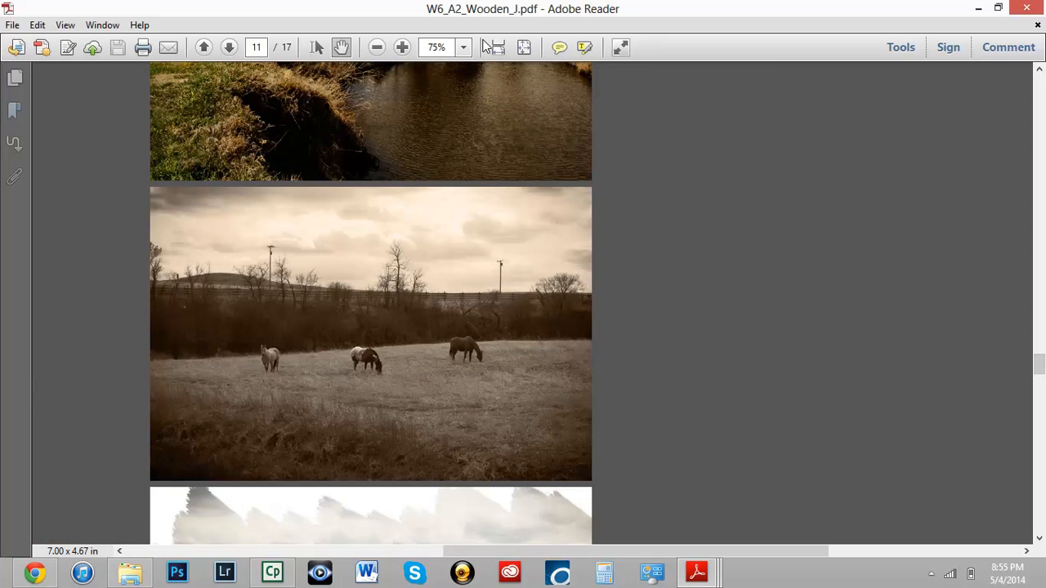
left_click(402, 47)
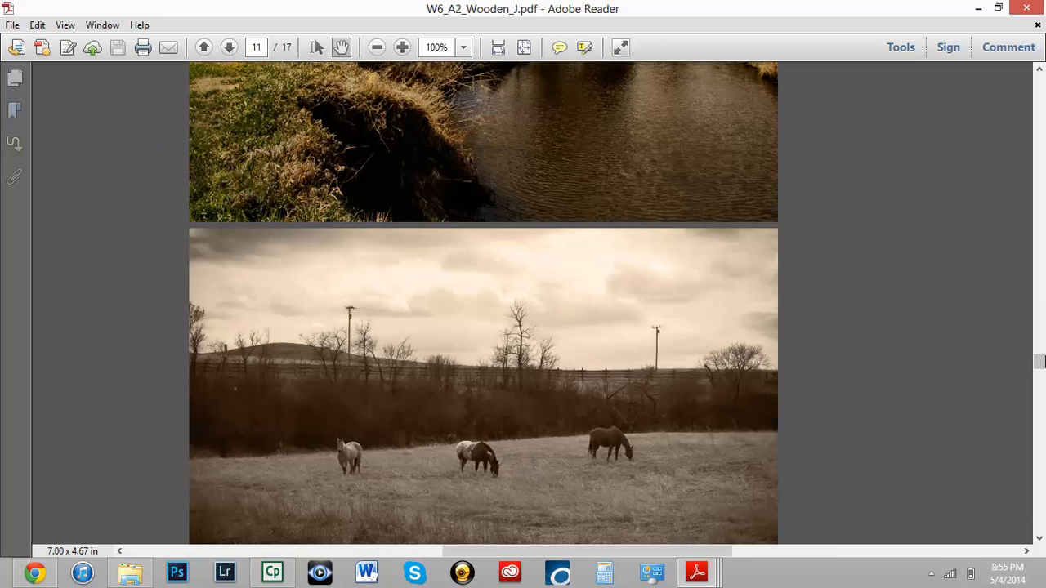
scroll("down", 3)
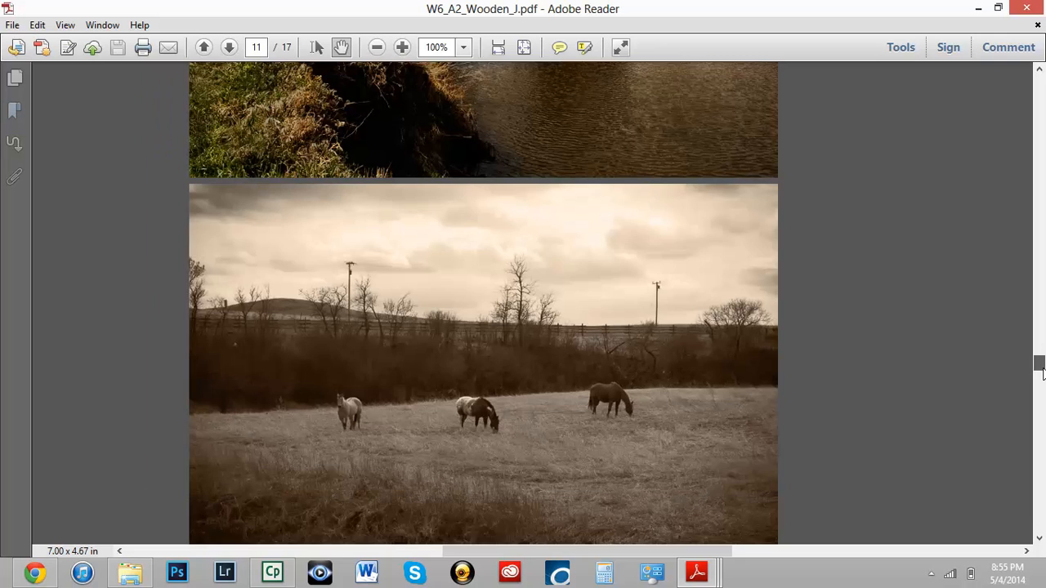
scroll("down", 3)
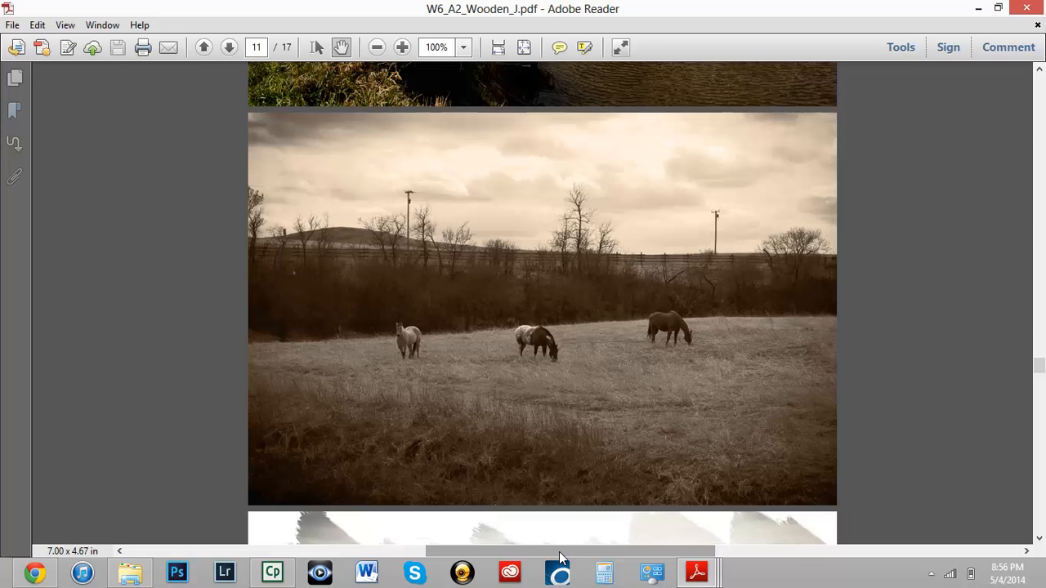
mouse_move(564, 529)
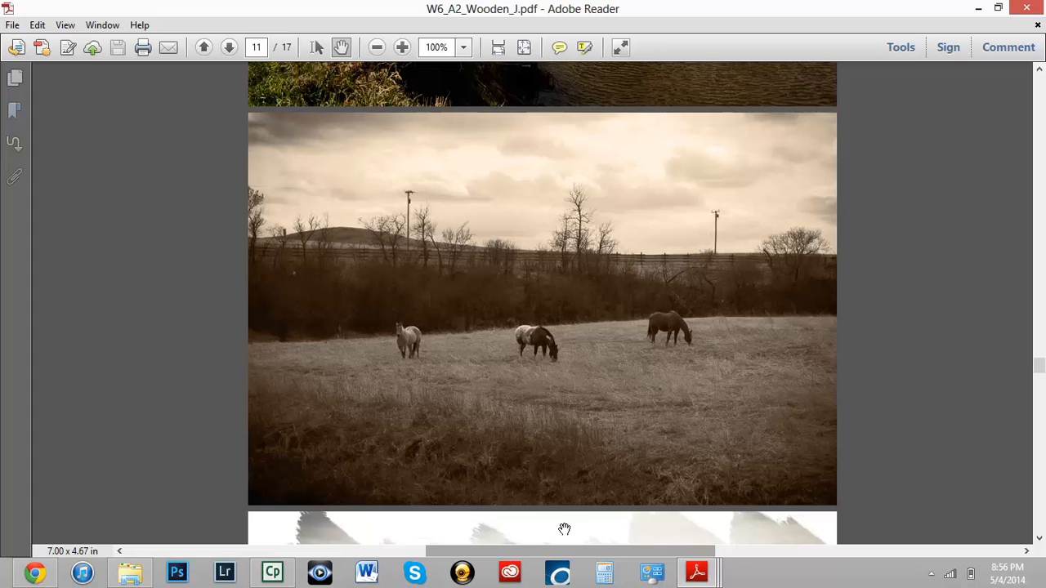
mouse_move(825, 317)
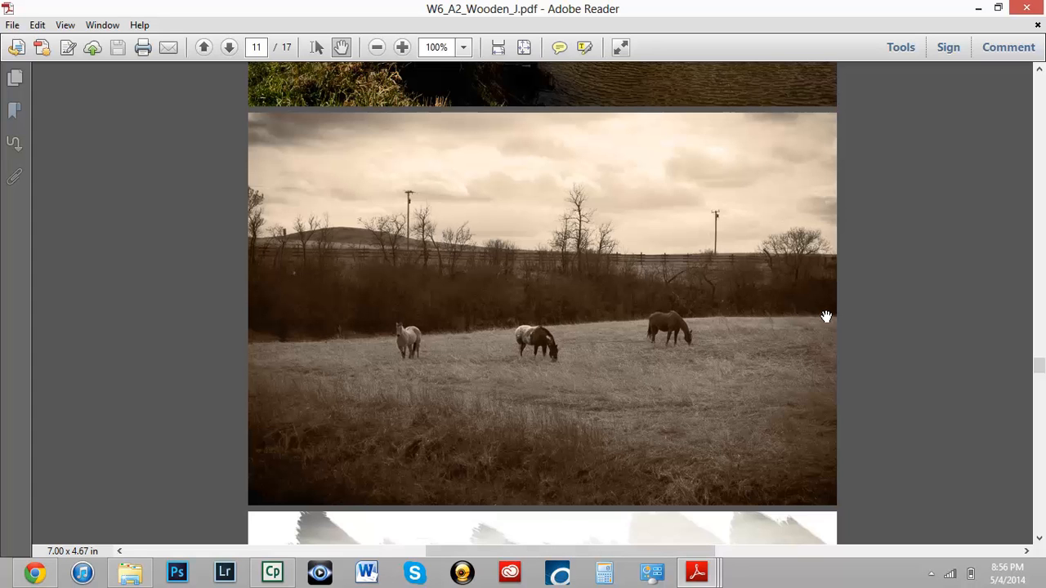
mouse_move(506, 497)
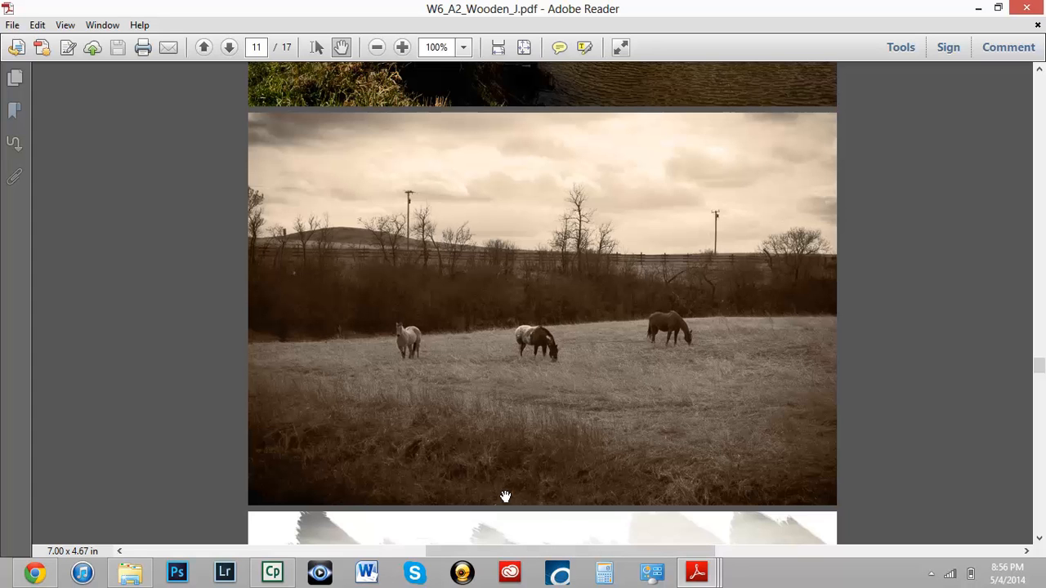
mouse_move(842, 362)
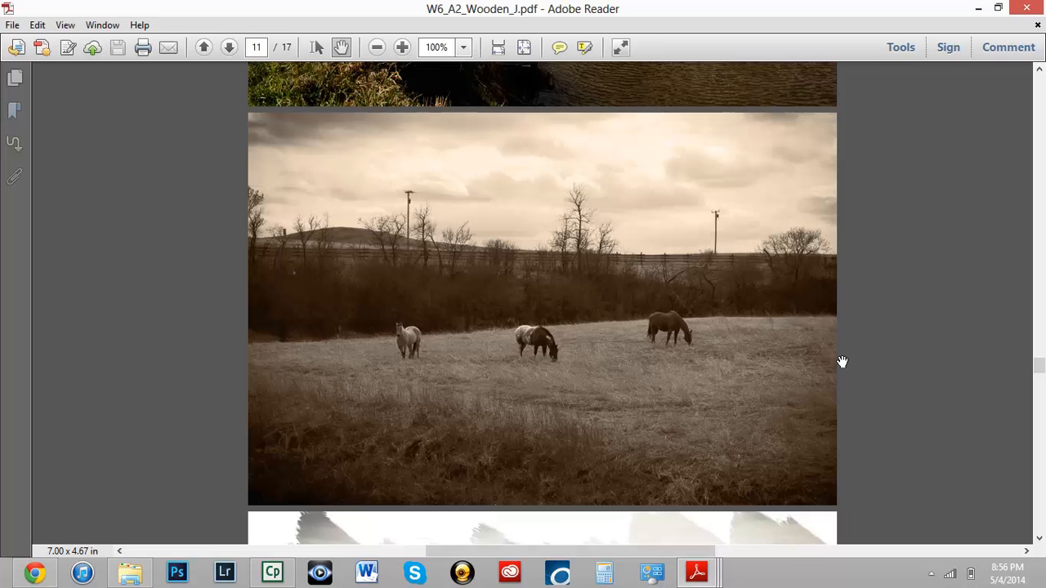
mouse_move(770, 327)
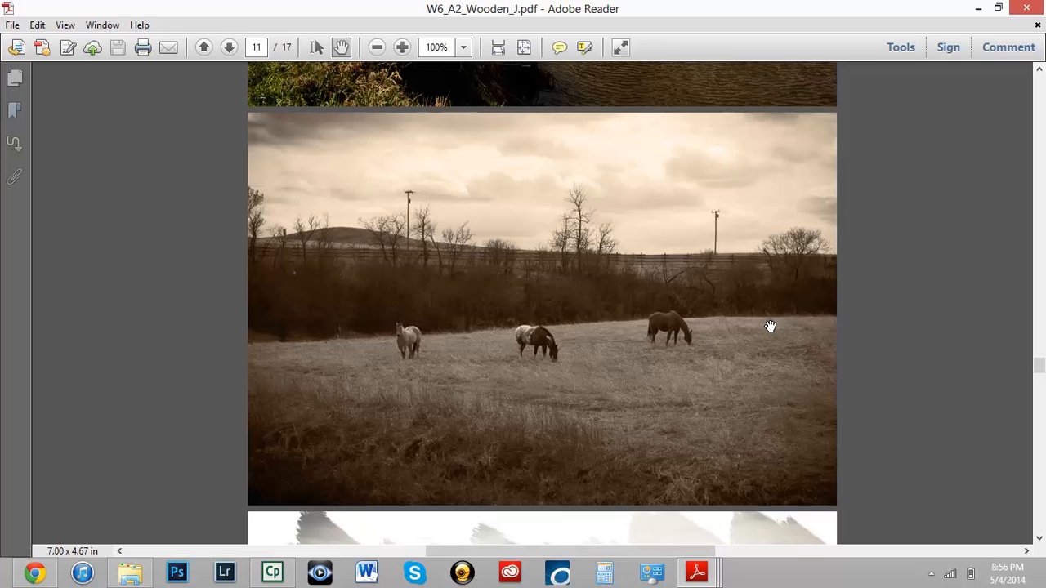
mouse_move(461, 406)
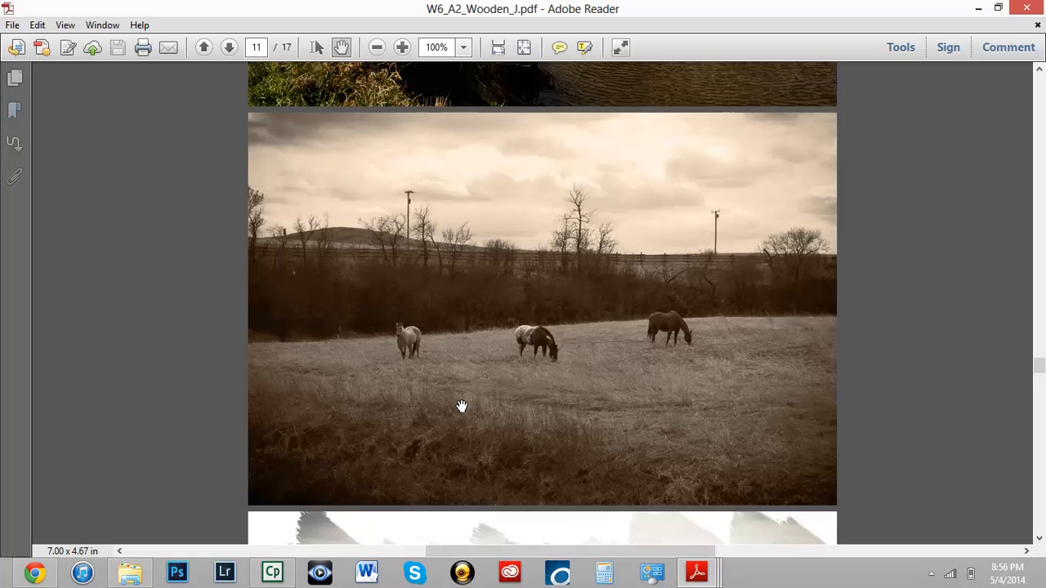
mouse_move(503, 272)
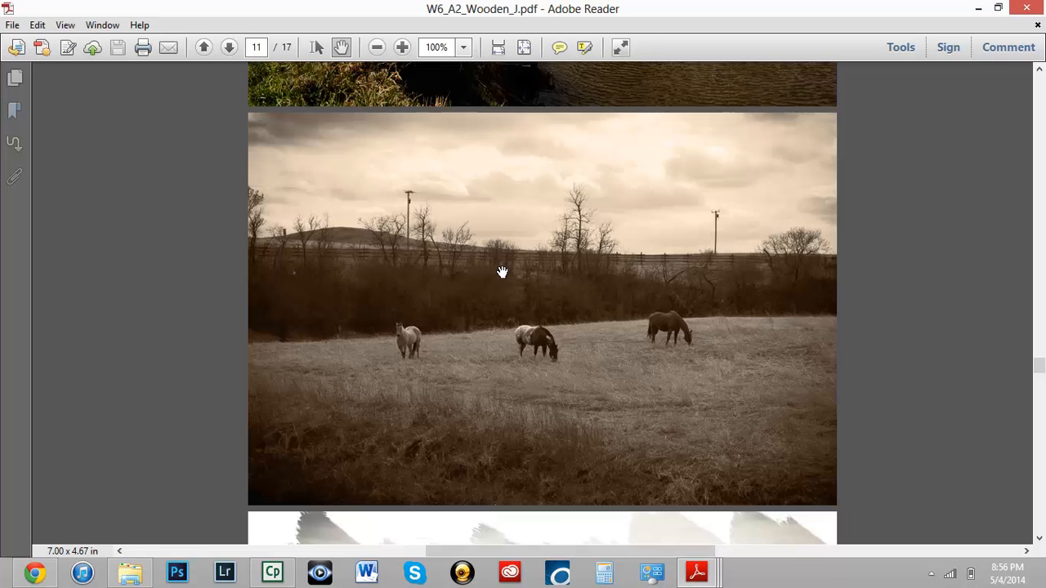
mouse_move(310, 337)
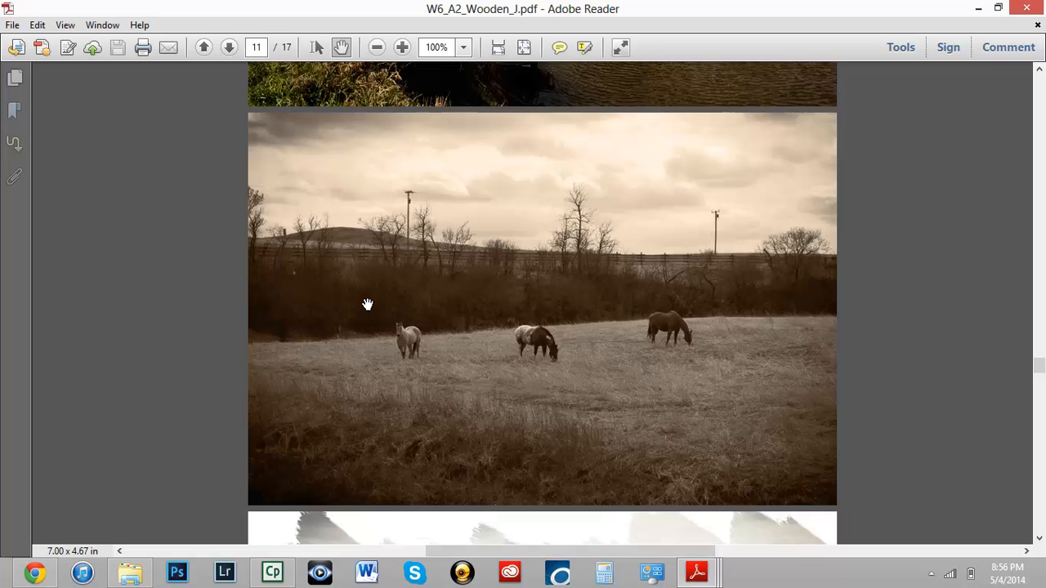
mouse_move(346, 186)
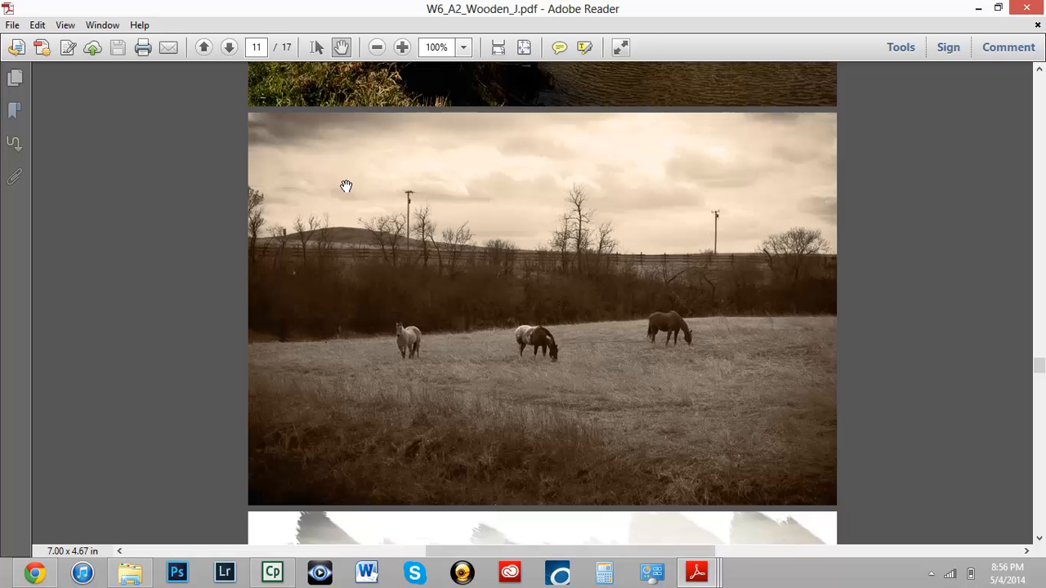
mouse_move(809, 238)
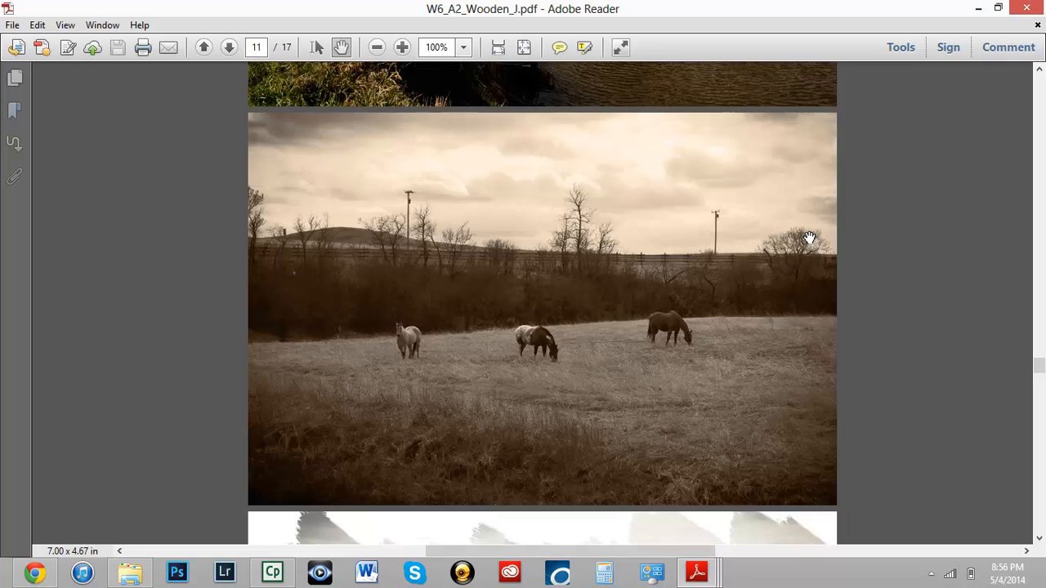
mouse_move(578, 212)
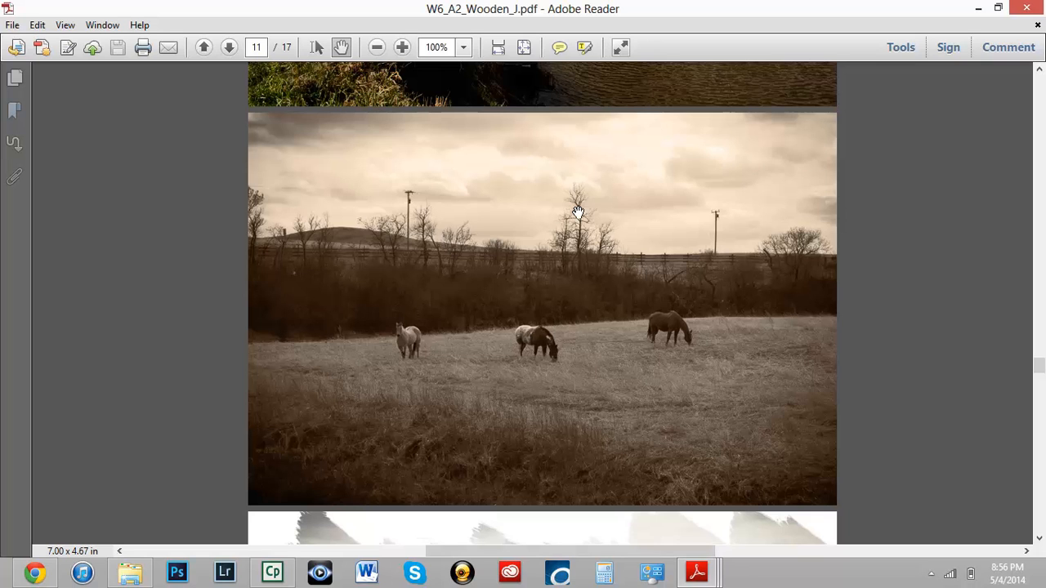
mouse_move(630, 264)
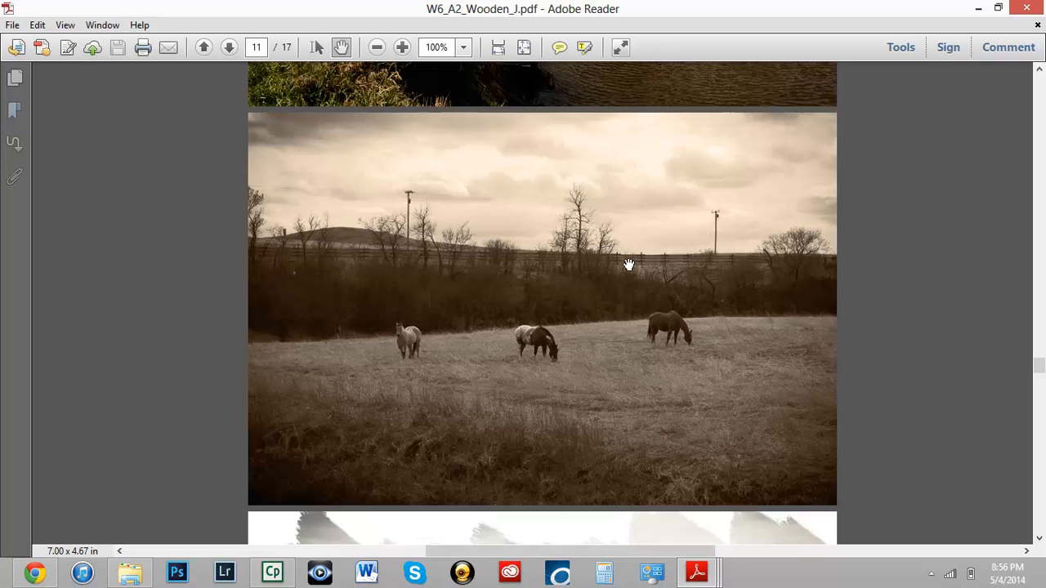
mouse_move(415, 185)
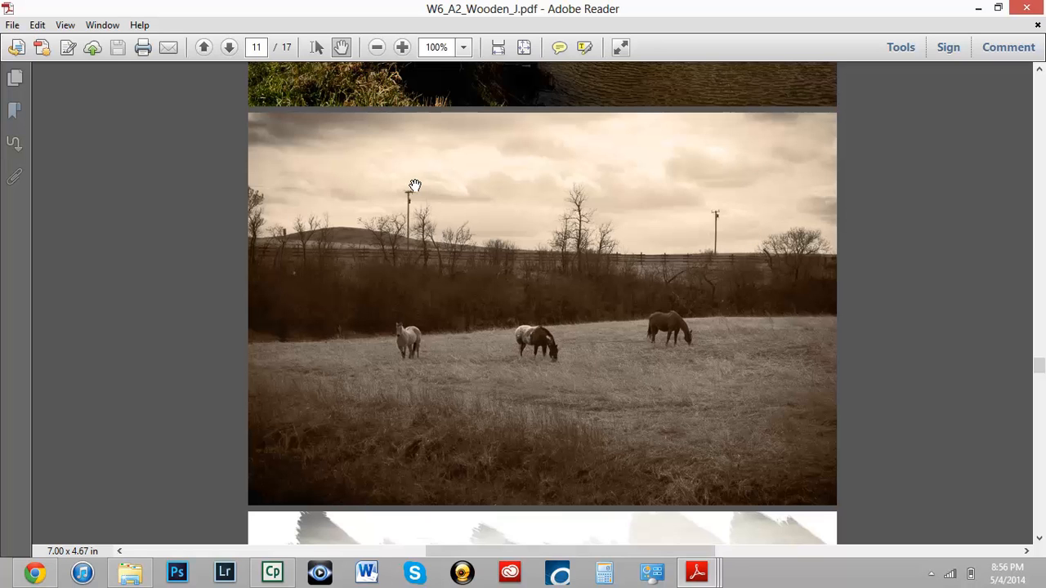
mouse_move(423, 204)
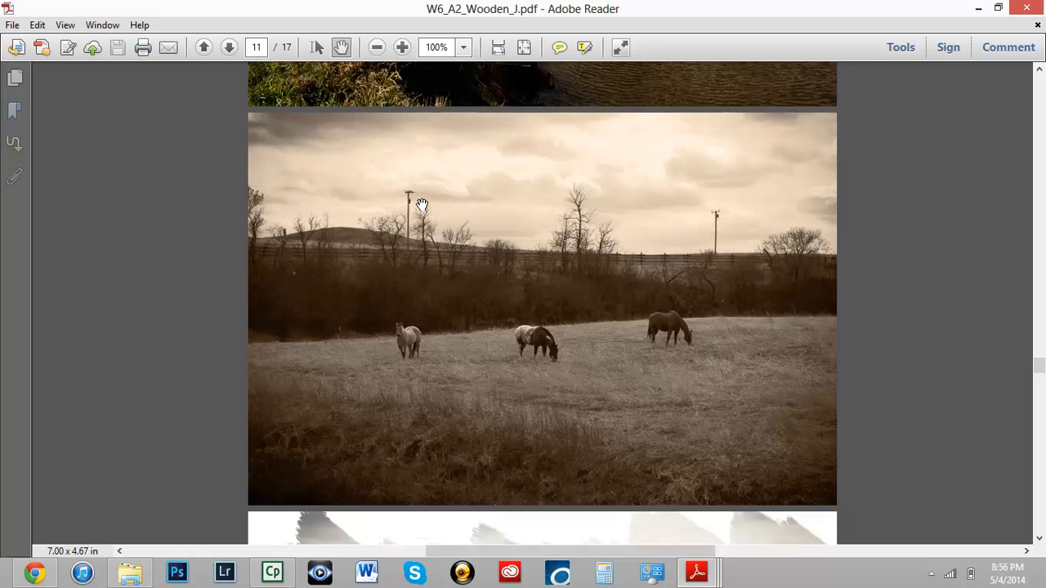
mouse_move(451, 160)
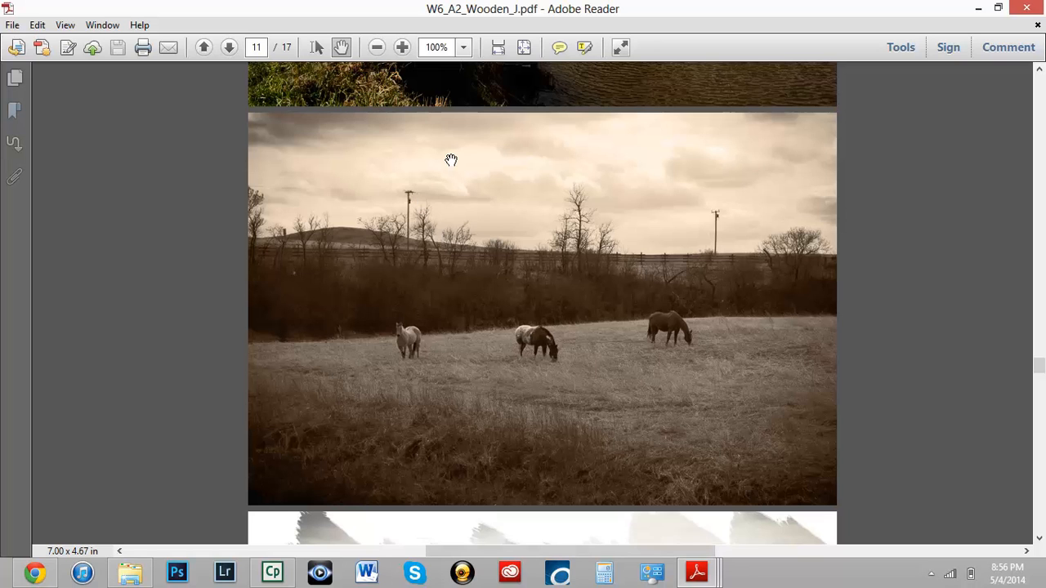
mouse_move(441, 393)
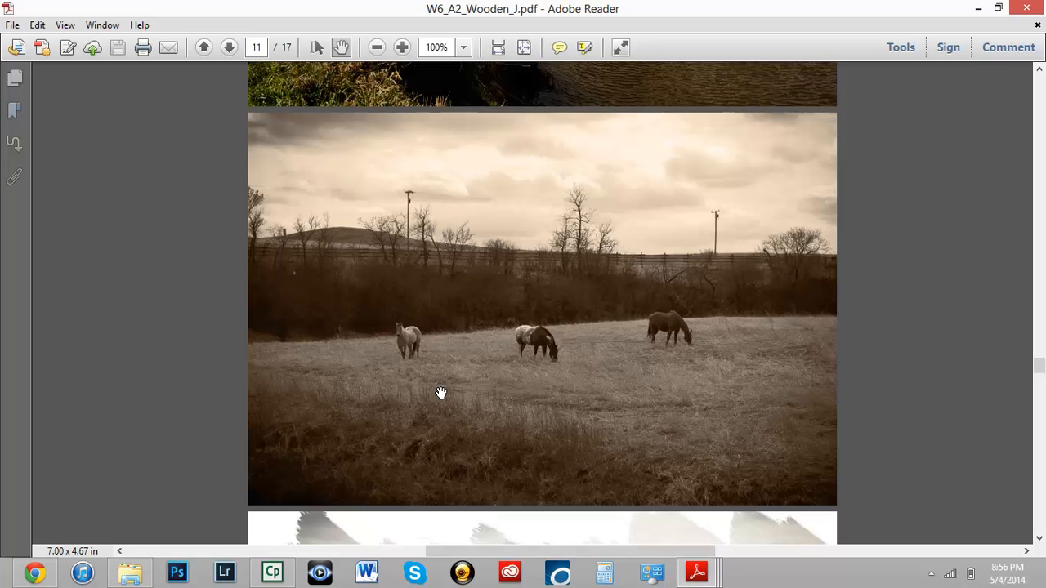
mouse_move(430, 453)
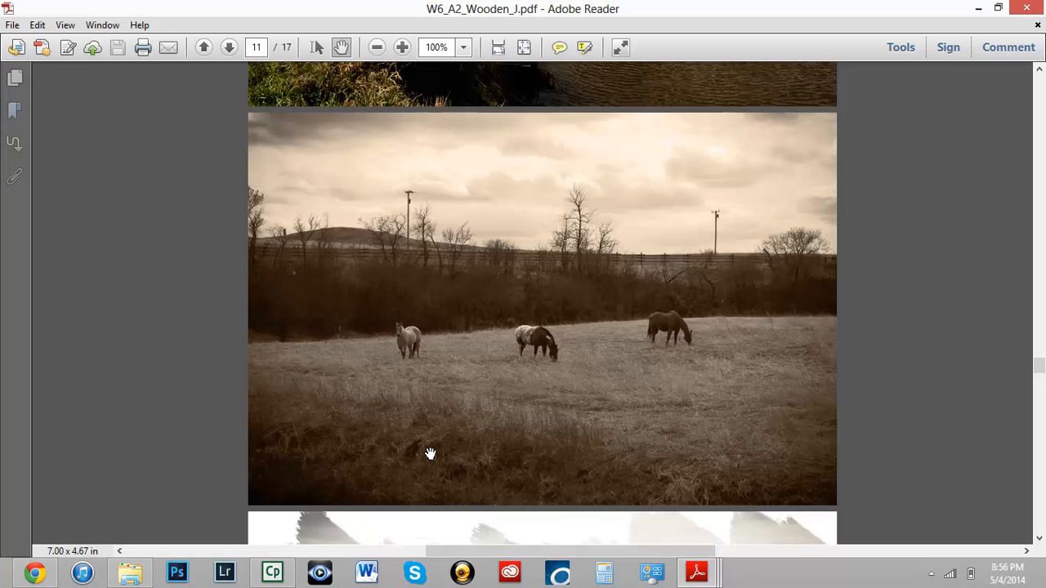
mouse_move(434, 449)
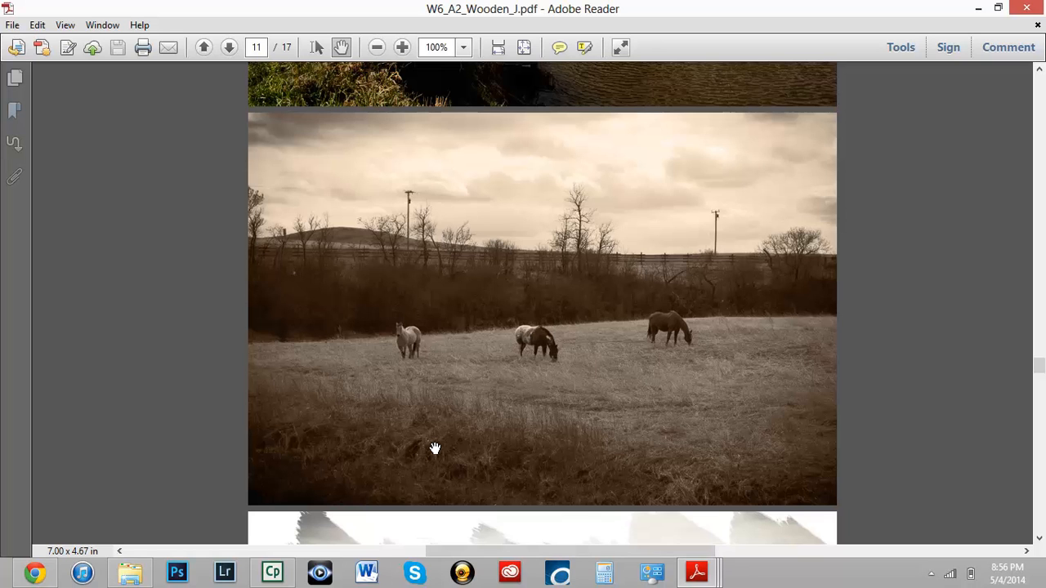
mouse_move(418, 338)
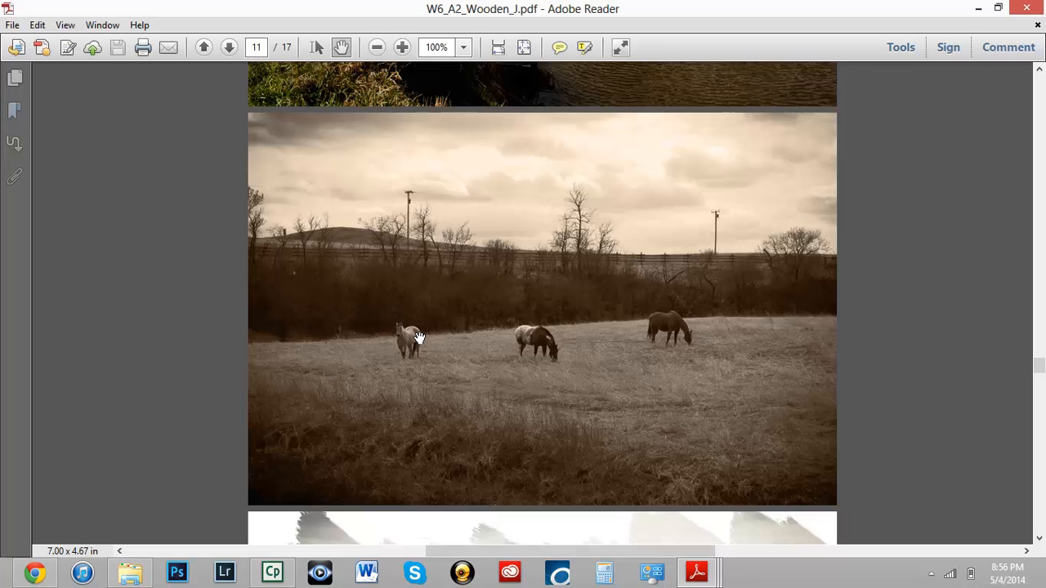
mouse_move(1016, 534)
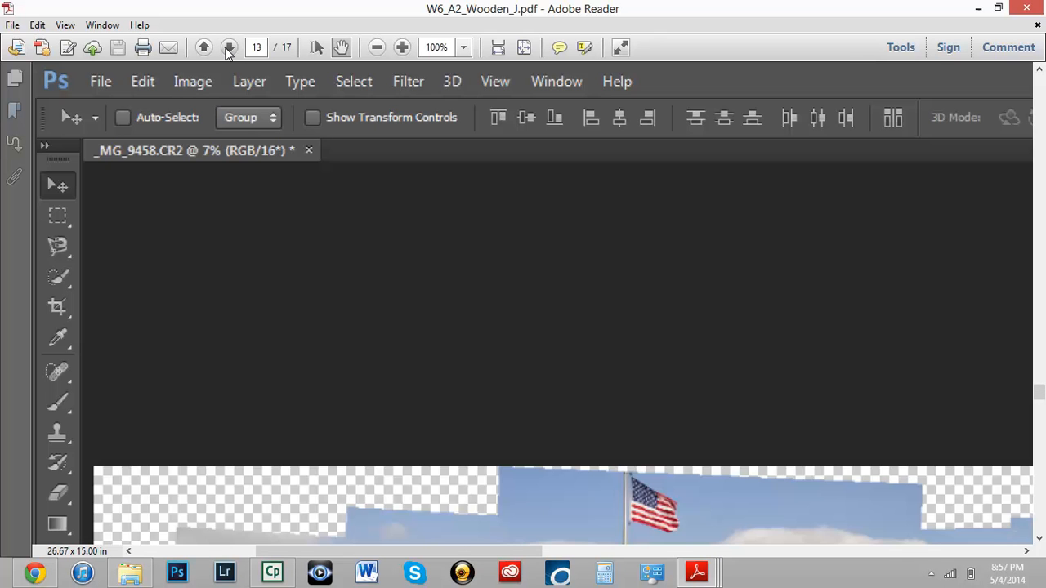
- Advance from page 13 past the flag and cloud panoramas to the page-16 red-gate photo
left_click(230, 46)
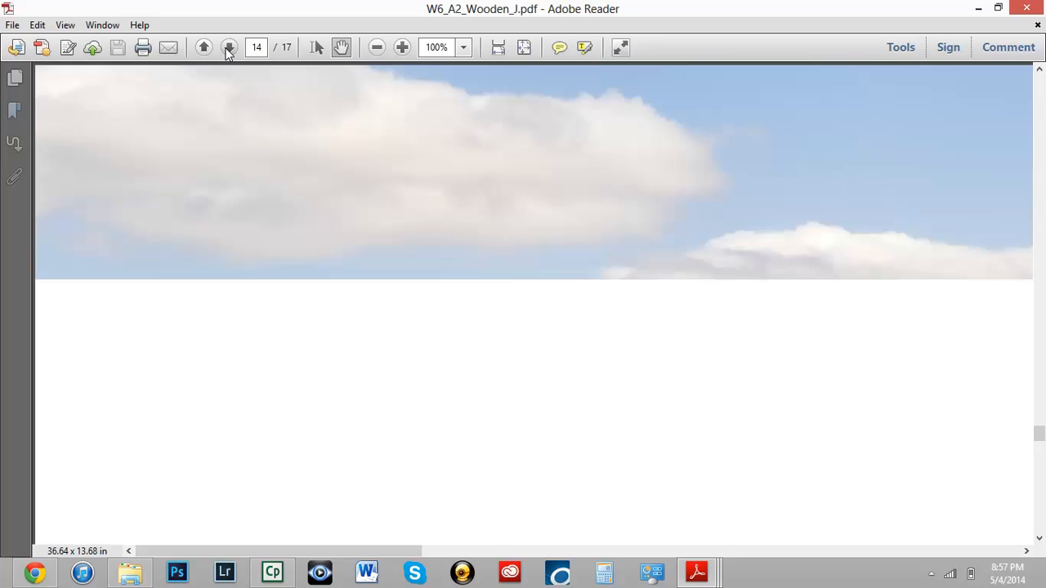
left_click(229, 47)
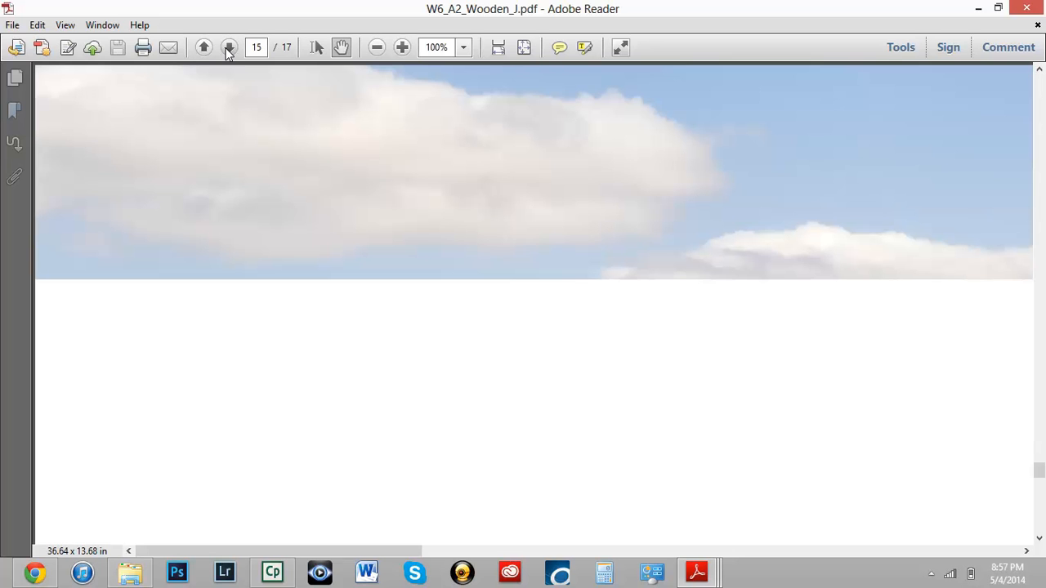
scroll("down", 3)
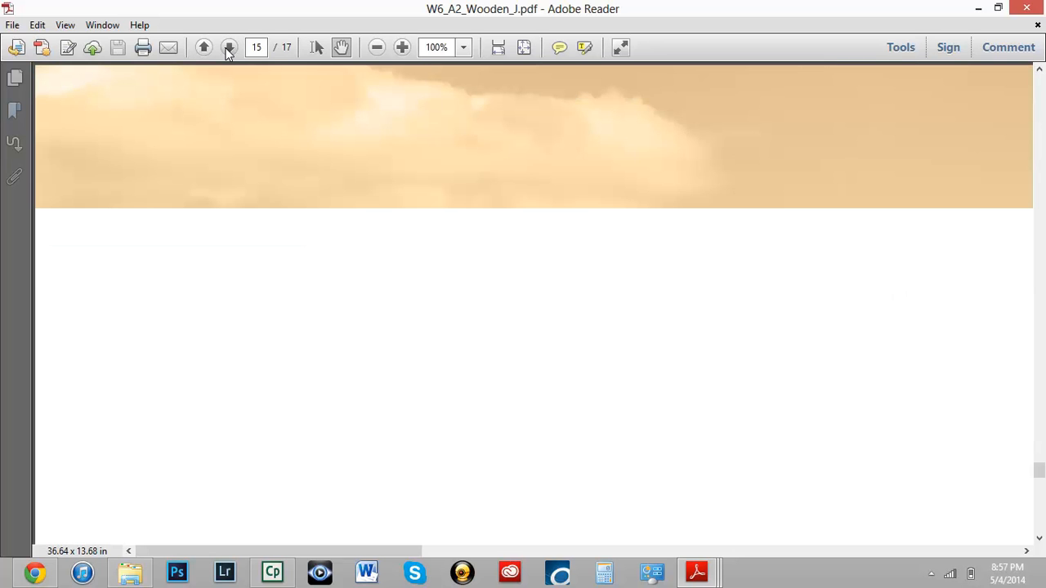
left_click(230, 47)
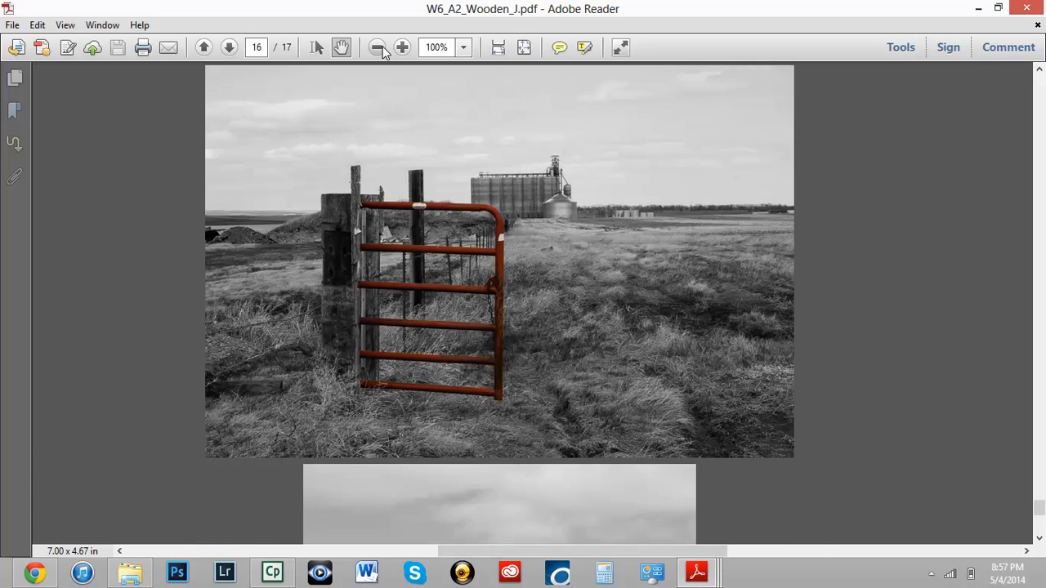
left_click(377, 46)
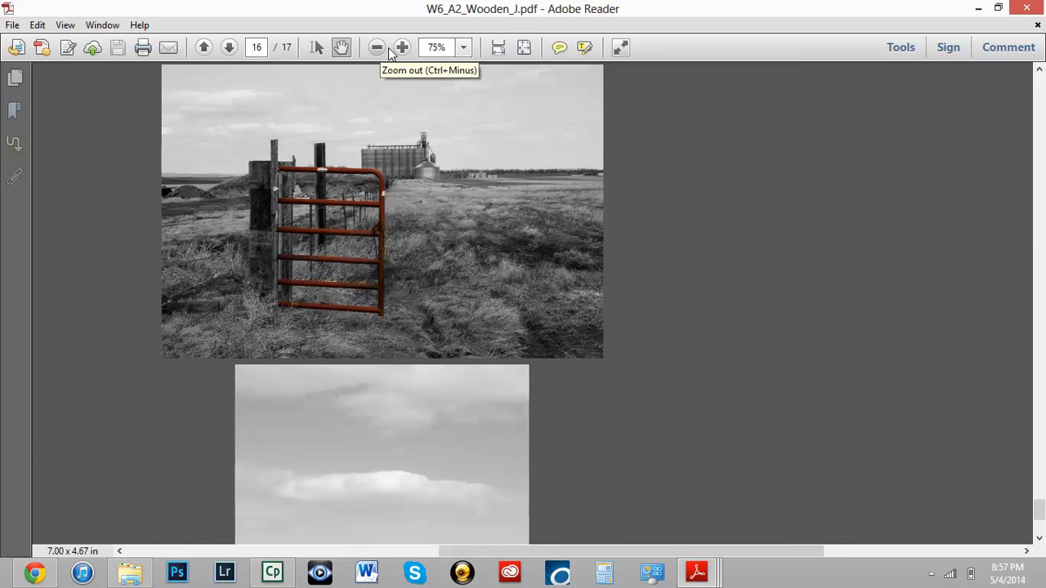
left_click(230, 46)
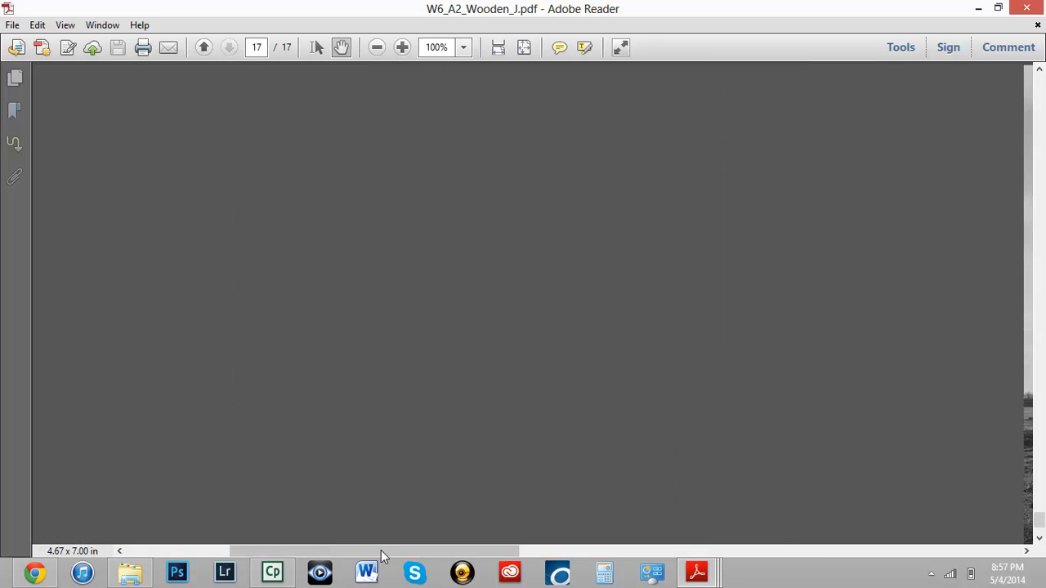
mouse_move(345, 557)
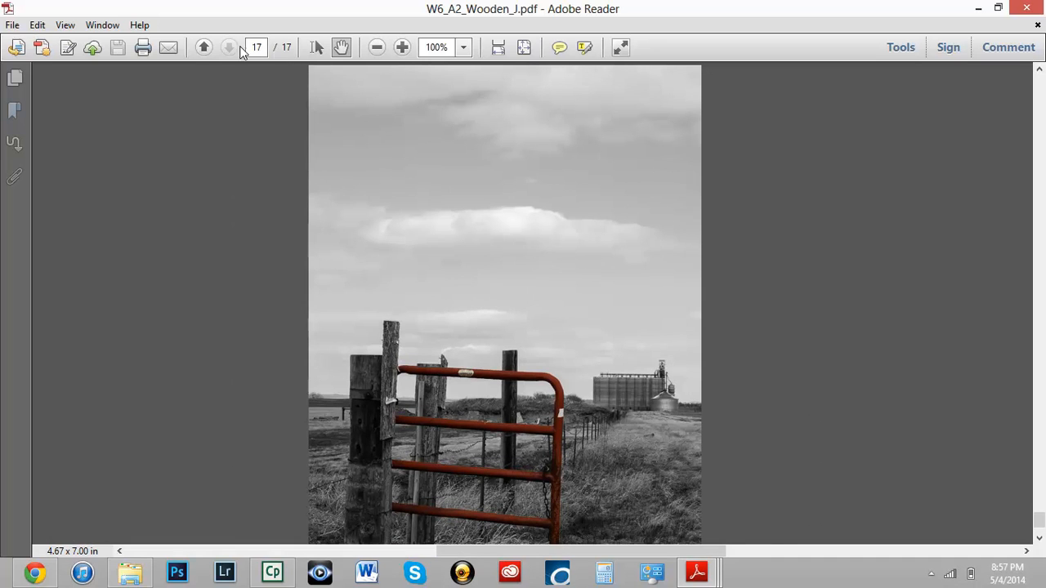
left_click(203, 47)
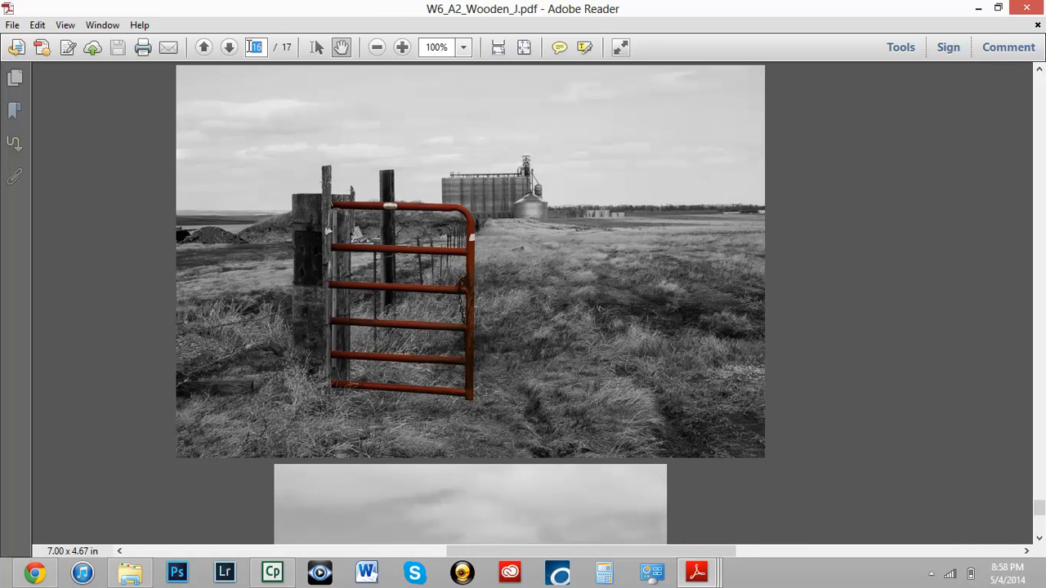
- Jump to page 6 and zoom out three times to 50% to show the whole log cabin
type("6")
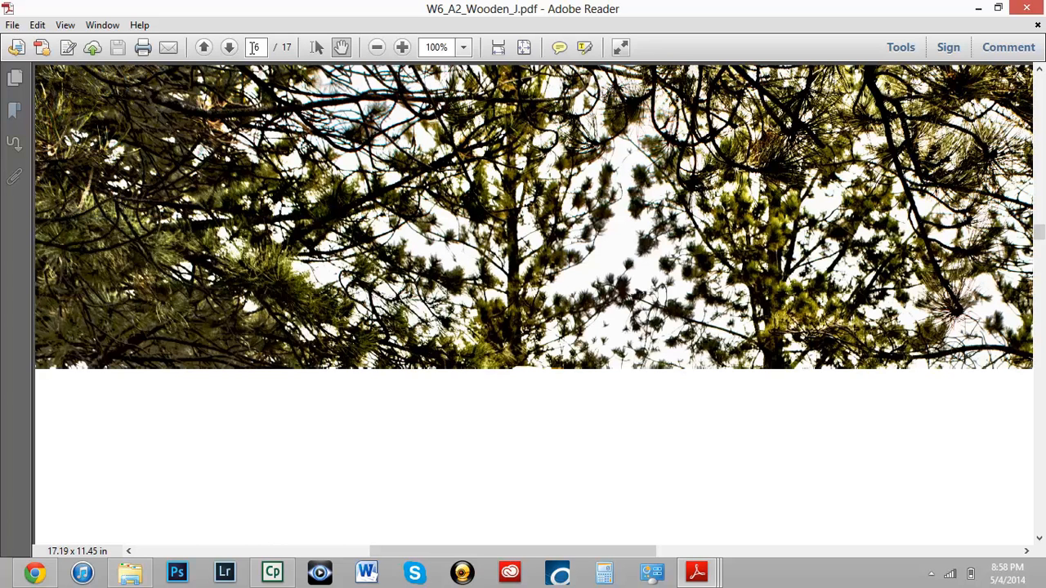
scroll("down", 3)
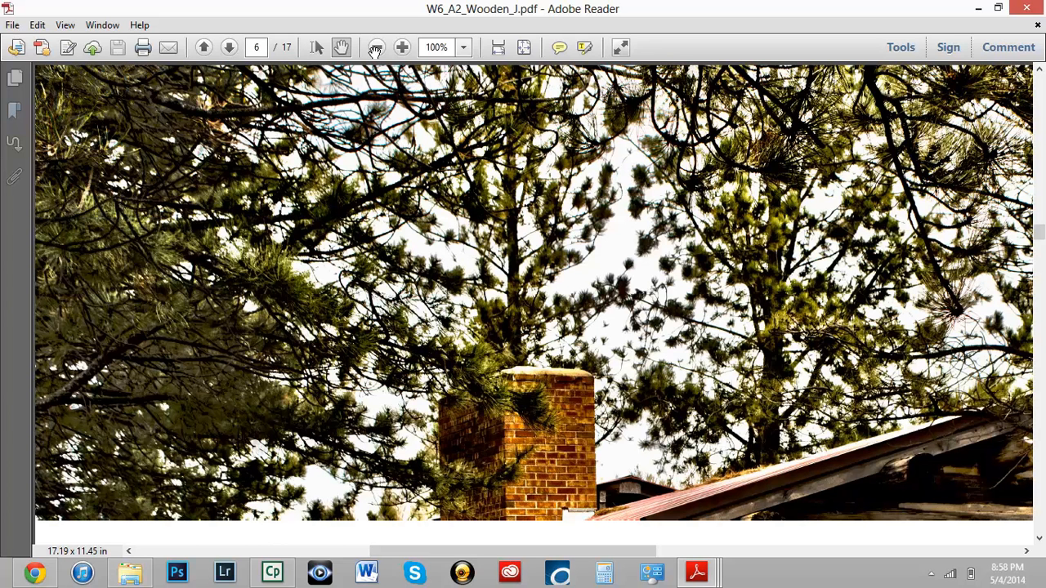
left_click(375, 47)
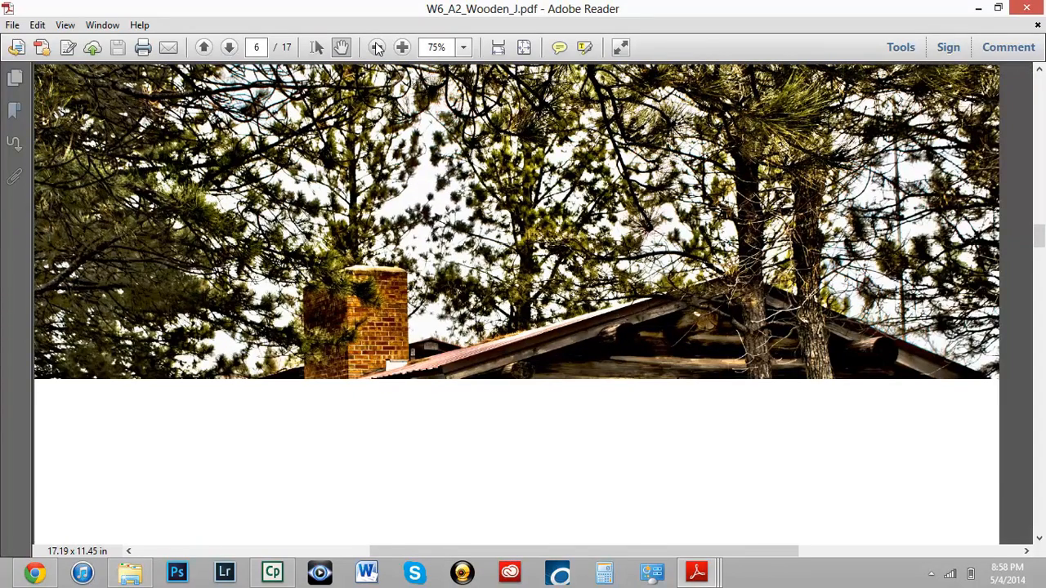
left_click(376, 47)
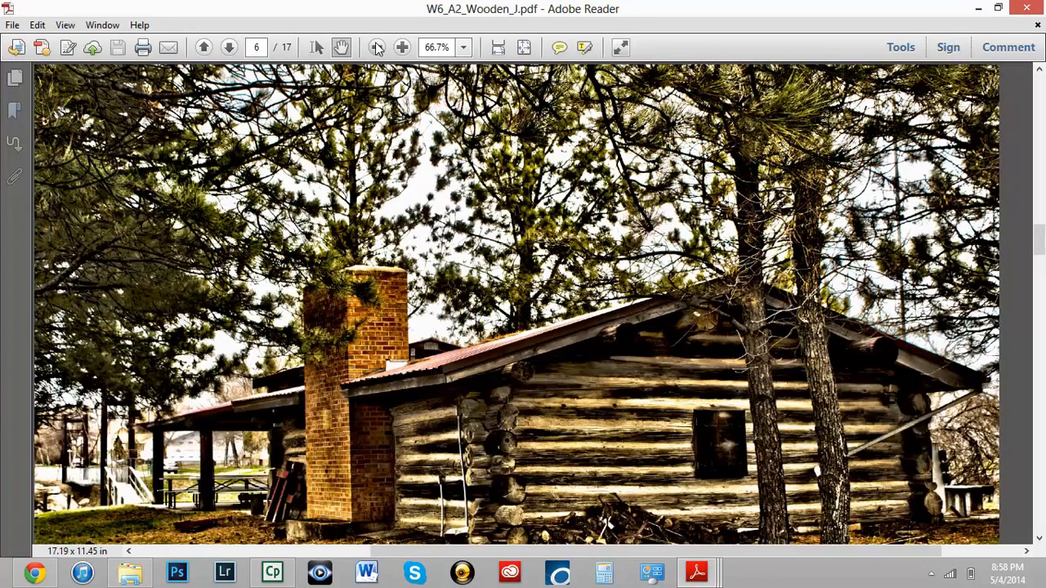
left_click(376, 47)
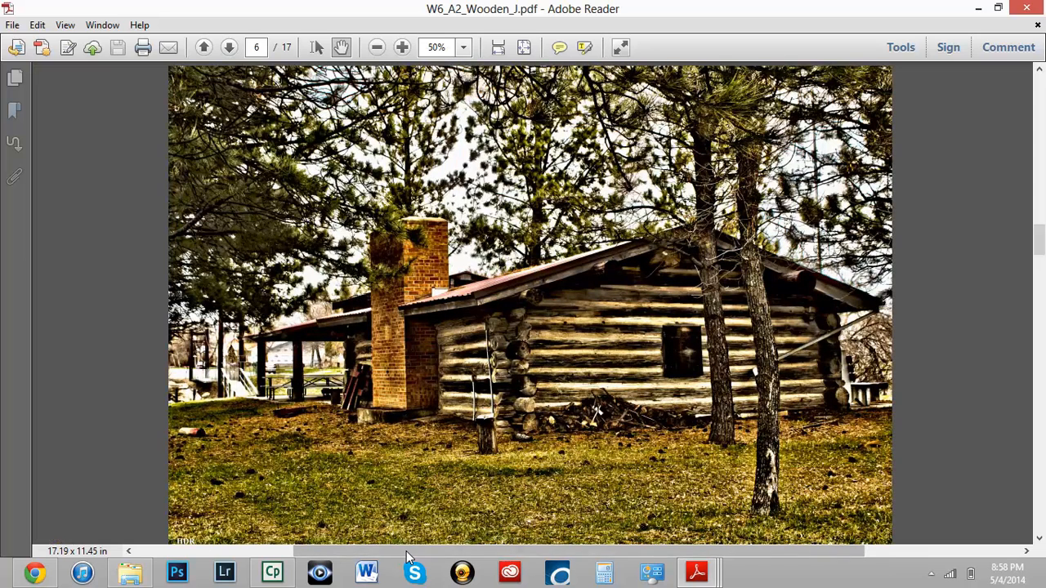
mouse_move(429, 188)
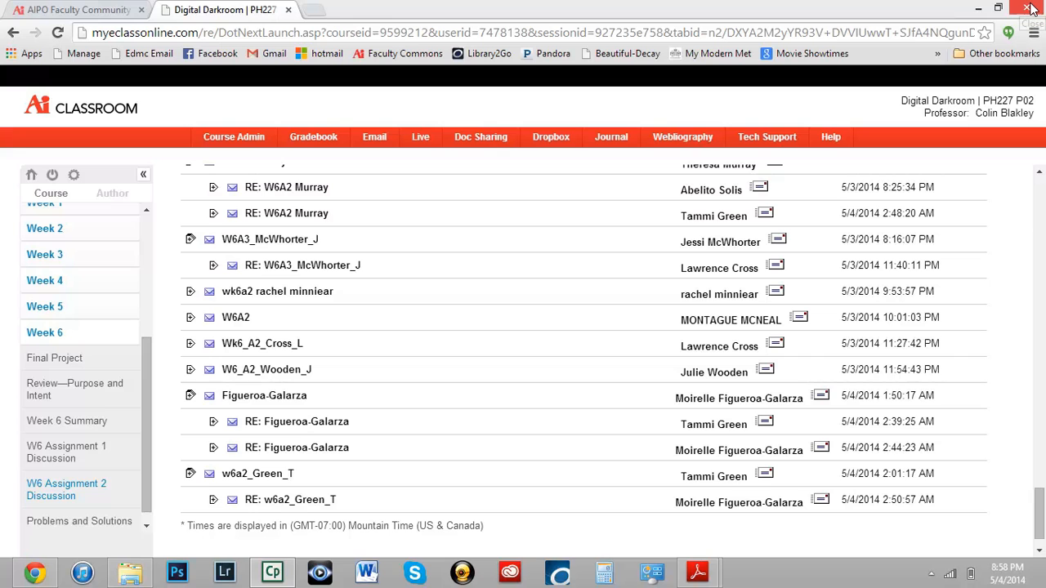
mouse_move(1030, 9)
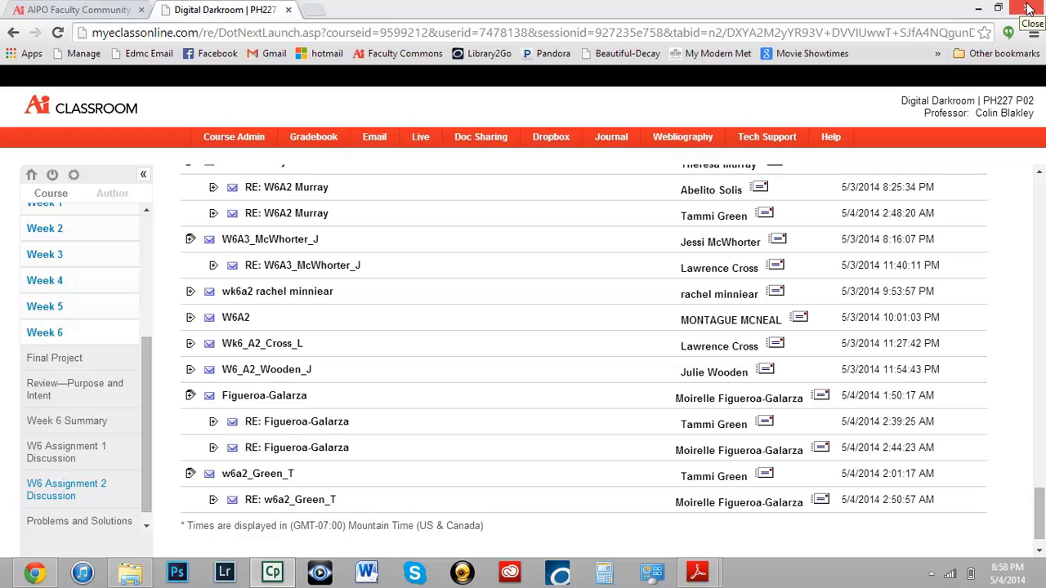
mouse_move(699, 572)
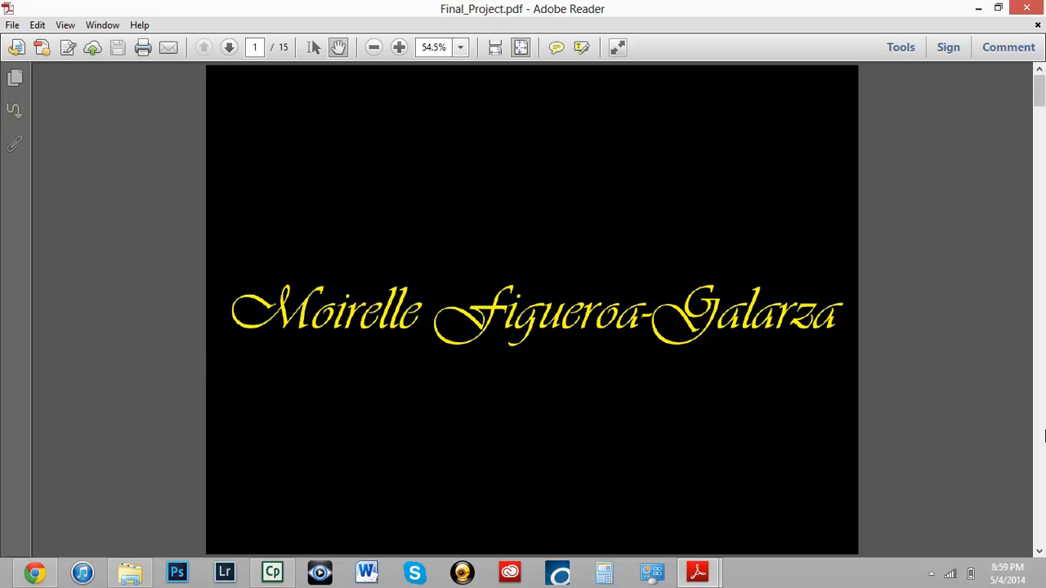
- Stop the content preparation and page forward through Cyanotype, Selenium-toned and infrared cyanotype pages
left_click(228, 46)
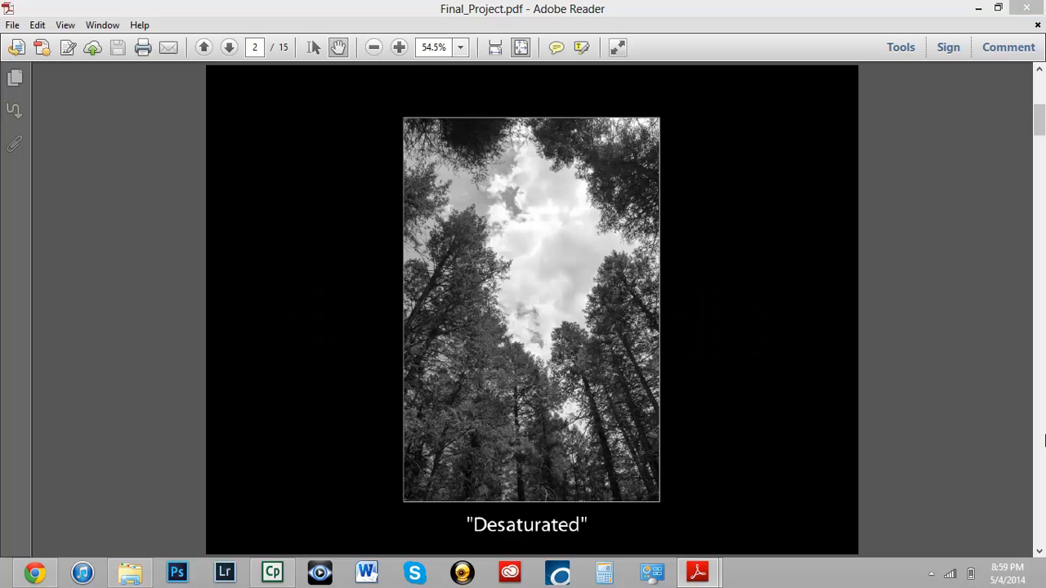
mouse_move(898, 385)
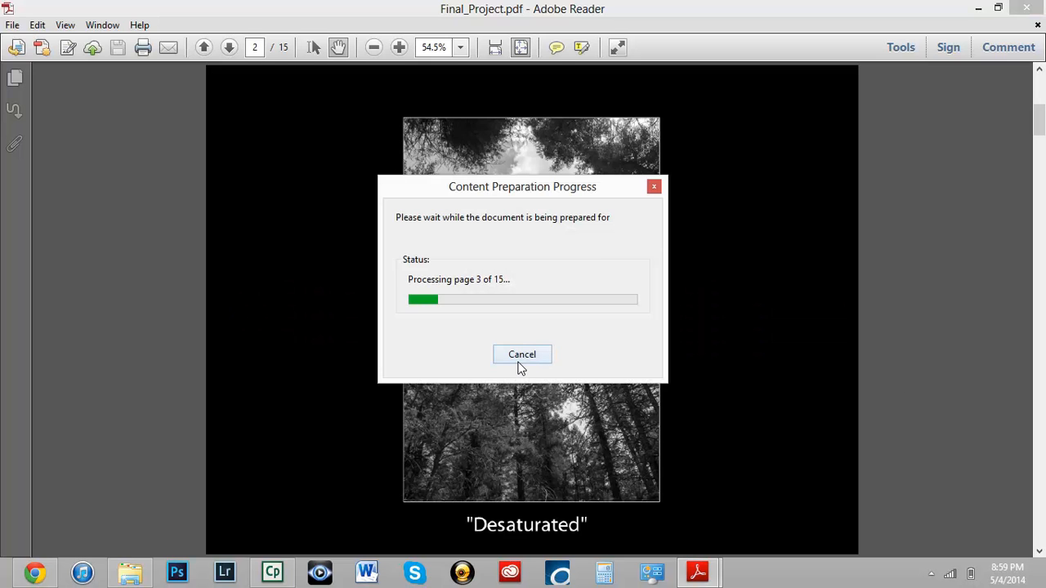
left_click(521, 354)
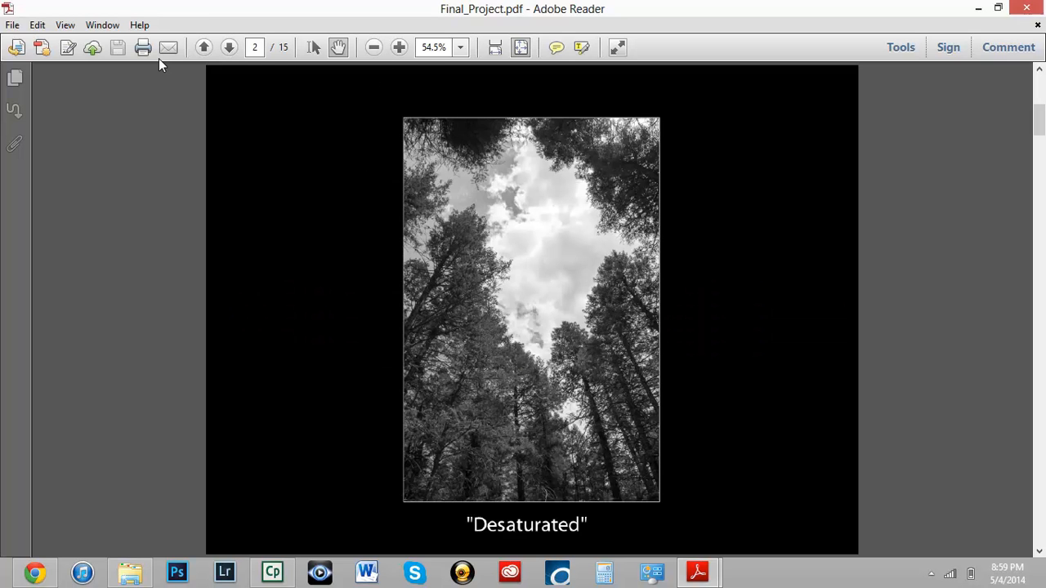
left_click(230, 46)
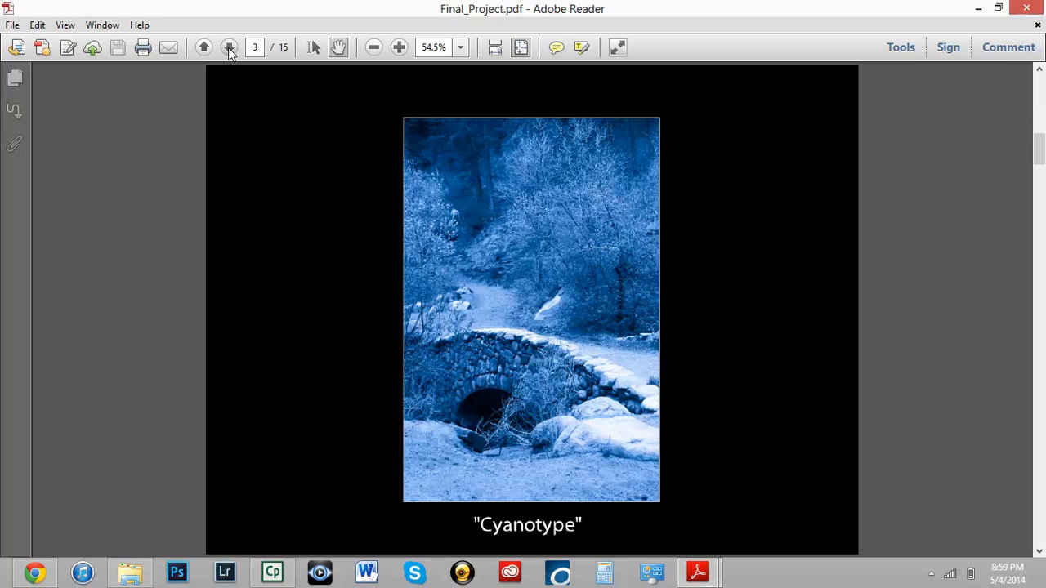
left_click(229, 46)
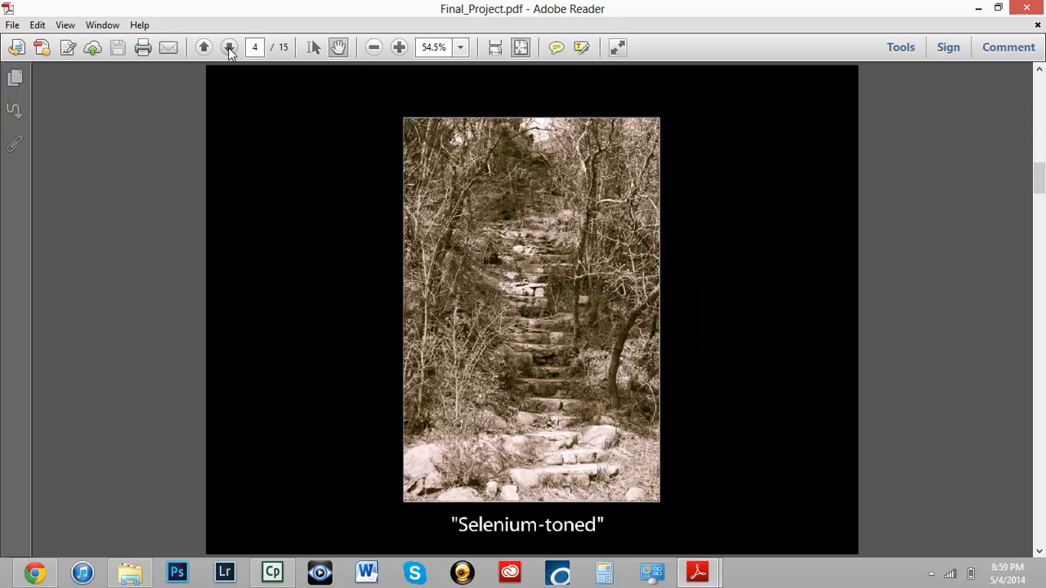
left_click(230, 47)
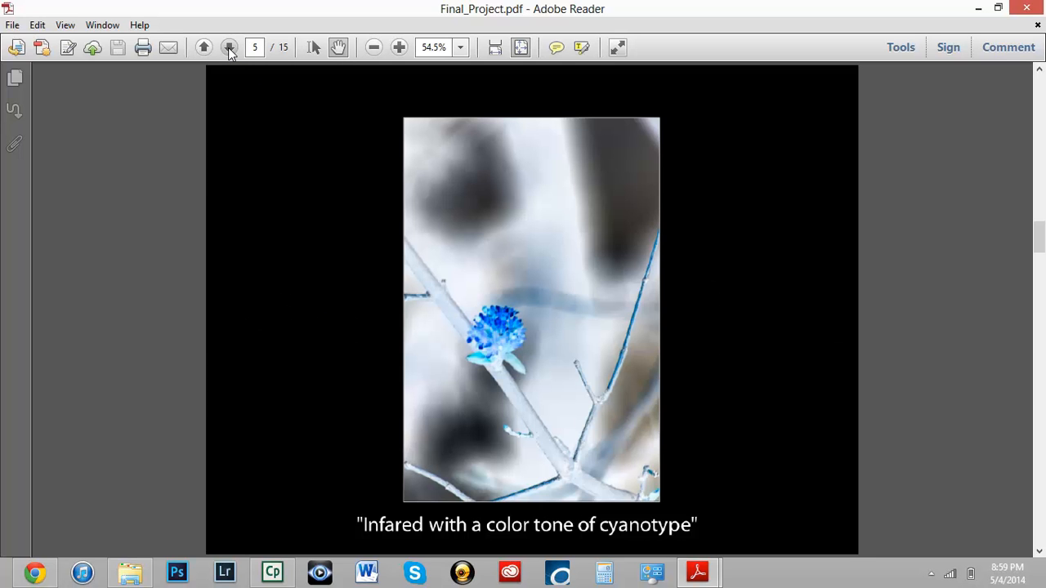
left_click(230, 47)
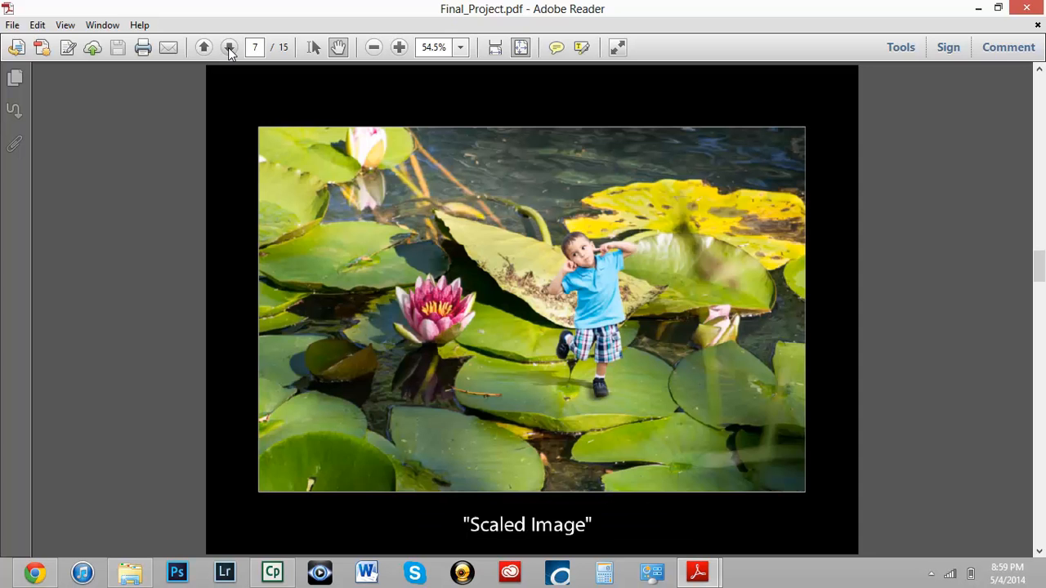
- Page on through Fairy Swinging, Surrealism Art, Fantasy and panorama pages to page 15
left_click(229, 46)
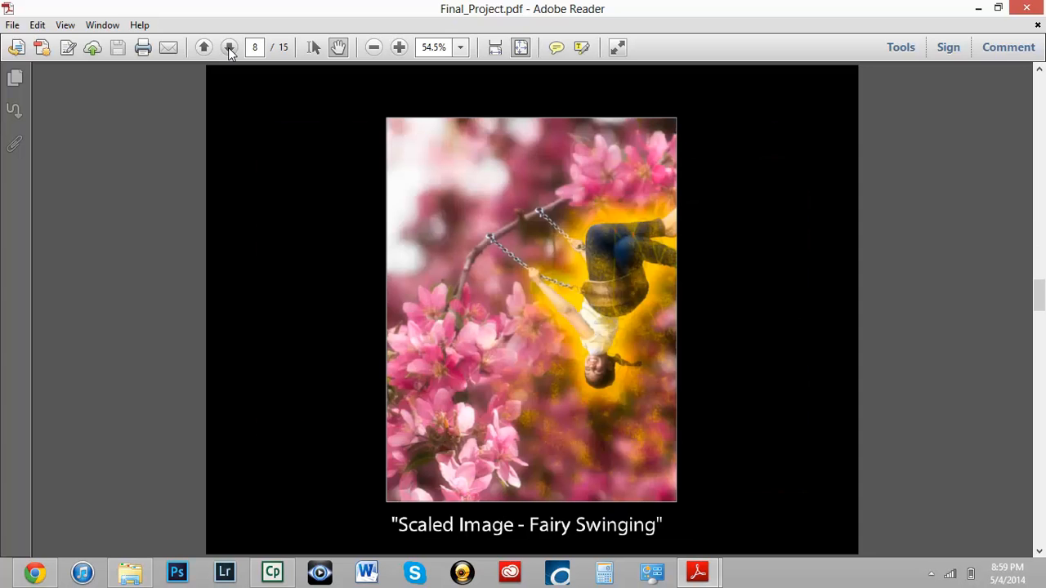
left_click(230, 47)
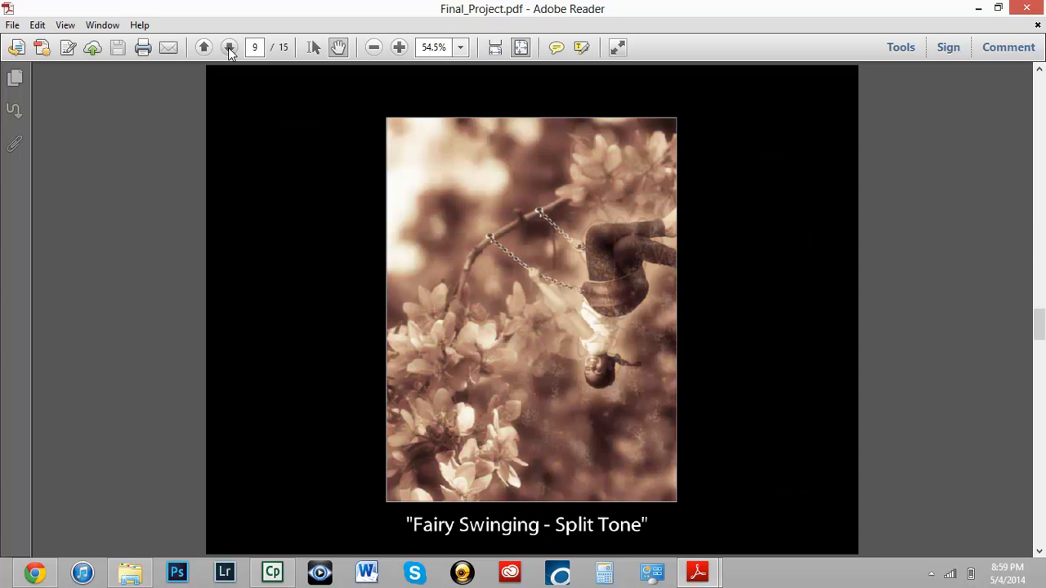
left_click(229, 47)
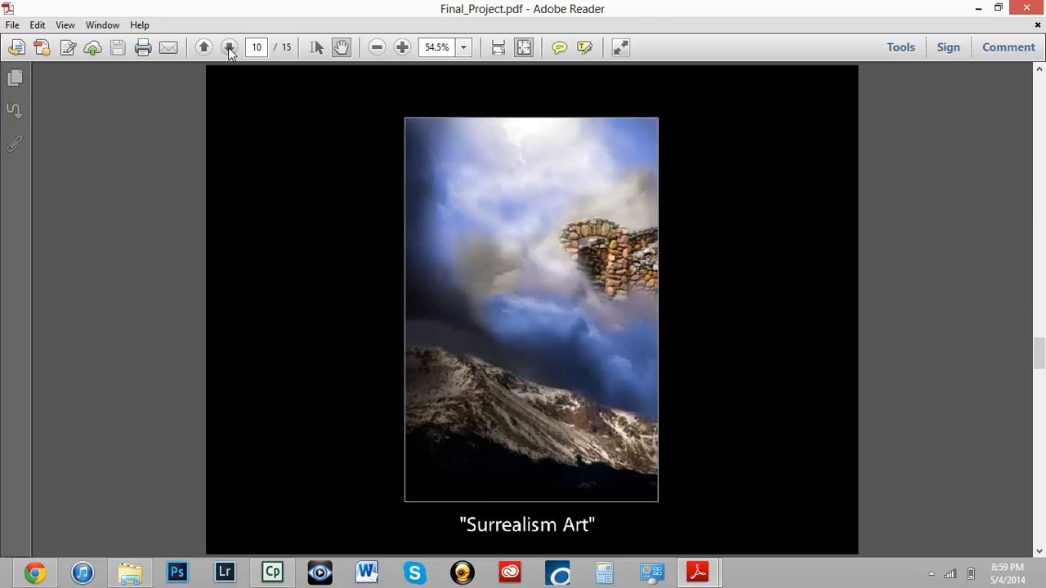
left_click(230, 47)
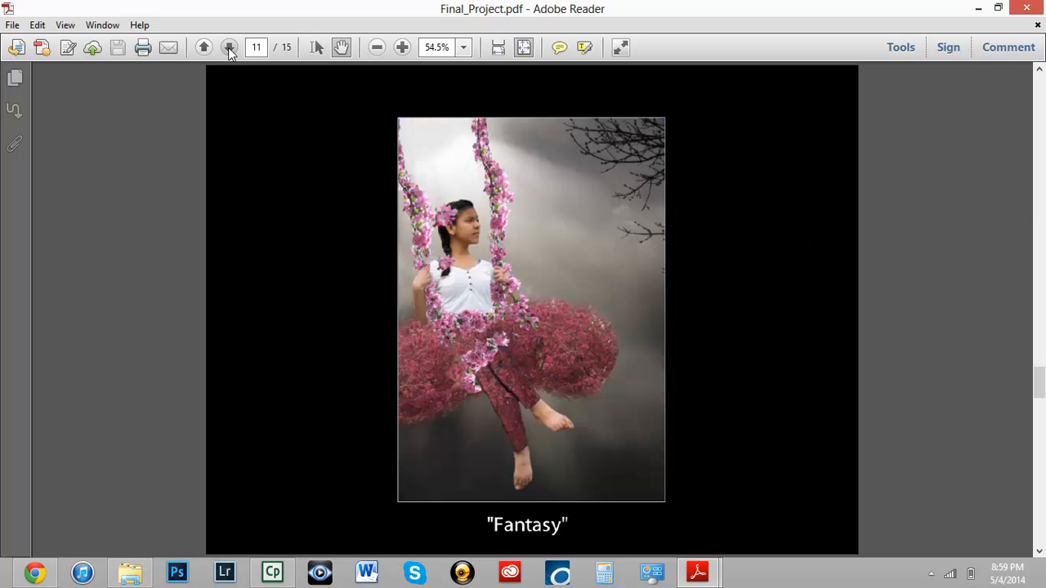
left_click(229, 47)
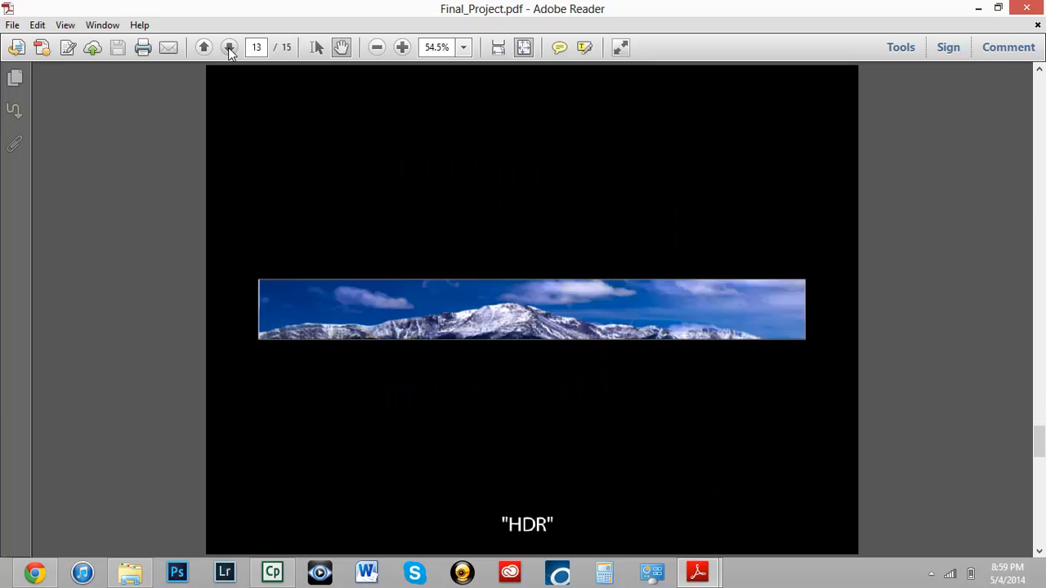
left_click(230, 47)
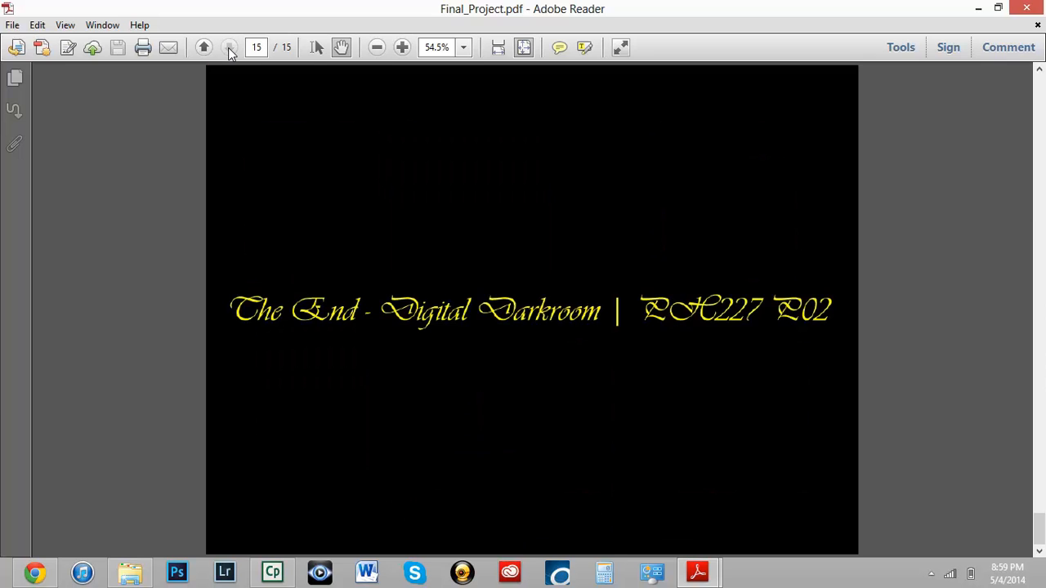
left_click(229, 47)
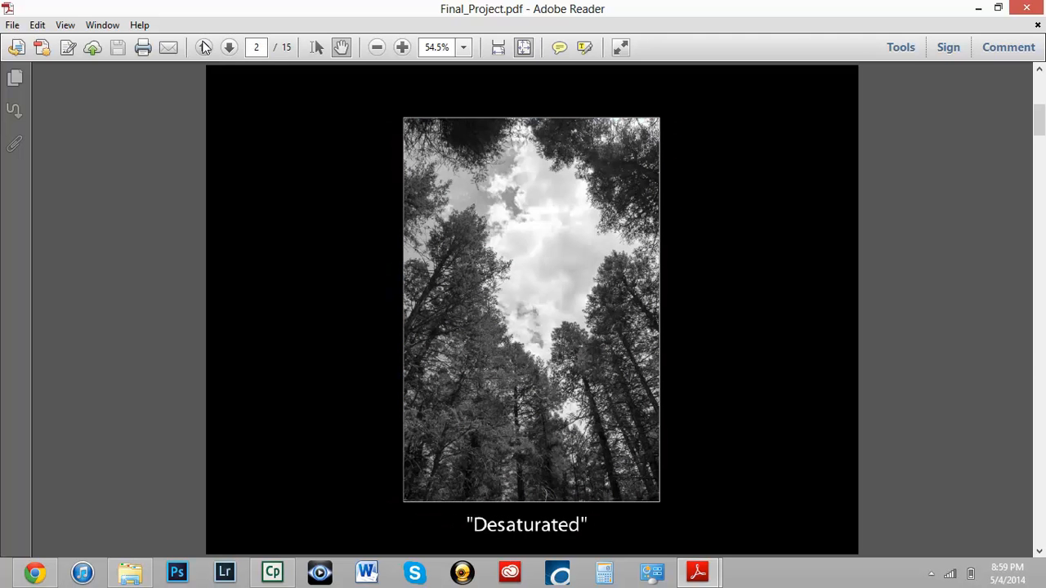
- Return to the title page, then advance through Desaturated, Cyanotype and Selenium-toned to Textured_Image
left_click(204, 47)
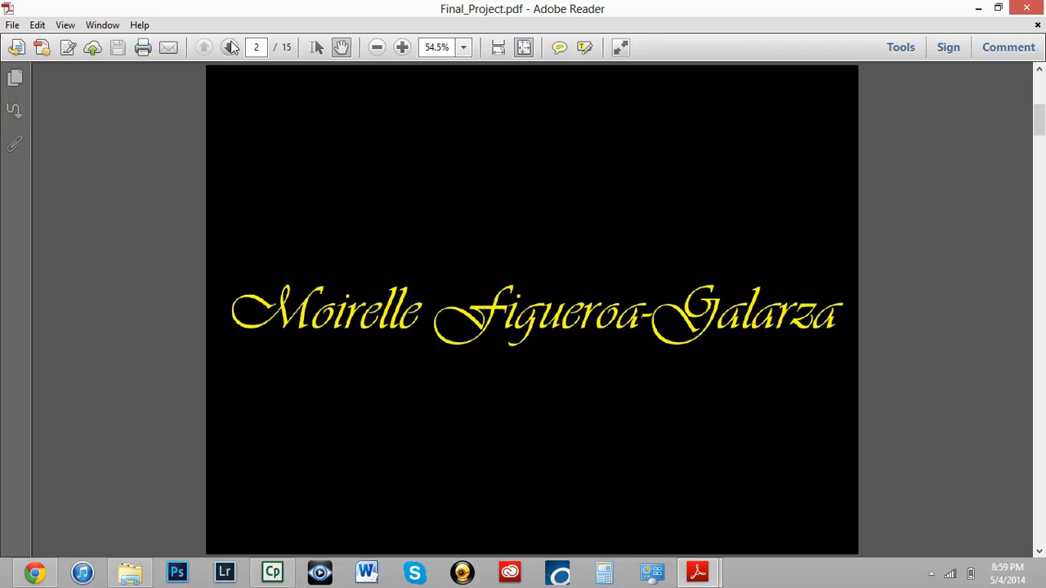
left_click(231, 47)
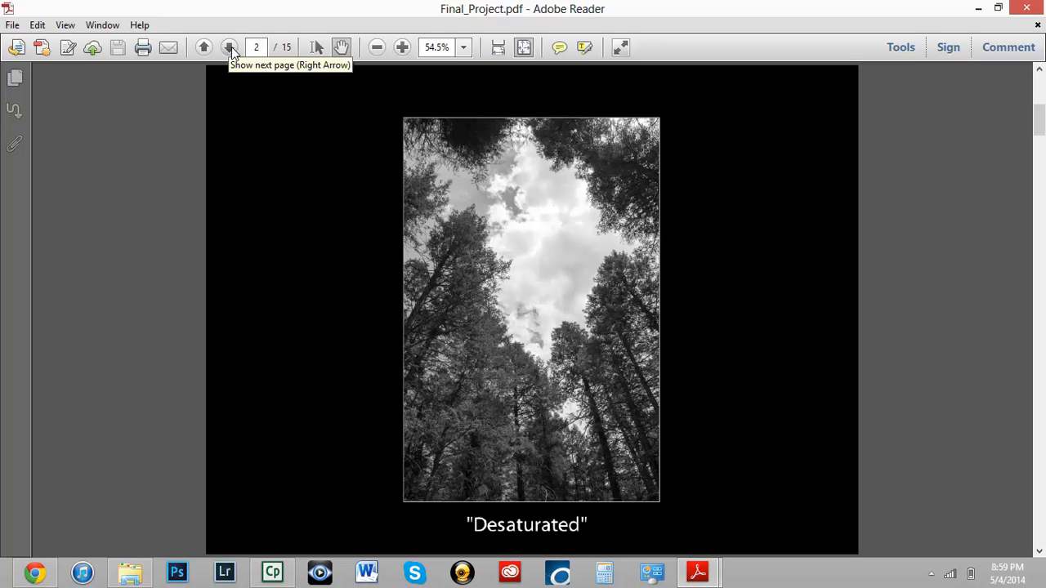
left_click(230, 46)
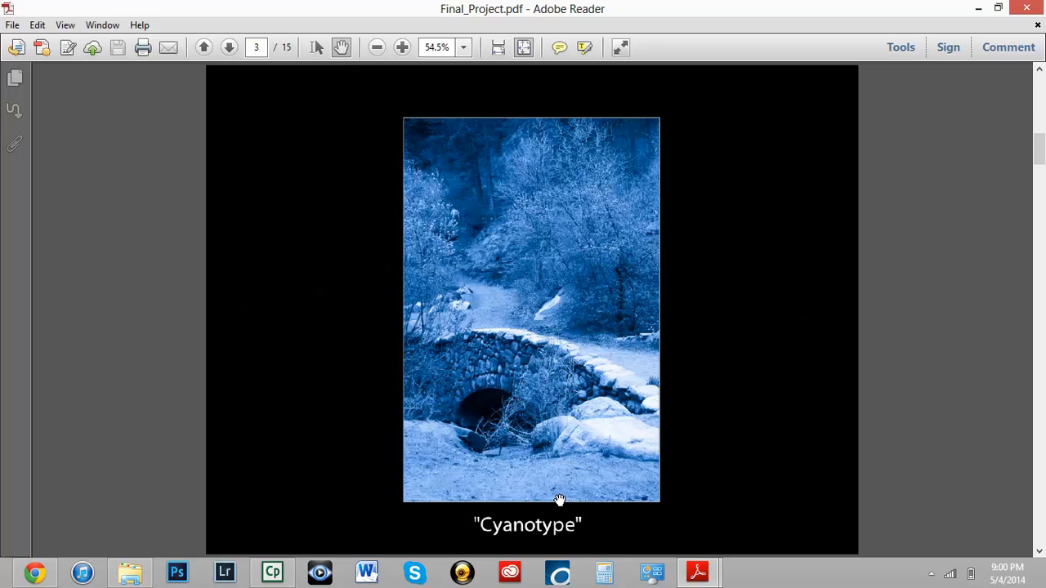
mouse_move(242, 63)
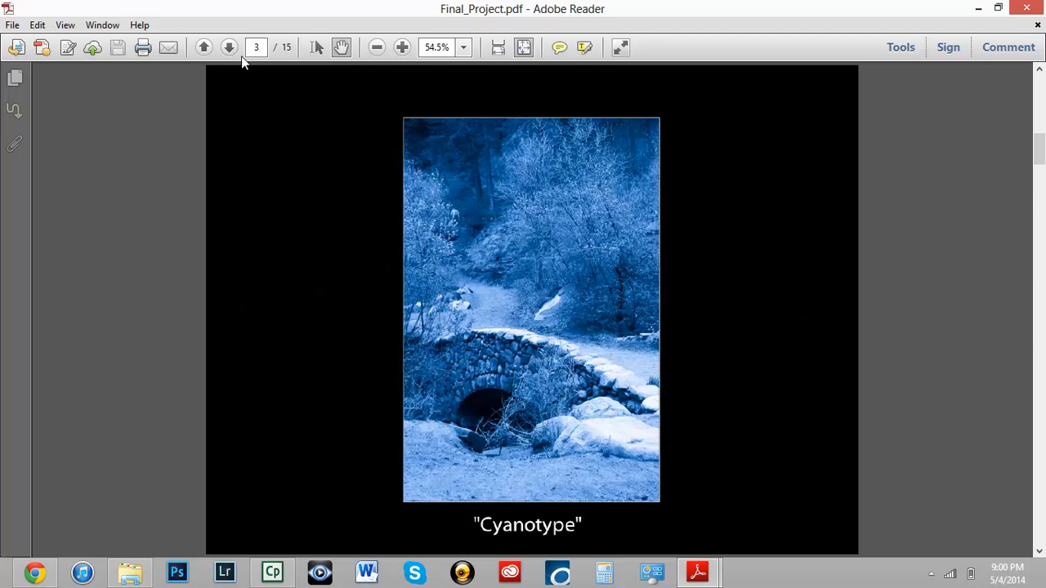
left_click(229, 47)
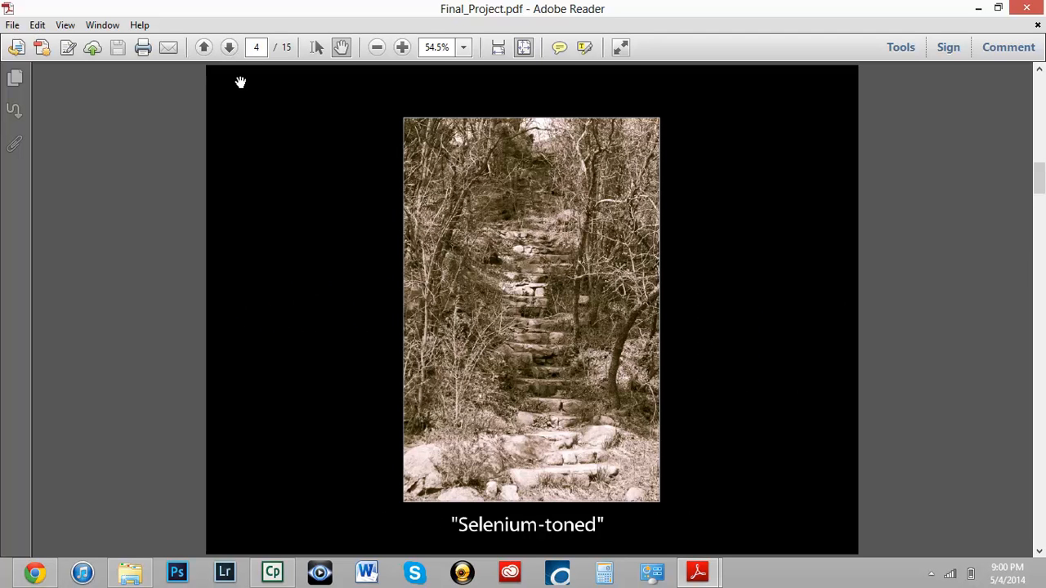
mouse_move(613, 164)
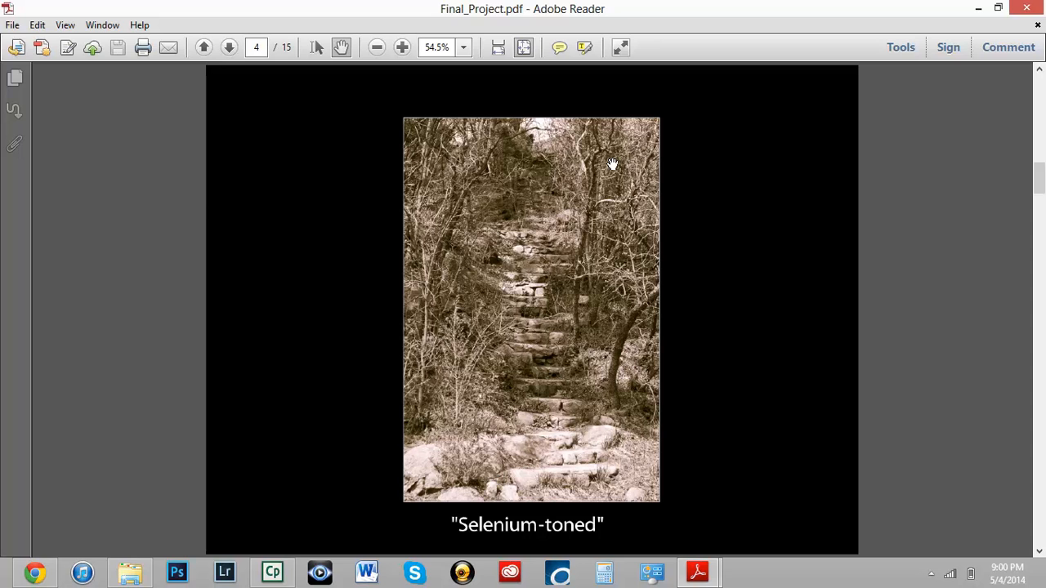
mouse_move(230, 46)
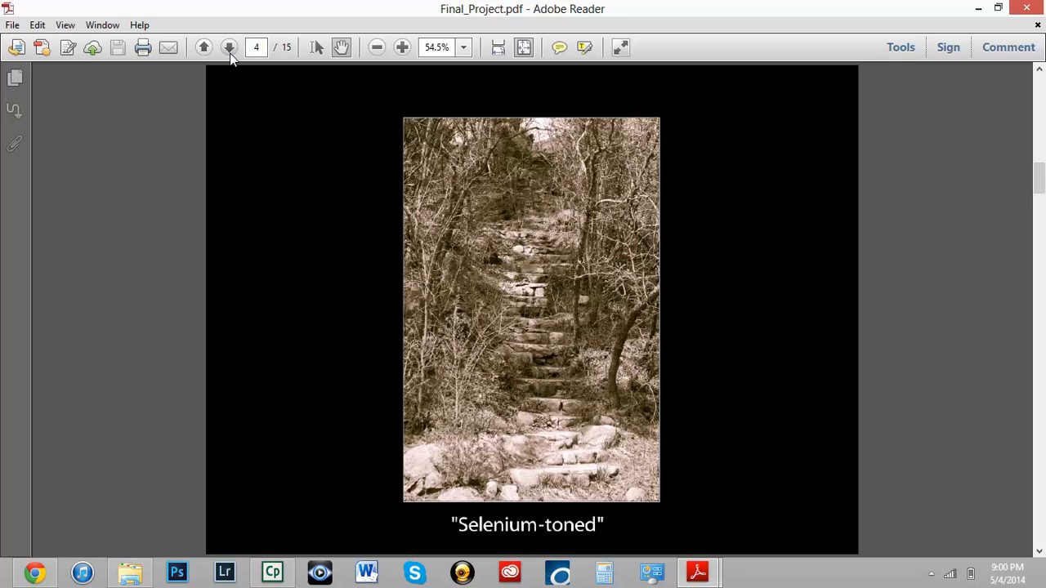
left_click(230, 46)
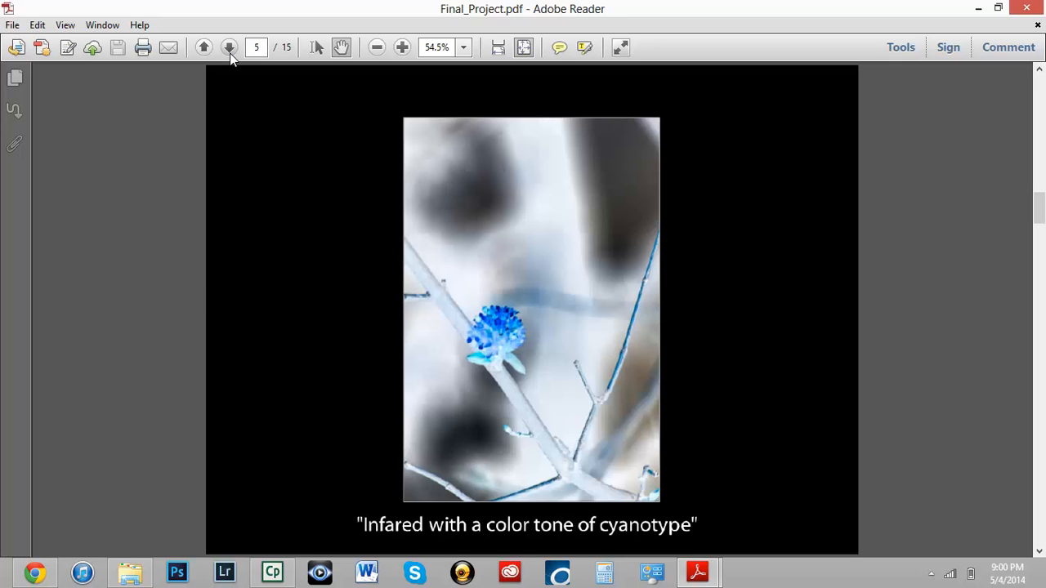
left_click(229, 46)
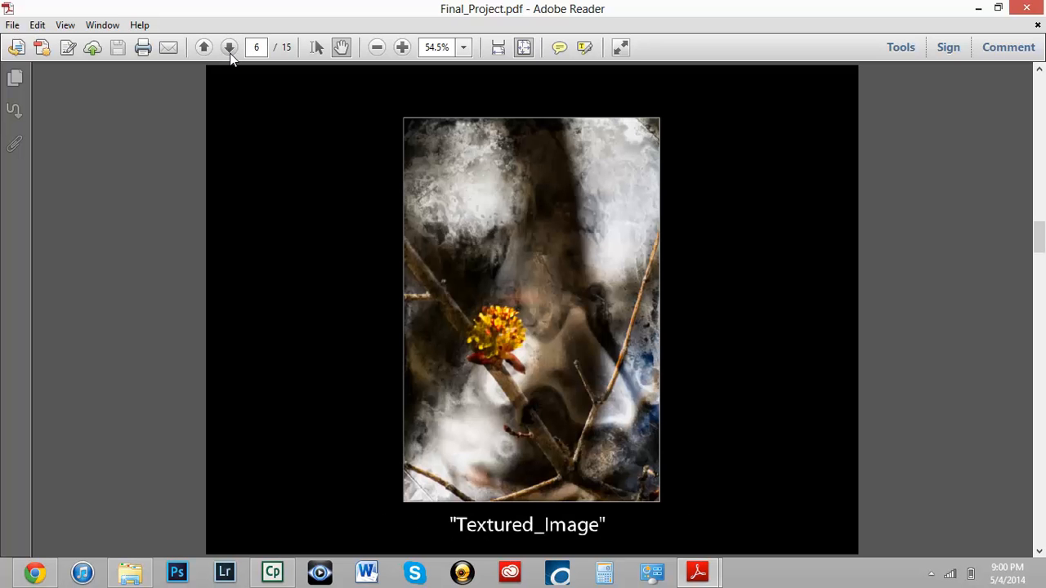
- Page forward past Scaled Image, Split Tone, Surrealism Art and Fantasy toward the panoramas
left_click(229, 47)
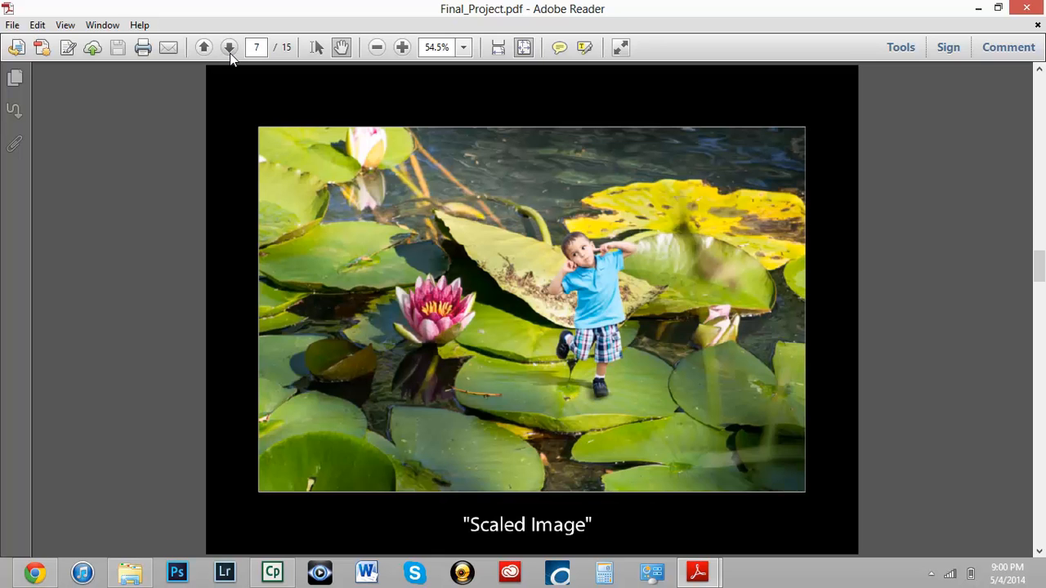
left_click(230, 46)
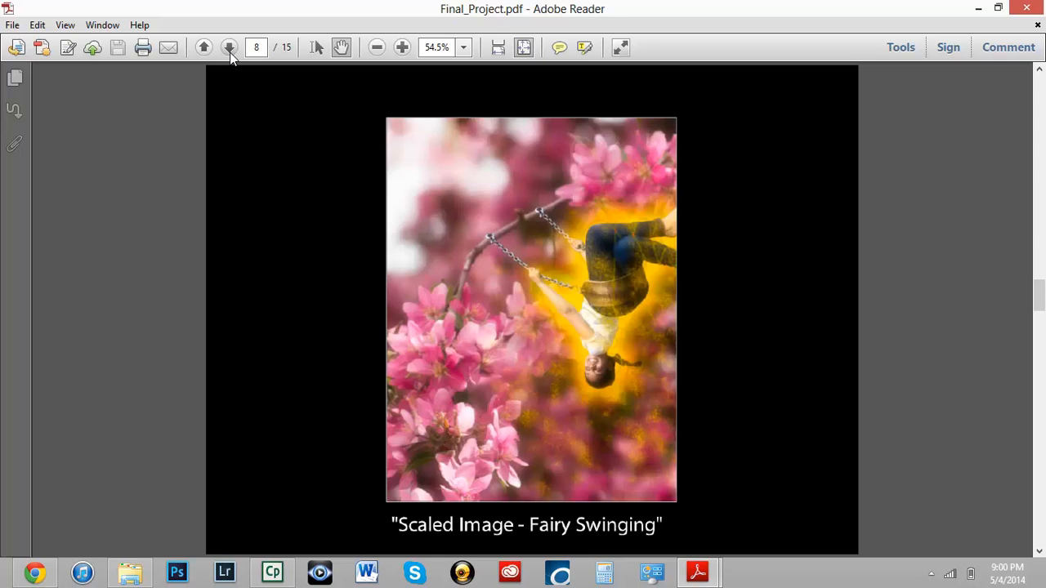
left_click(230, 47)
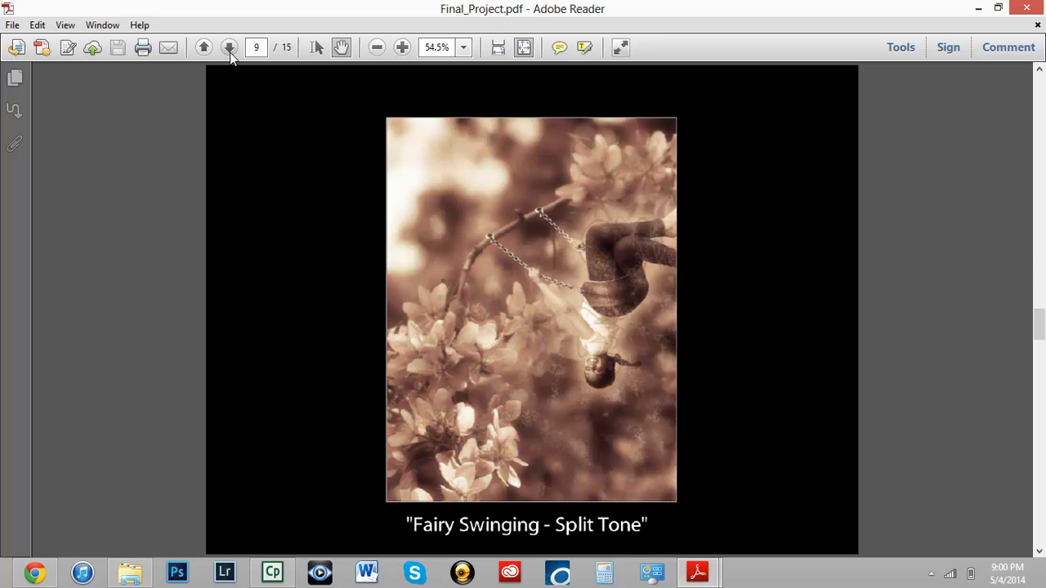
left_click(229, 46)
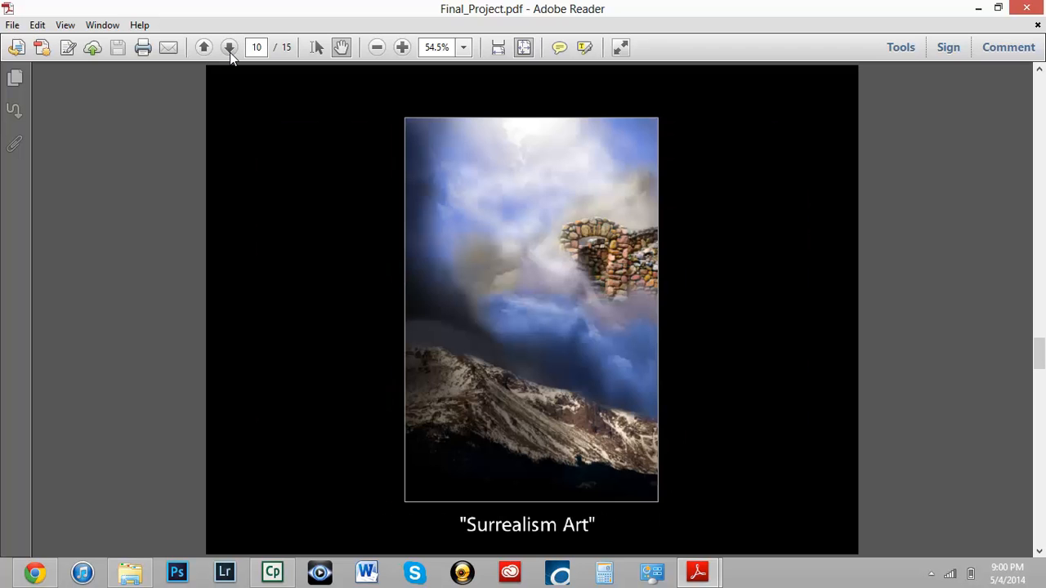
left_click(229, 47)
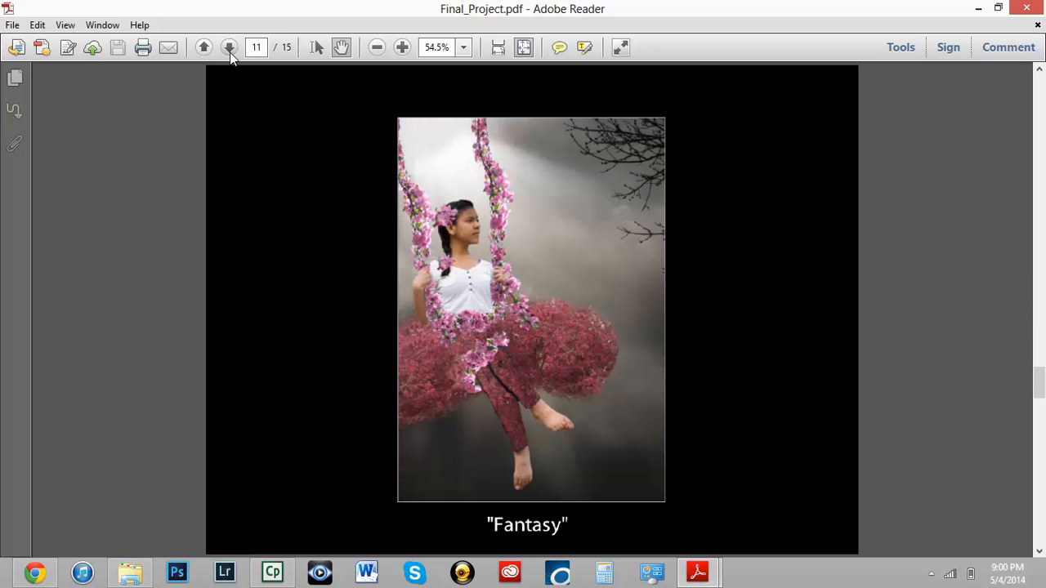
left_click(229, 46)
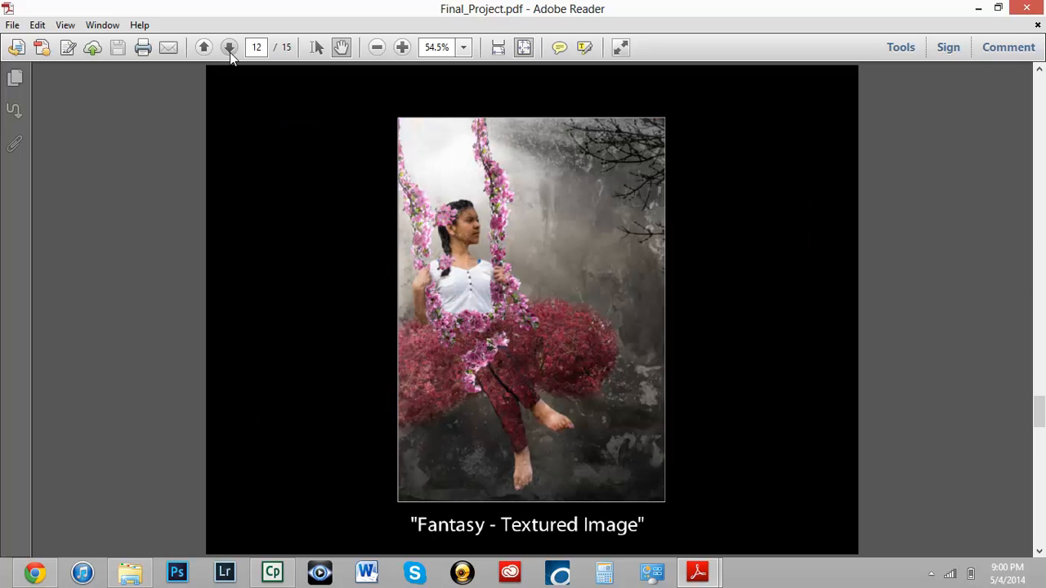
left_click(230, 47)
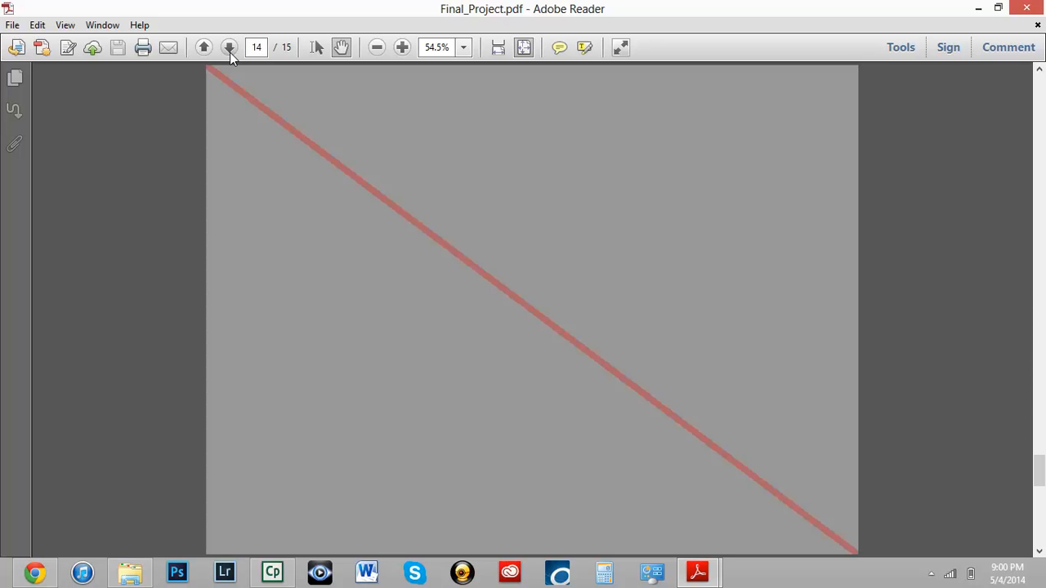
mouse_move(204, 48)
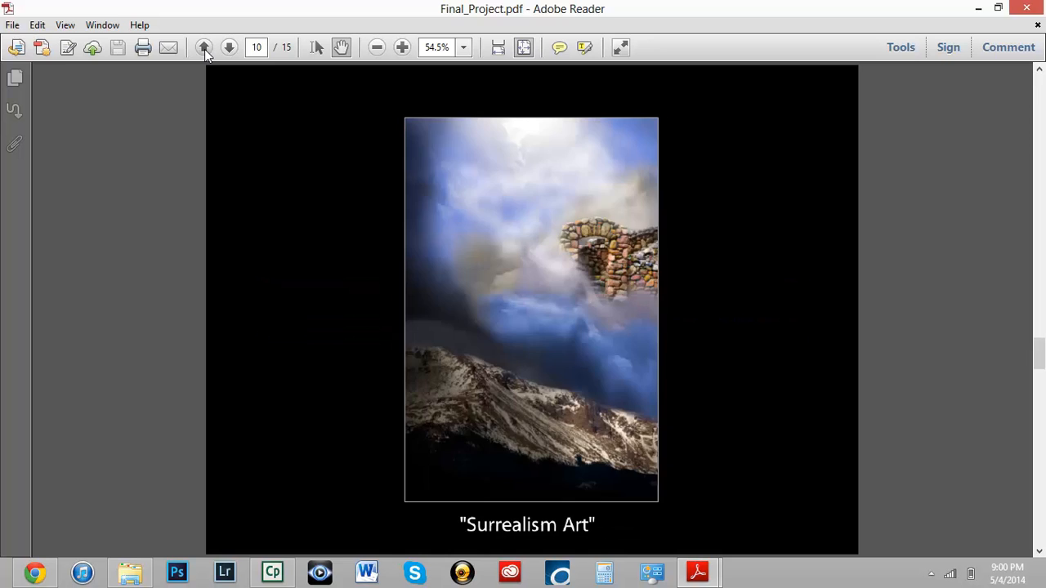
- Step back two pages to Textured_Image, then forward to page 7, Scaled Image
left_click(204, 47)
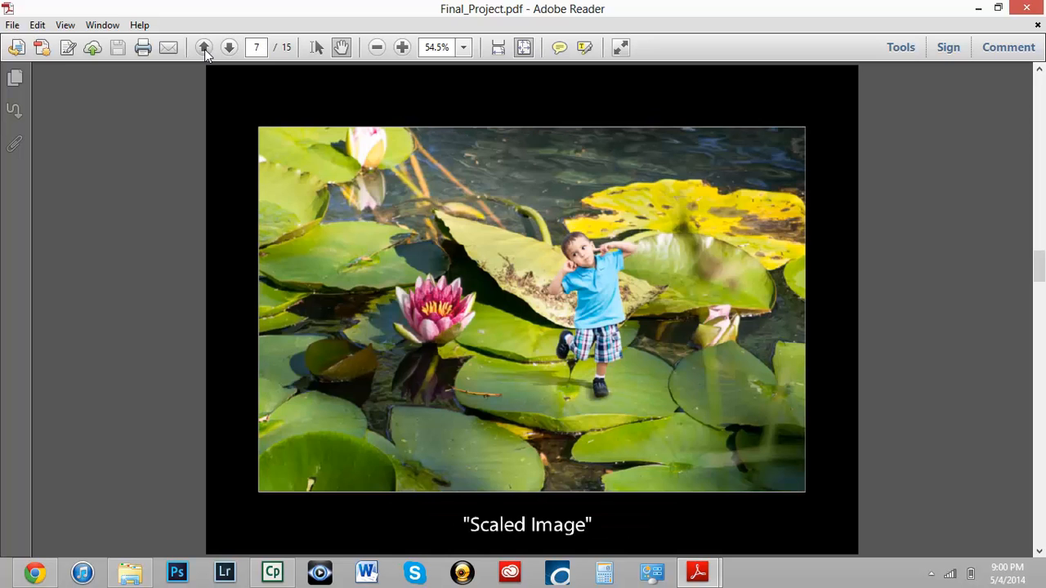
left_click(203, 47)
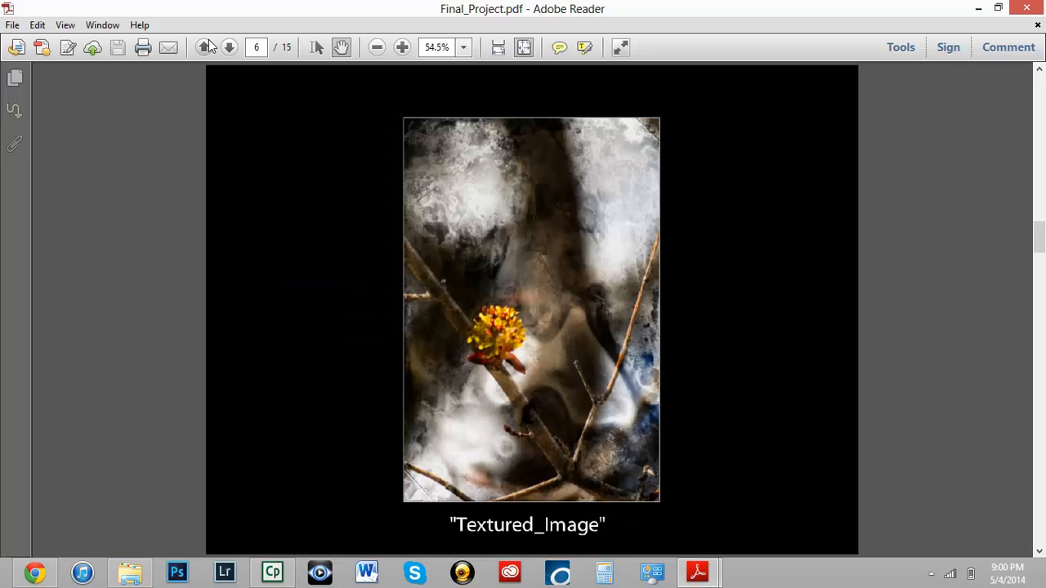
left_click(205, 46)
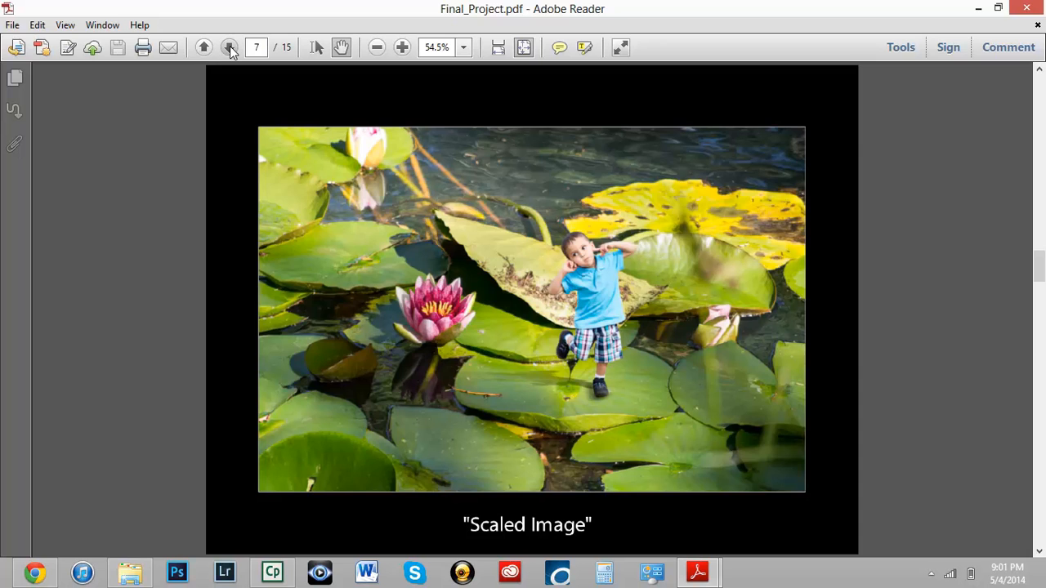
- Page forward through Fairy Swinging, Split Tone, Surrealism Art and Fantasy, then step back one page
left_click(230, 47)
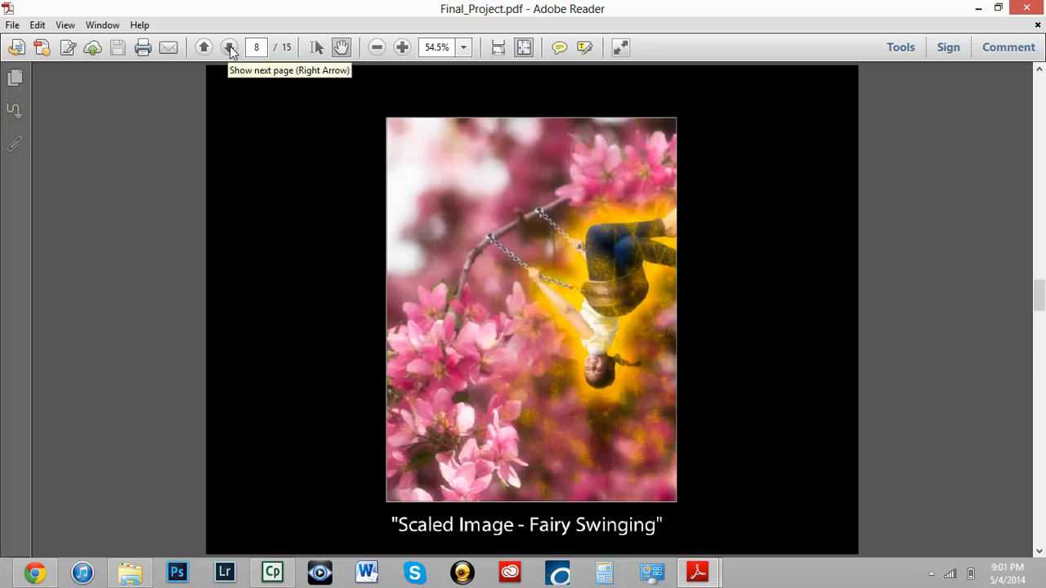
left_click(230, 46)
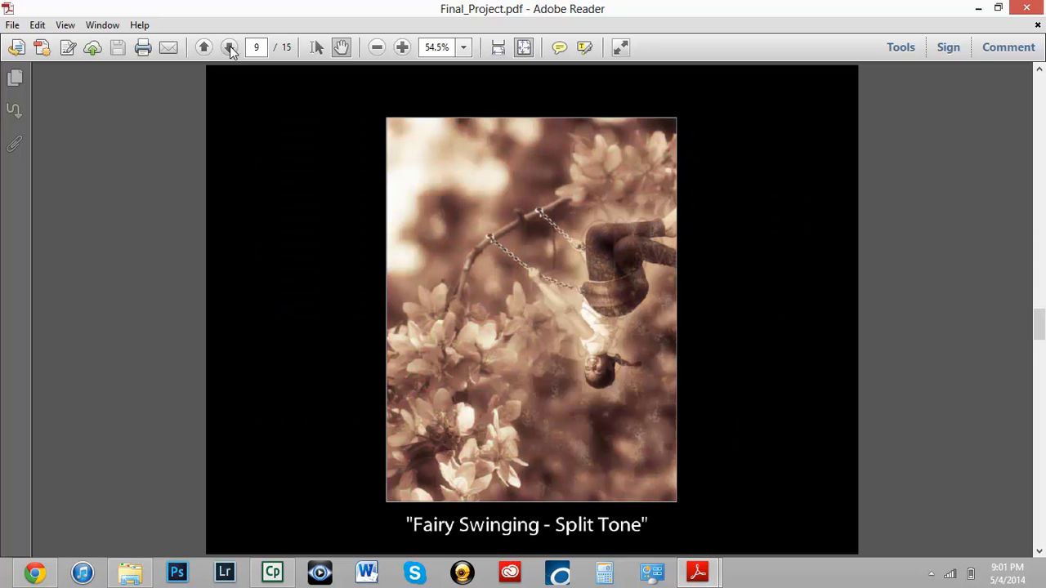
left_click(229, 47)
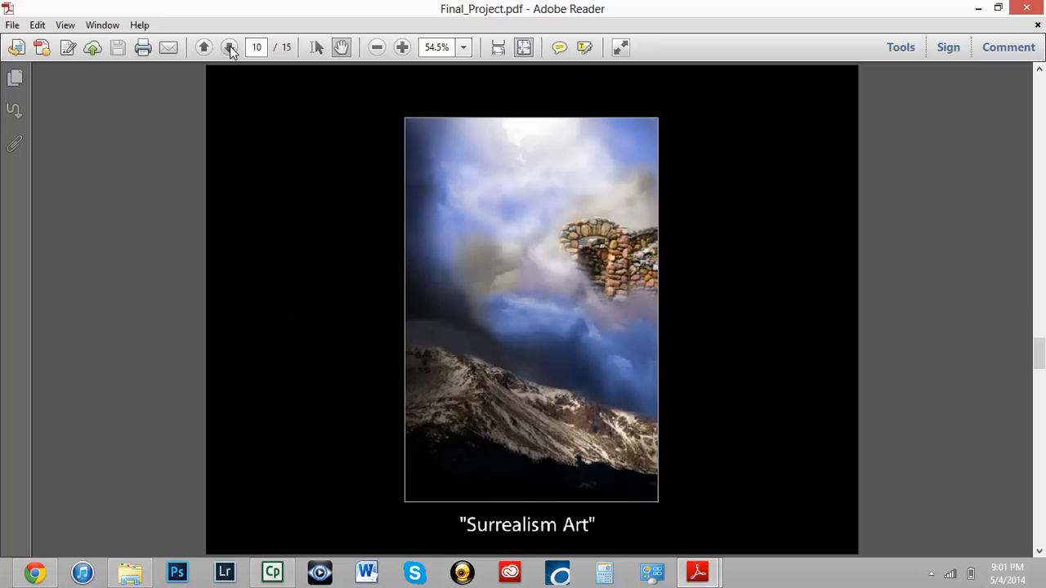
left_click(230, 46)
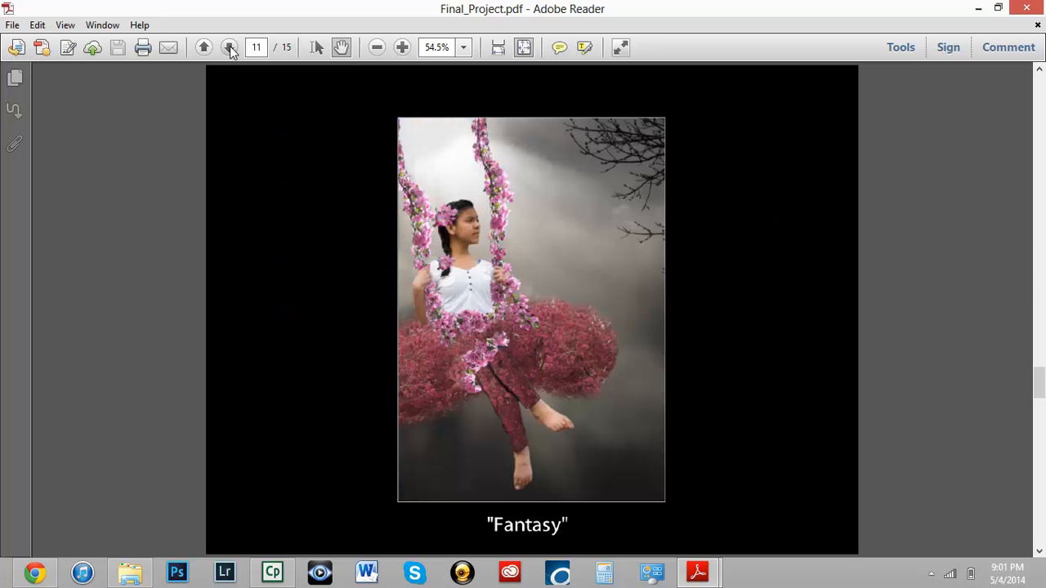
left_click(230, 47)
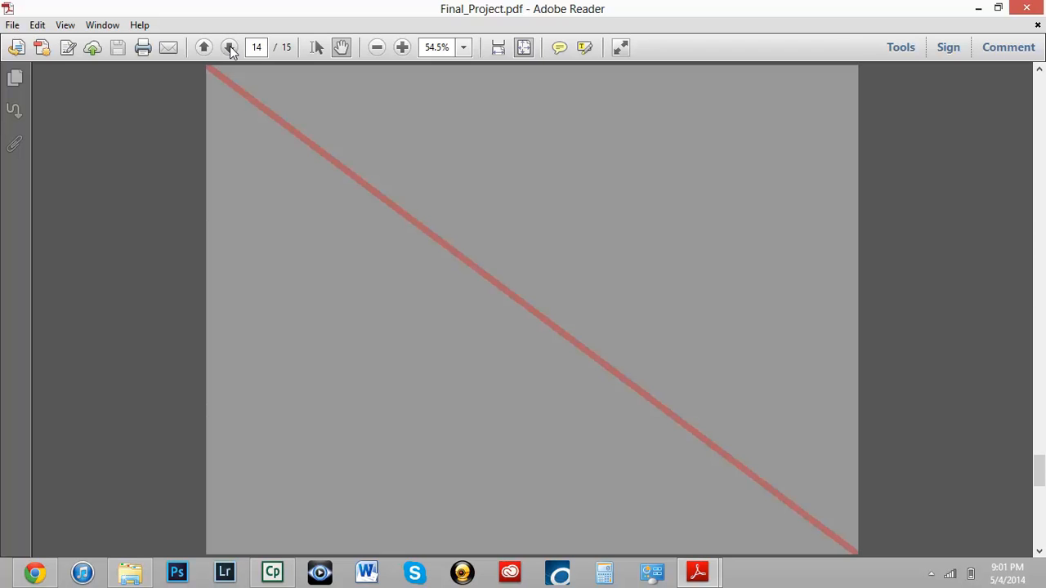
left_click(229, 47)
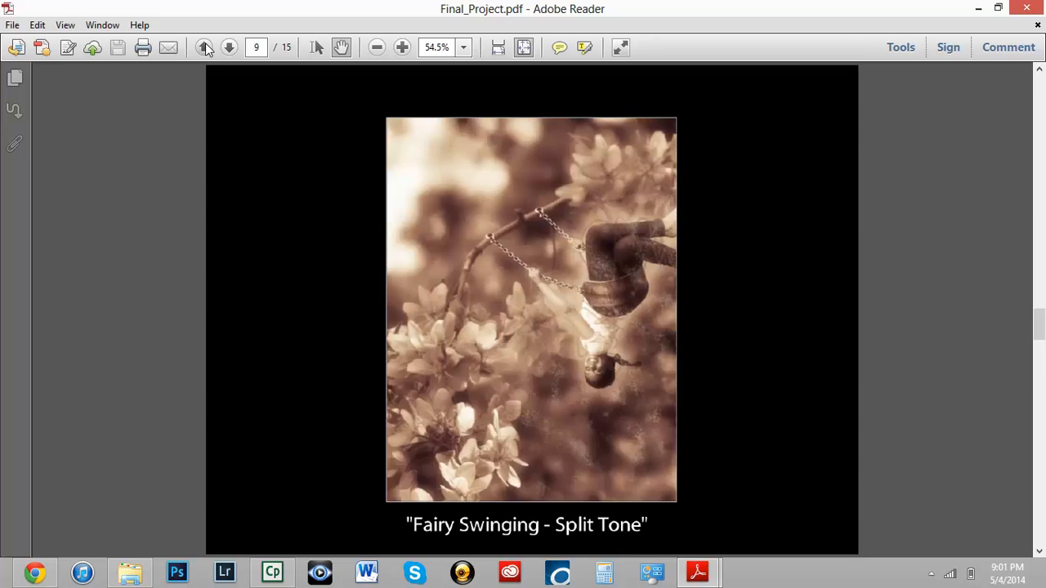
- Page back past Fairy Swinging, Selenium-toned and Cyanotype to the Desaturated page 2
left_click(204, 46)
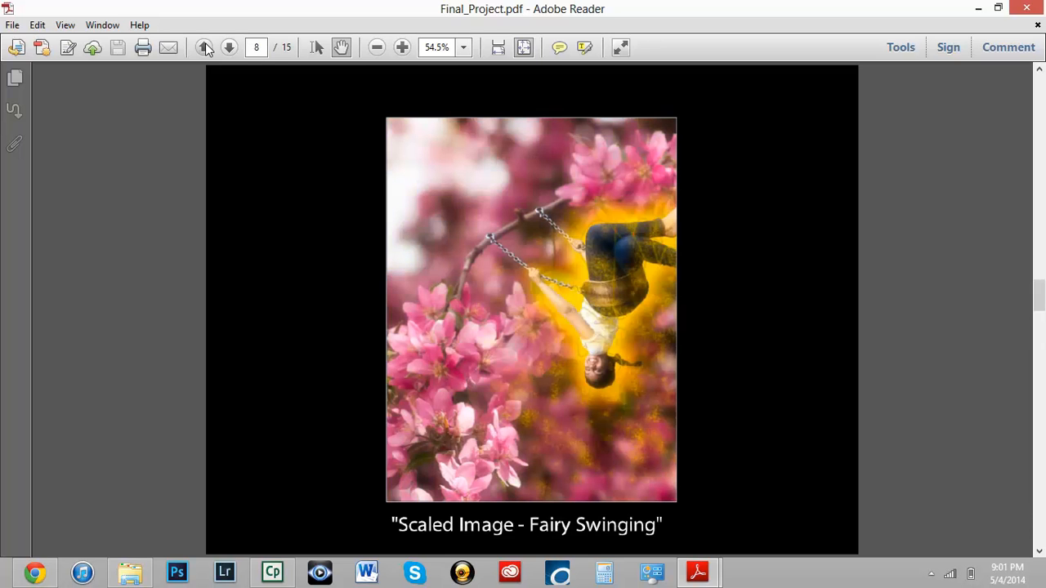
left_click(204, 46)
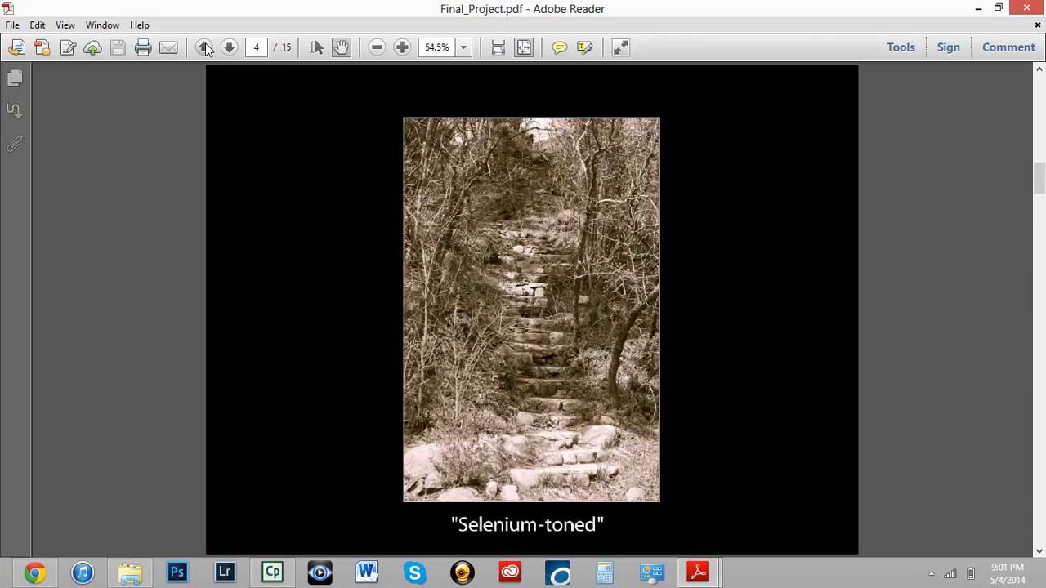
left_click(204, 47)
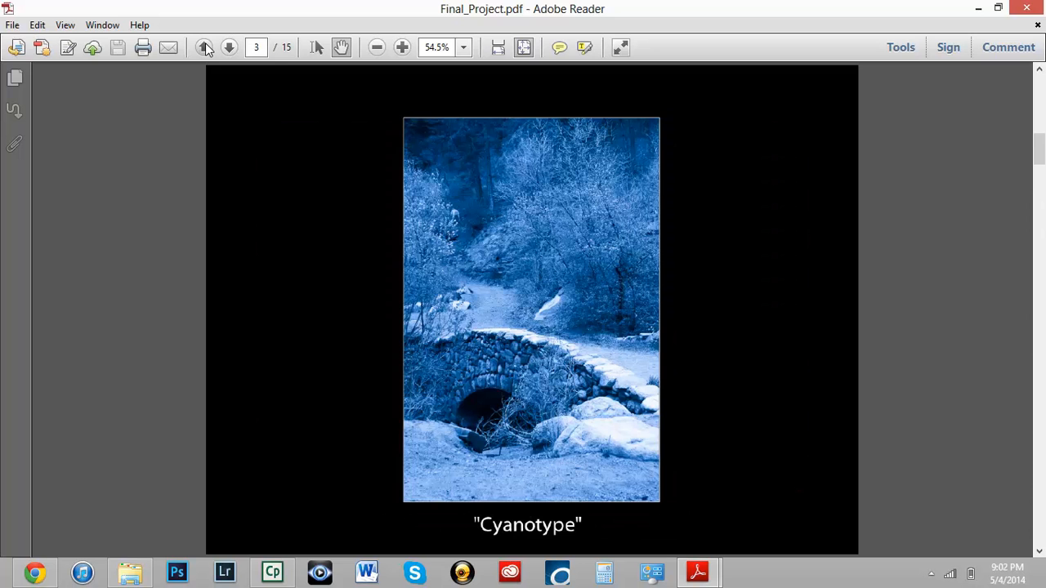
left_click(229, 47)
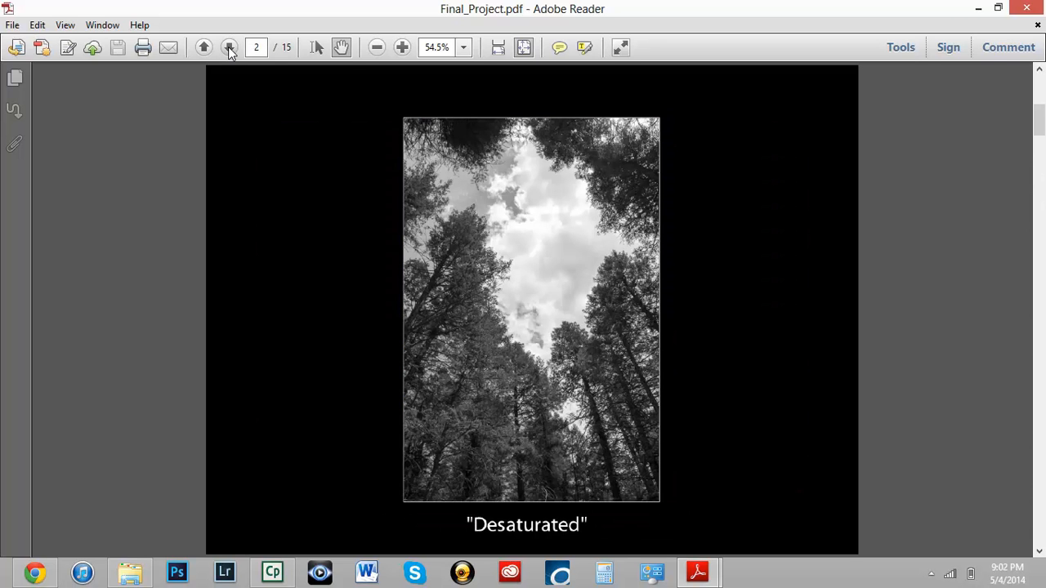
- Advance through infrared cyanotype, Scaled Image and Fairy Swinging to page 11, Fantasy
left_click(229, 46)
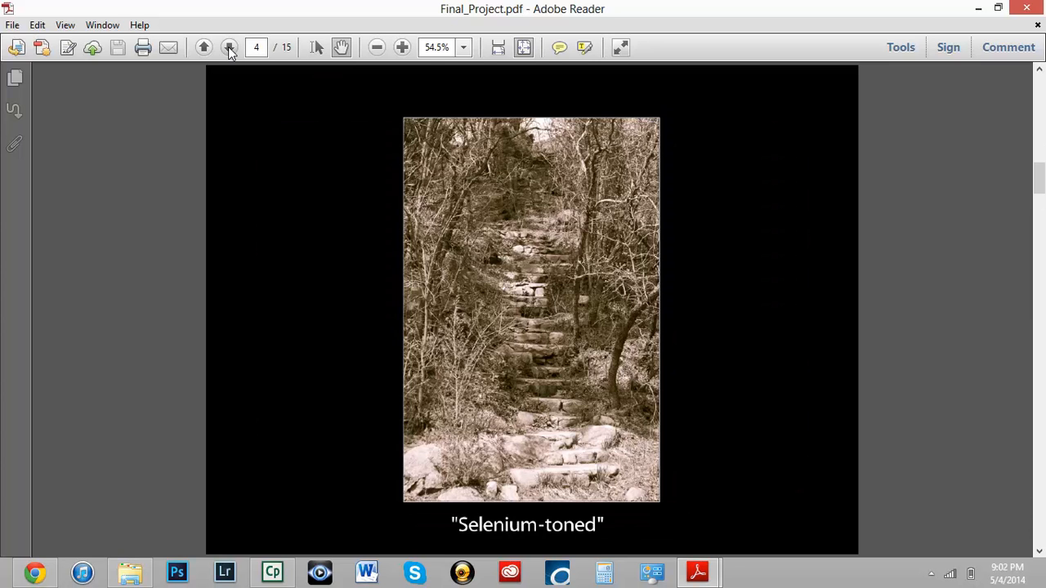
left_click(229, 46)
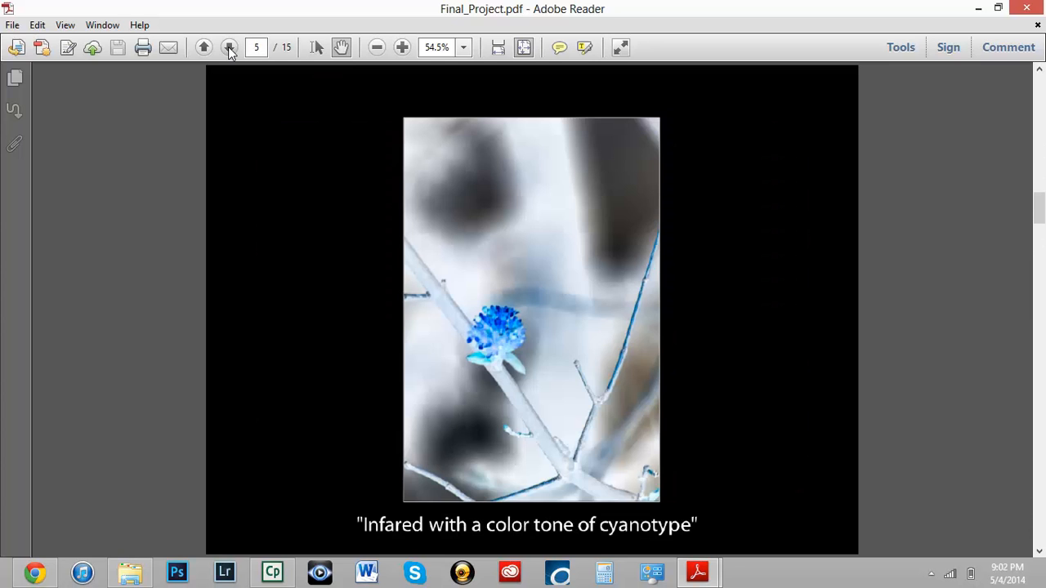
left_click(230, 46)
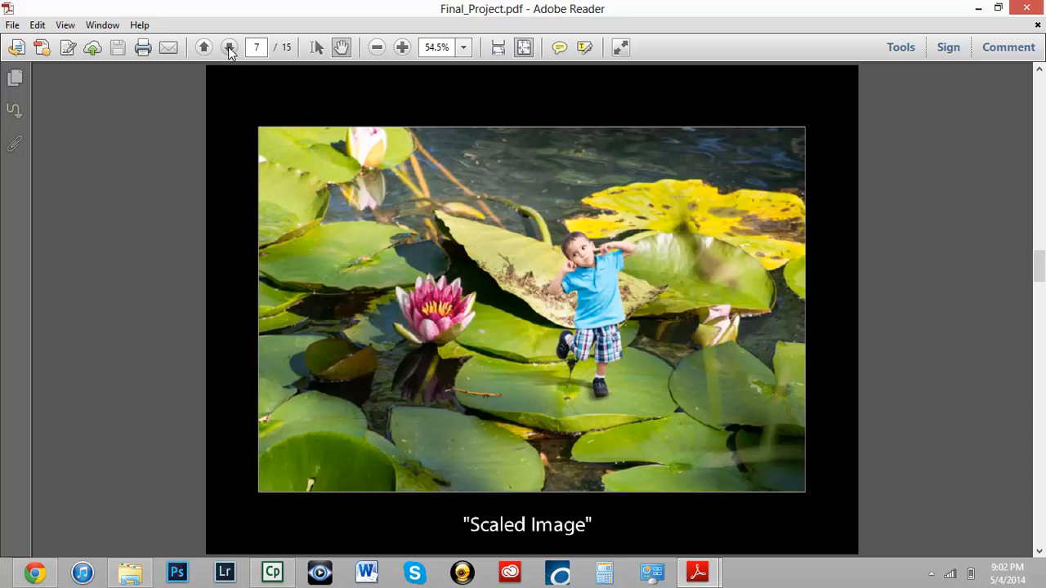
left_click(230, 47)
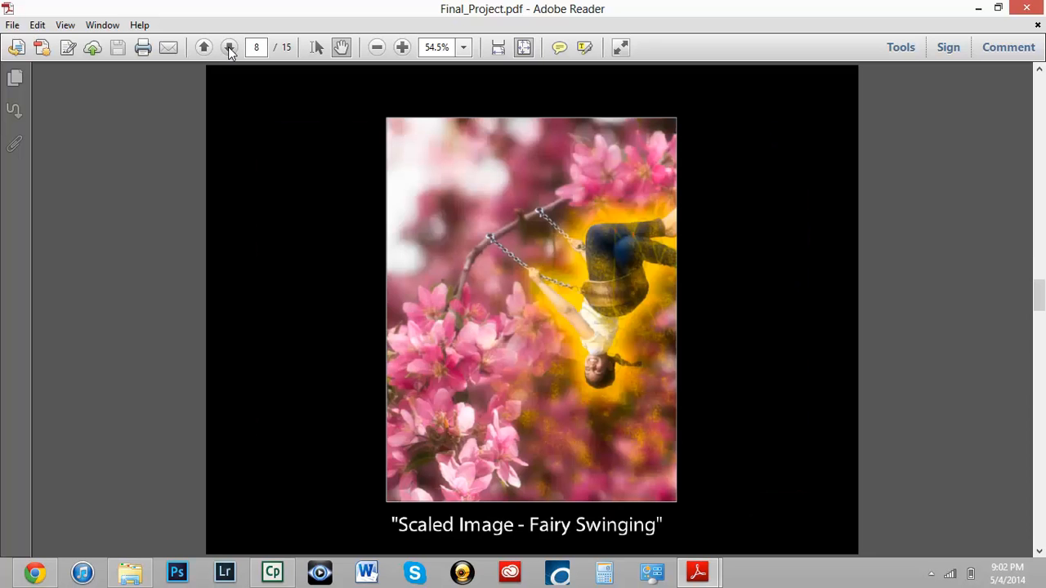
left_click(229, 46)
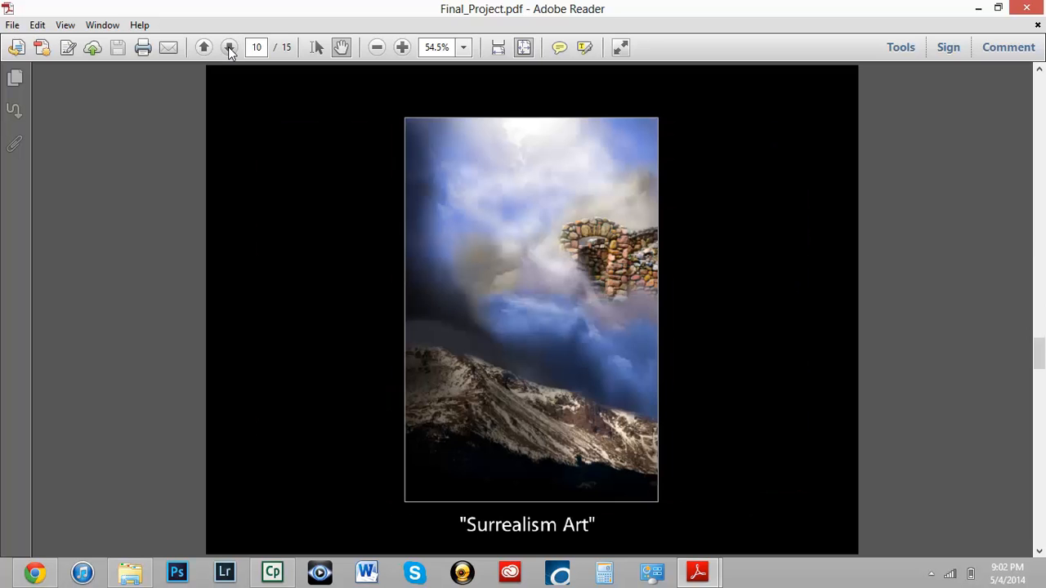
left_click(229, 46)
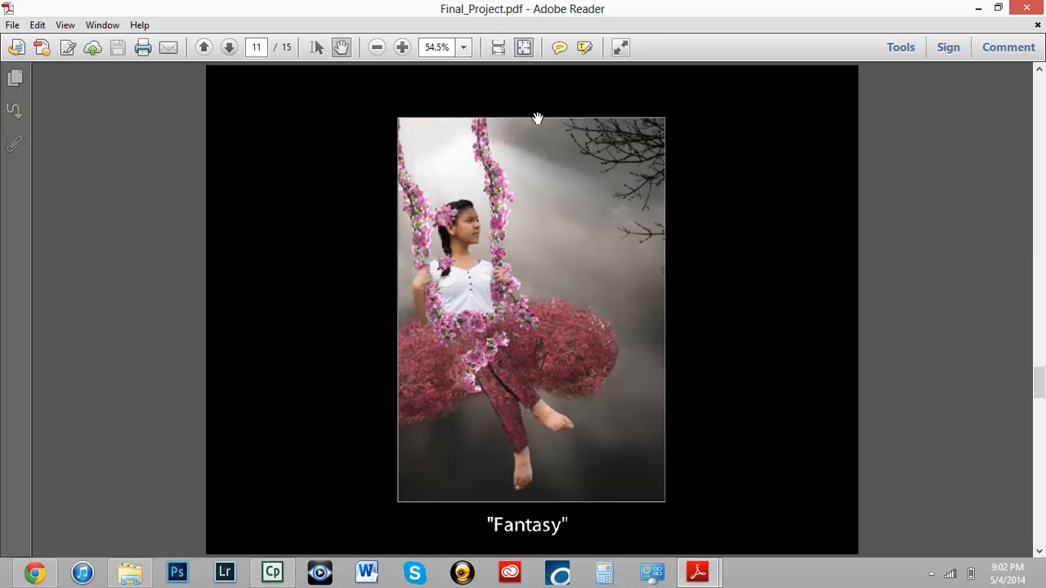
mouse_move(948, 46)
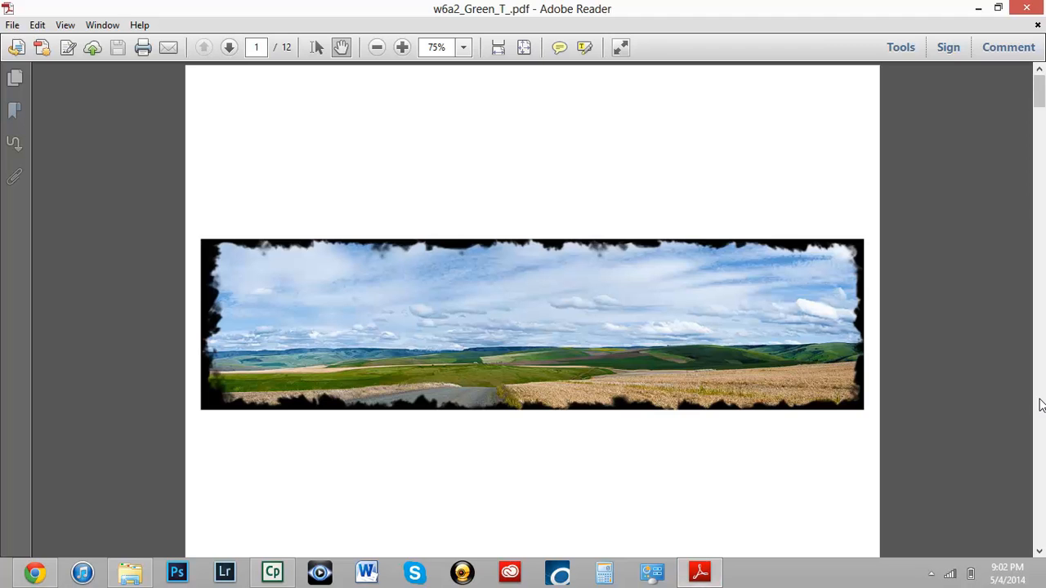
- Page forward through the w6a2_Green_T_ panoramas, past the tractor, to page 12's grain elevator
left_click(230, 47)
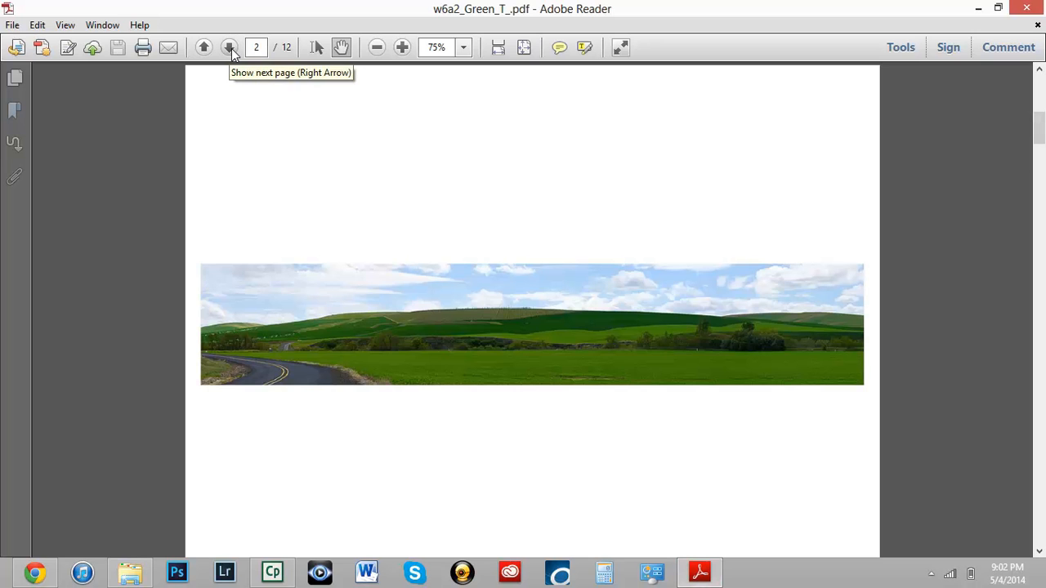
left_click(230, 47)
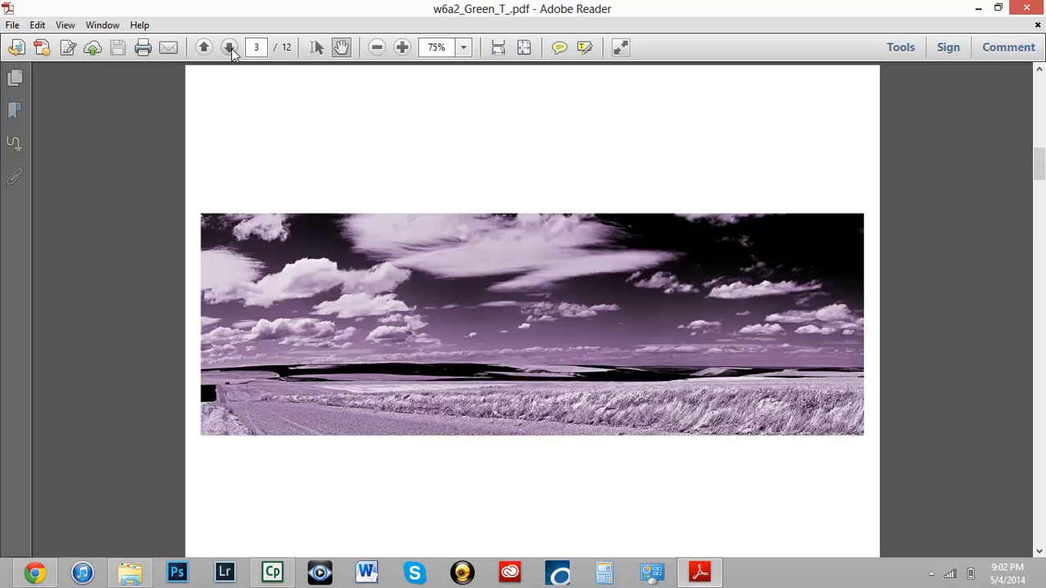
left_click(230, 47)
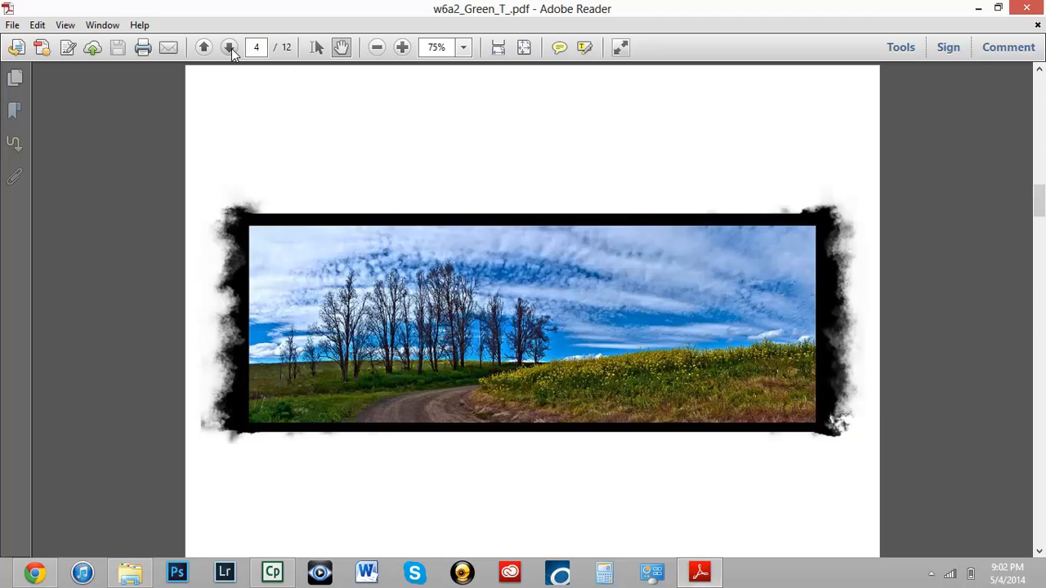
left_click(230, 46)
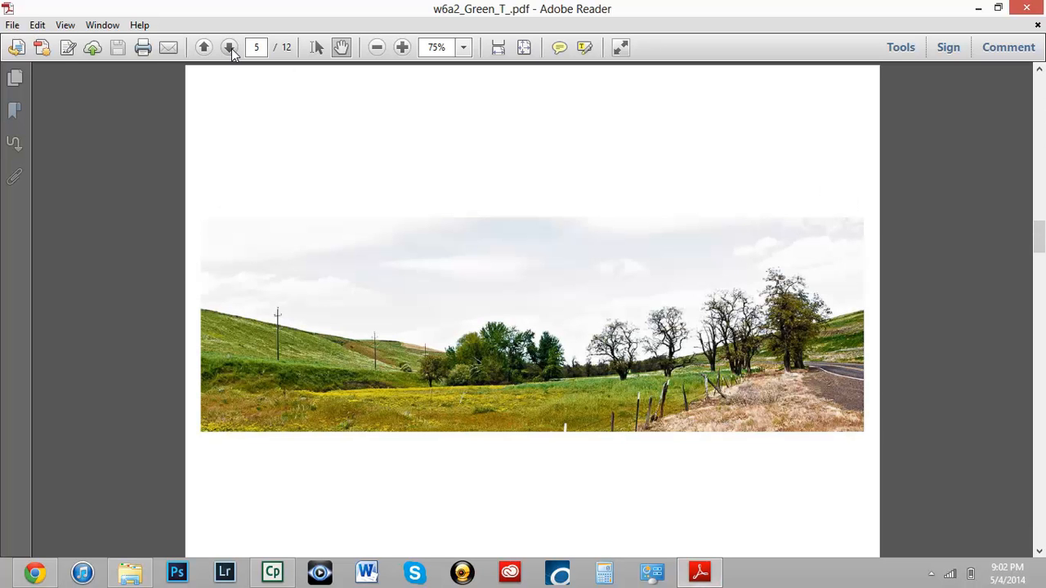
left_click(230, 46)
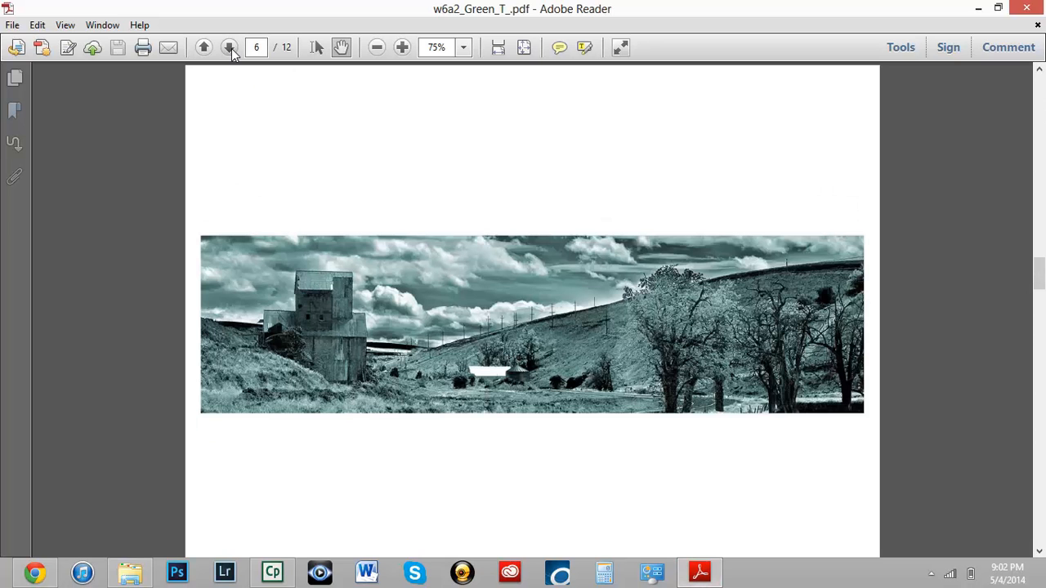
left_click(229, 47)
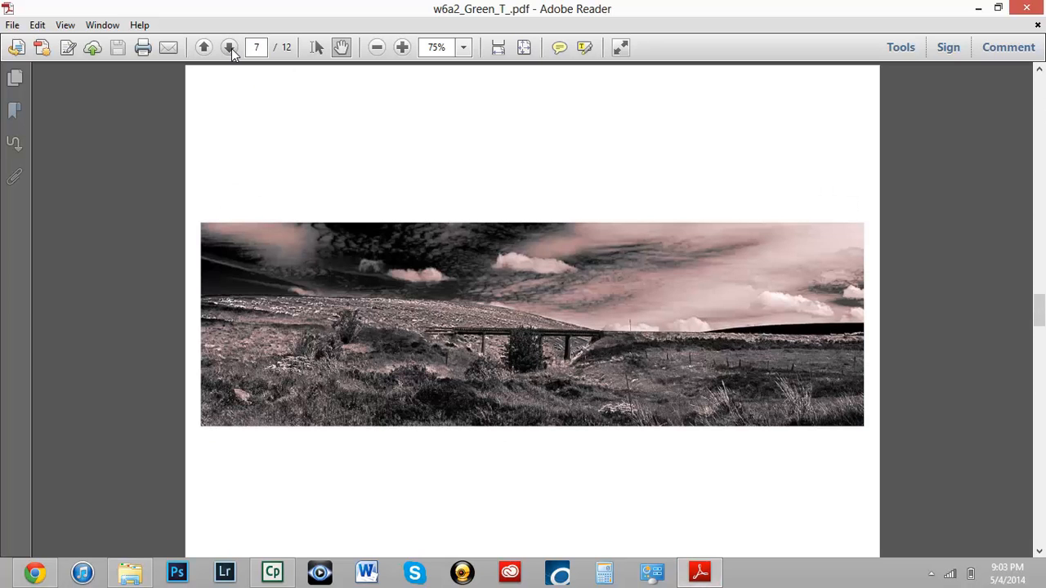
left_click(231, 46)
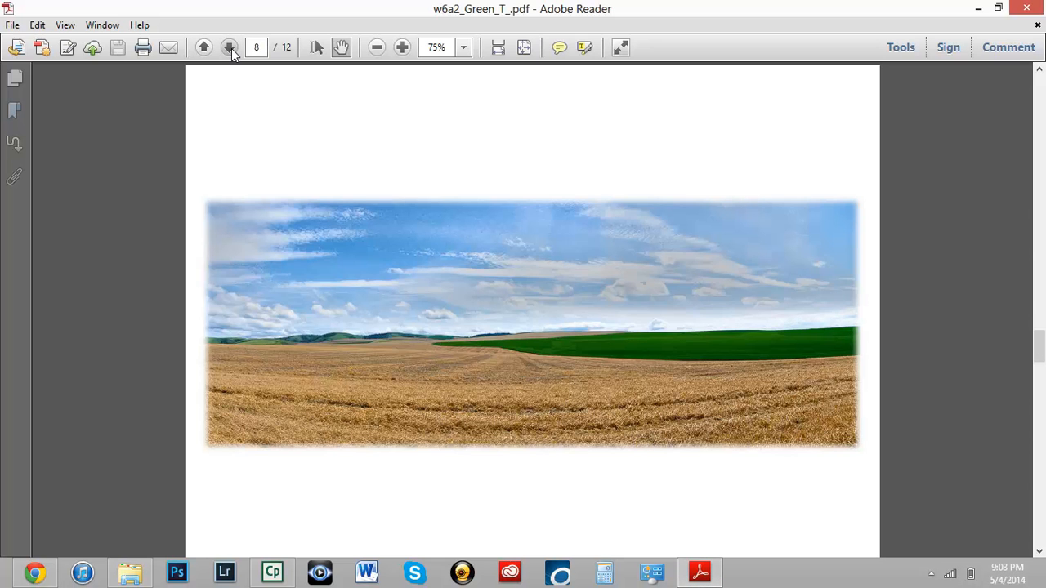
left_click(230, 47)
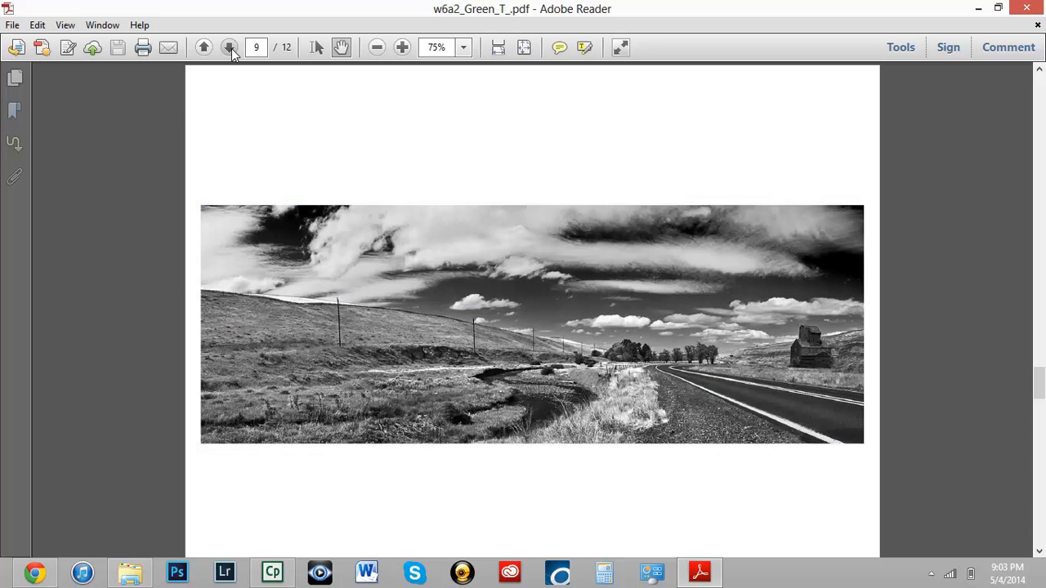
left_click(230, 47)
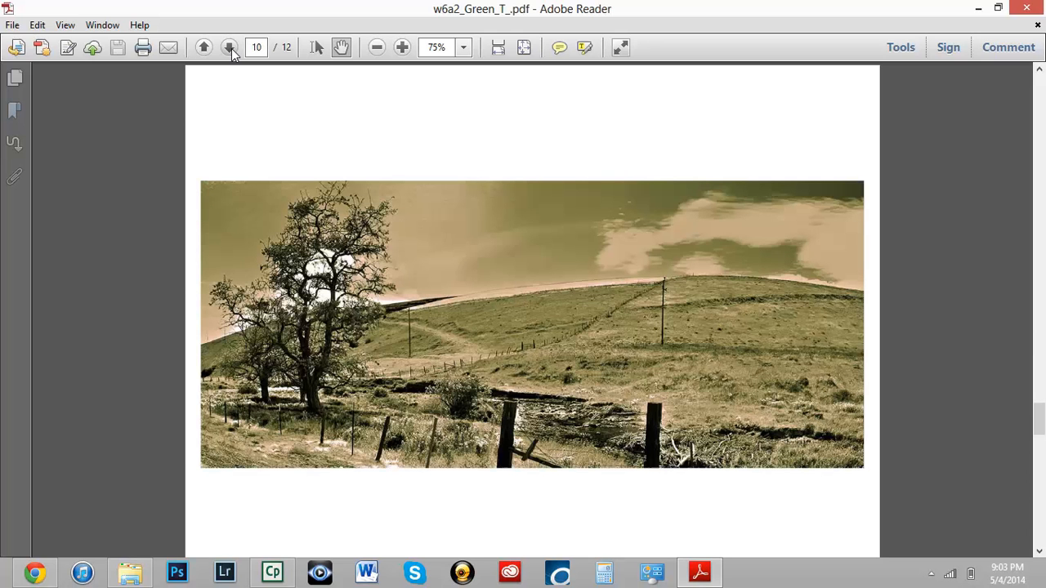
left_click(230, 46)
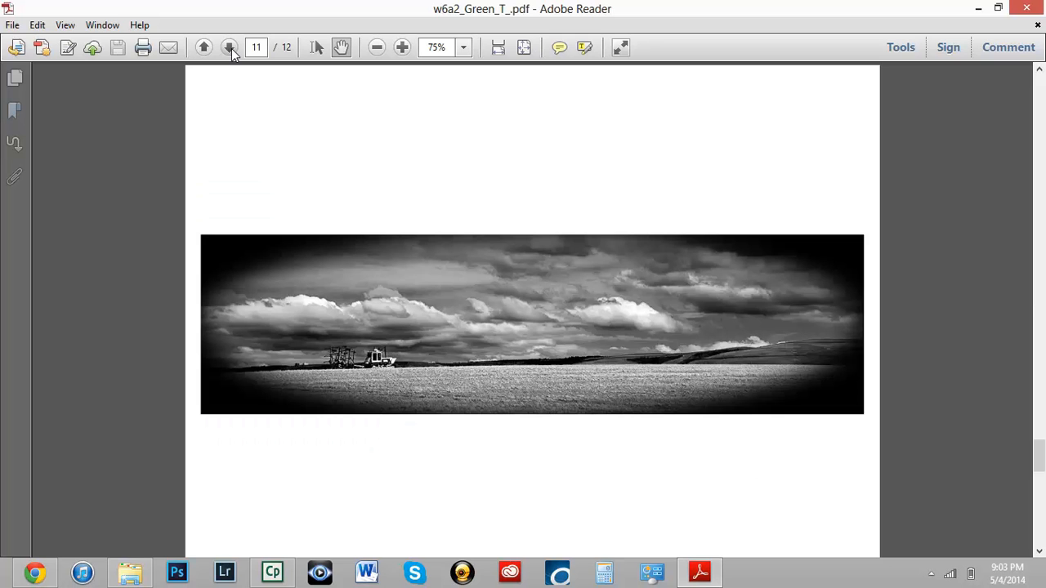
left_click(230, 46)
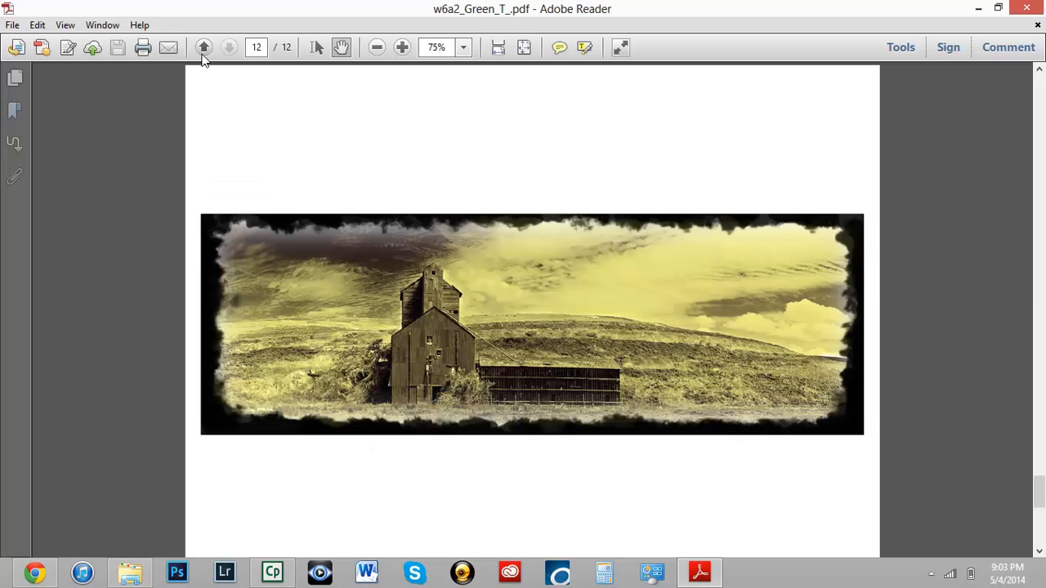
mouse_move(204, 47)
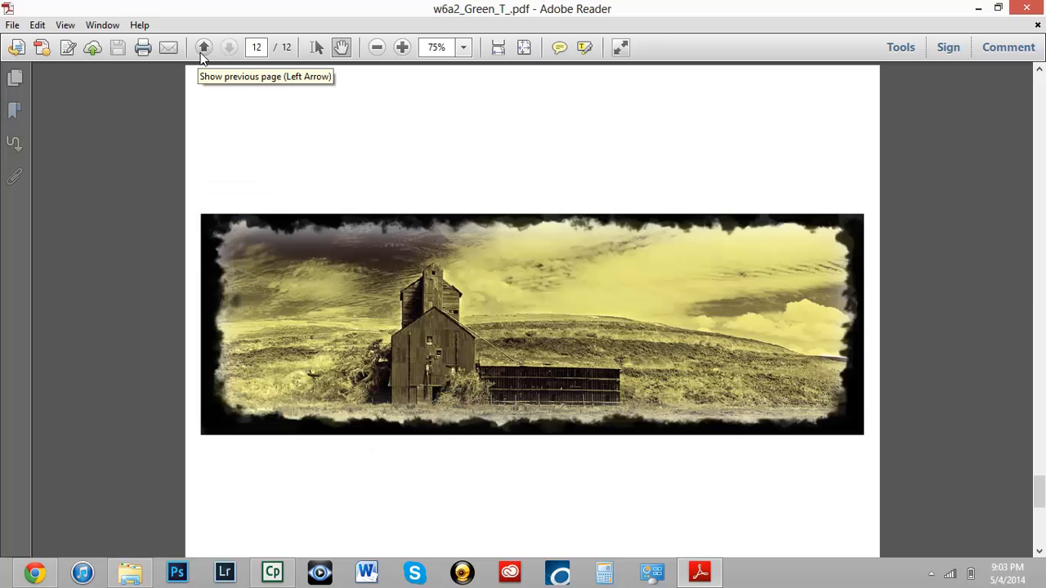
- Step back past the tractor and sepia tree panoramas to the road panorama on page 9
left_click(203, 47)
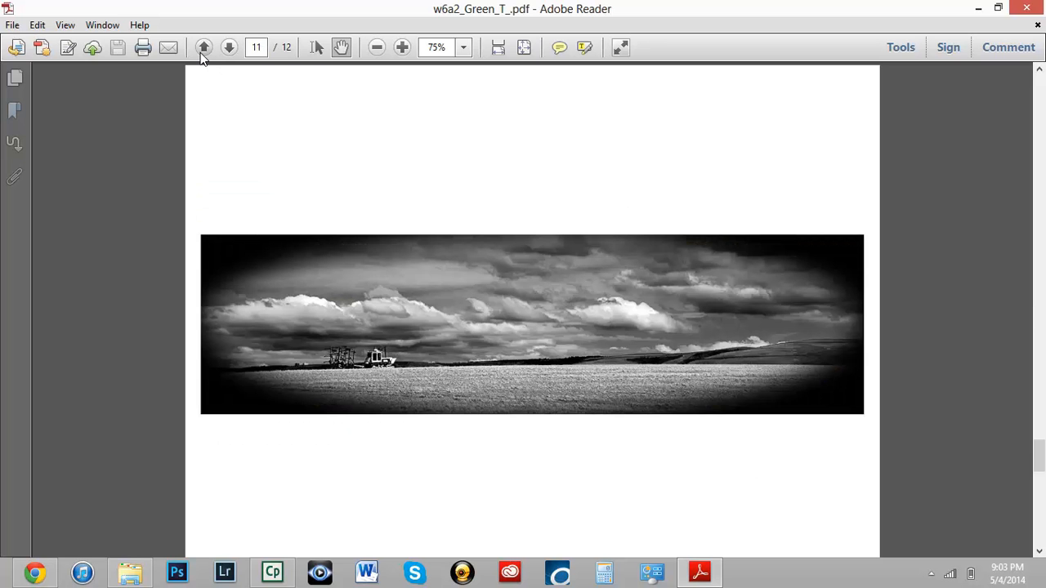
left_click(204, 46)
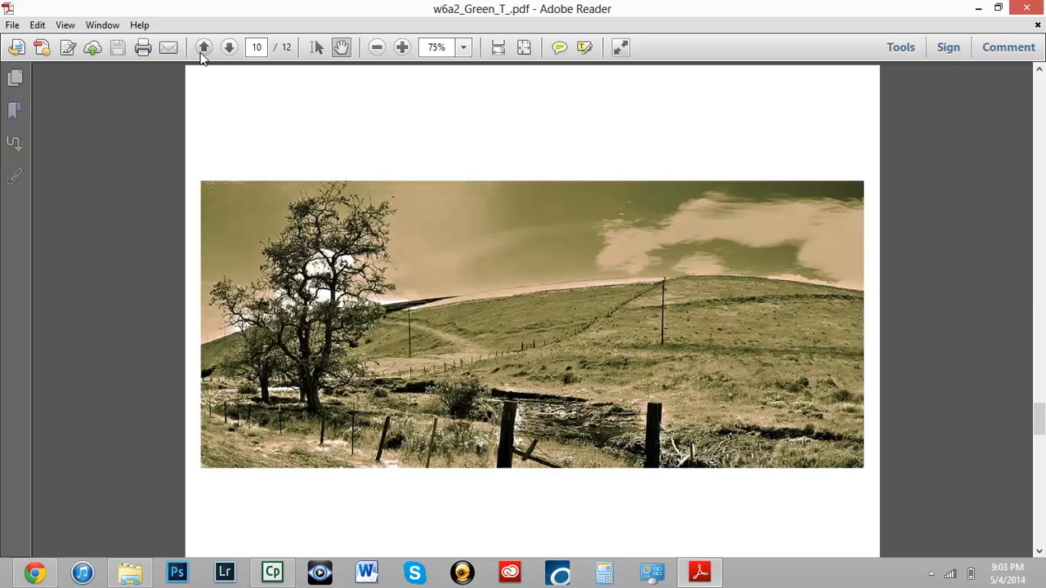
left_click(203, 46)
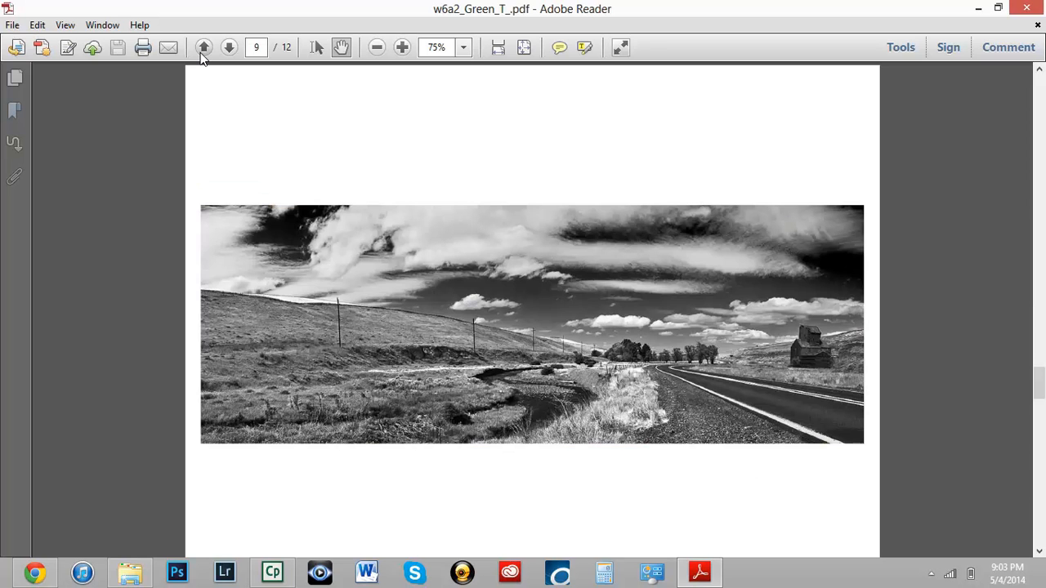
mouse_move(650, 297)
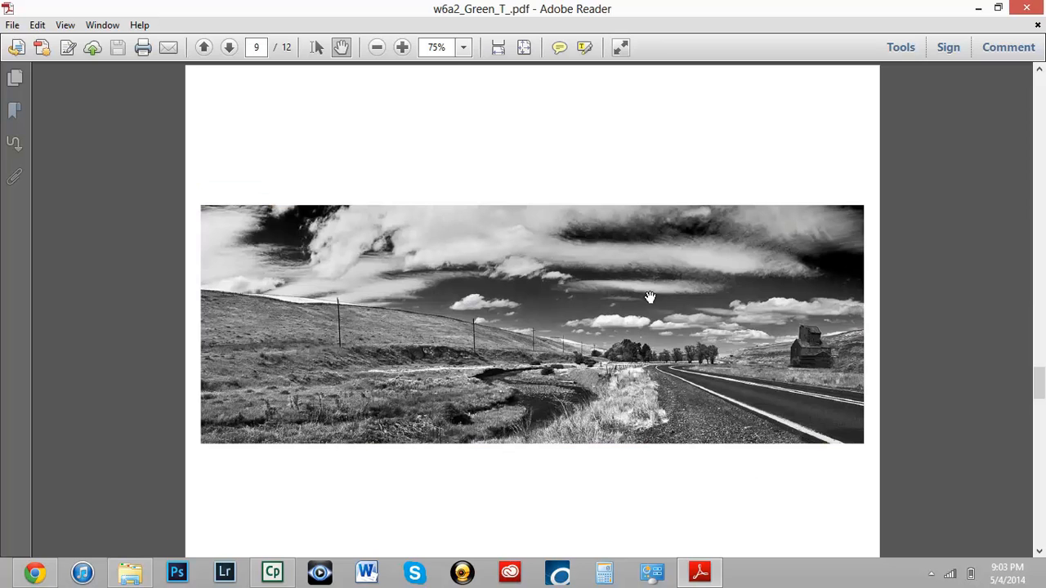
mouse_move(625, 219)
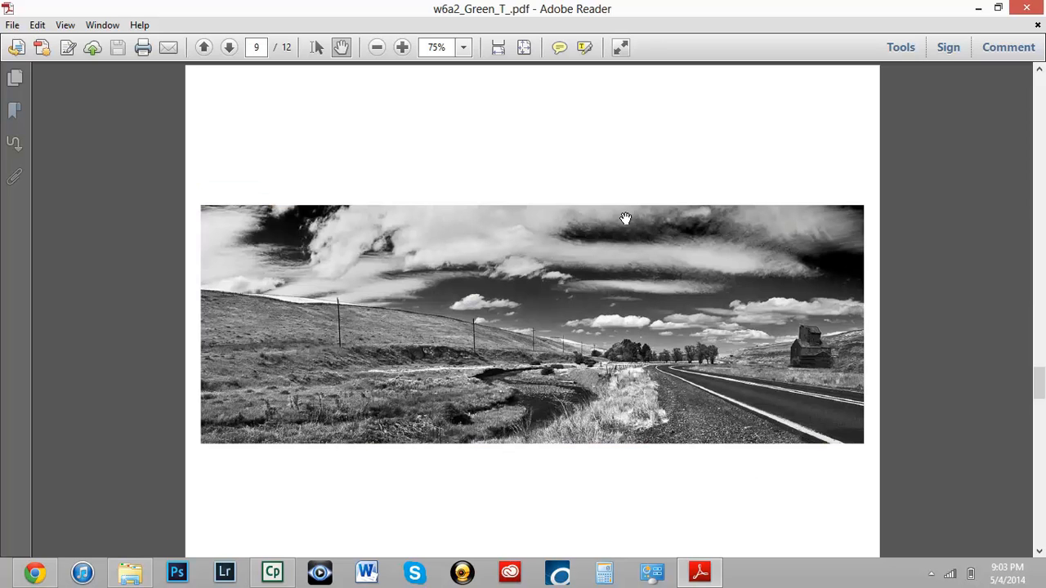
mouse_move(591, 270)
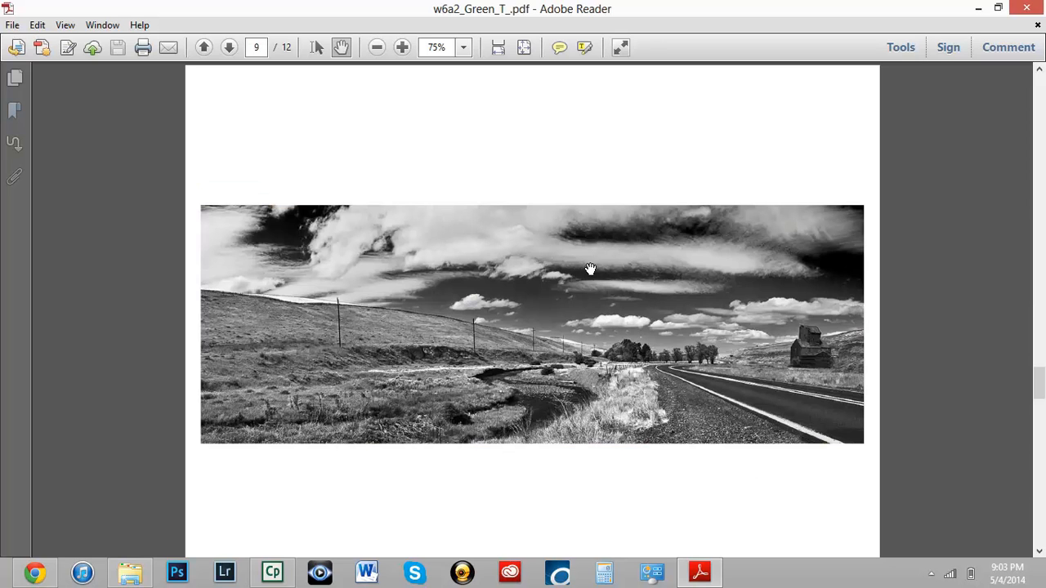
mouse_move(781, 497)
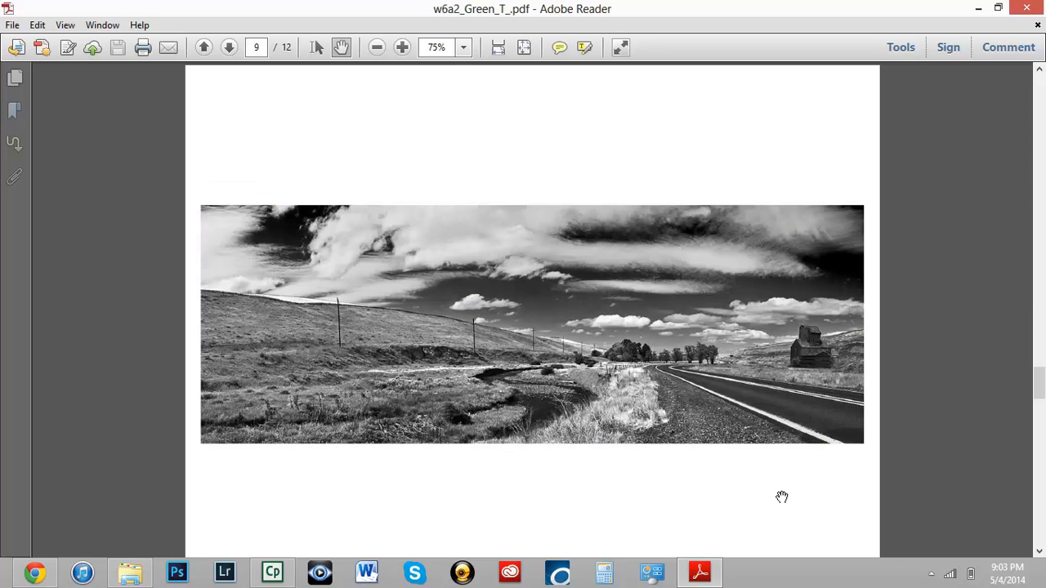
mouse_move(657, 325)
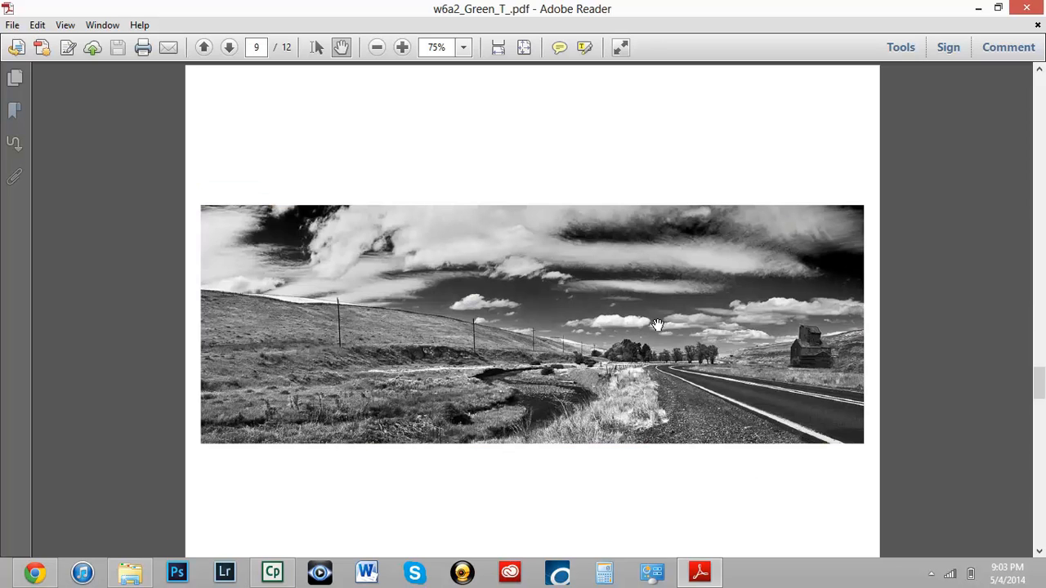
mouse_move(517, 387)
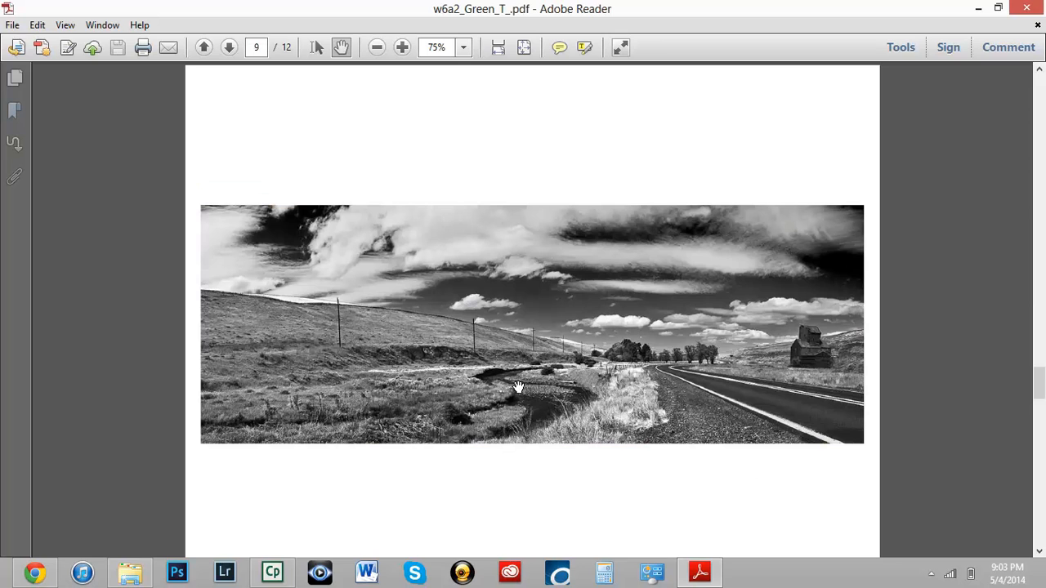
mouse_move(538, 479)
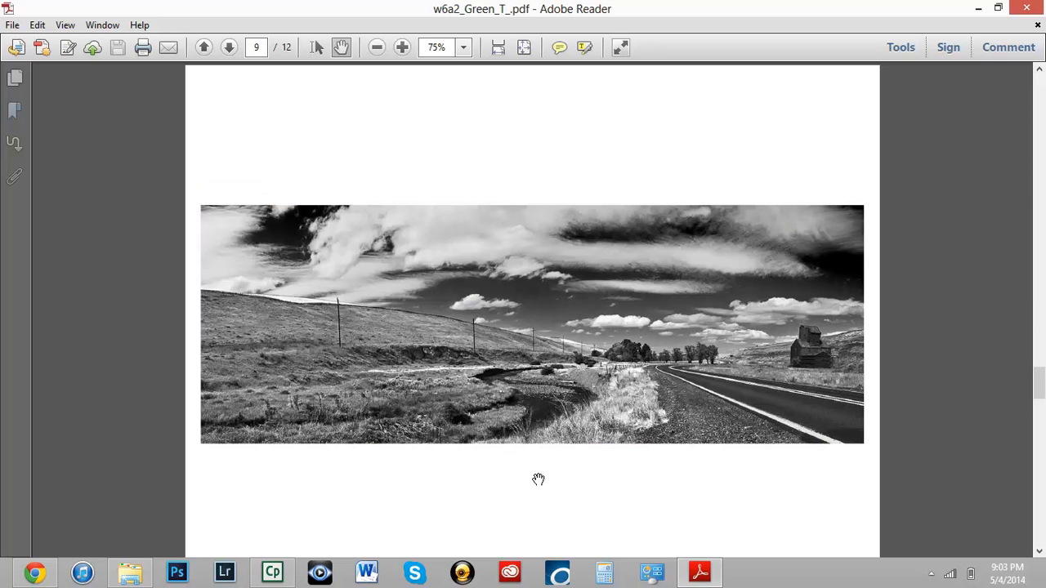
mouse_move(561, 258)
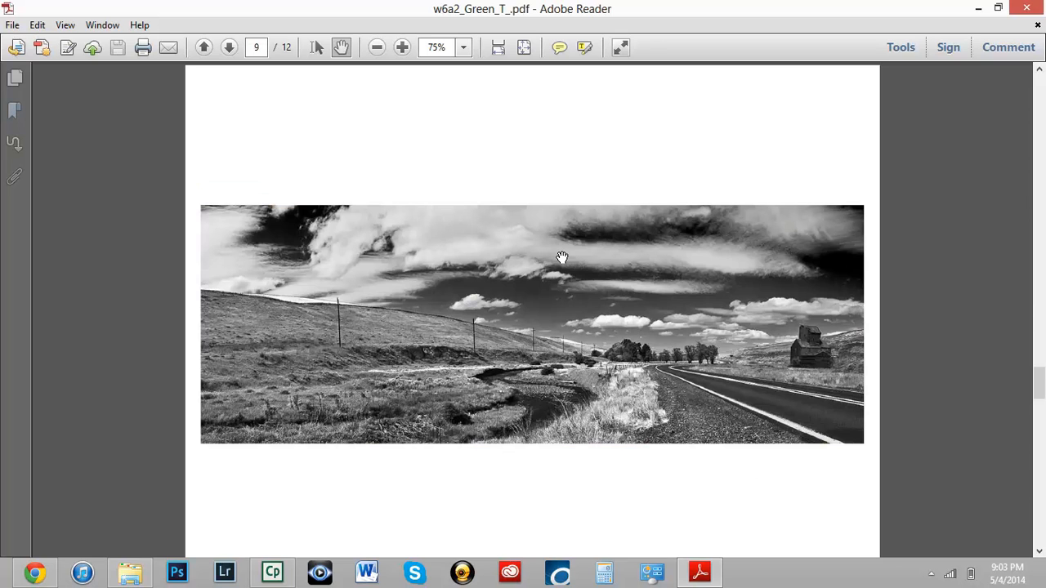
mouse_move(645, 384)
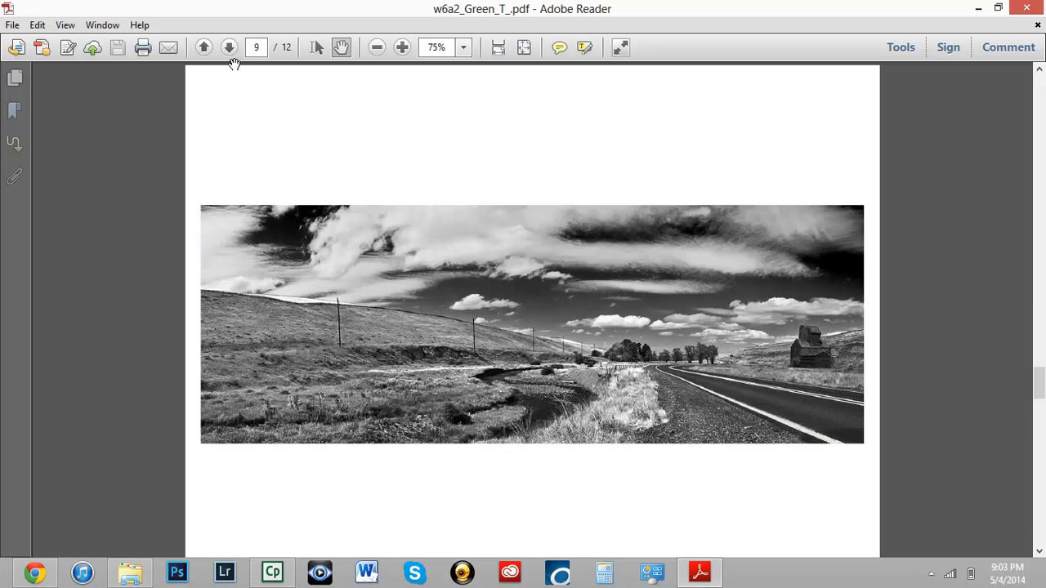
- Jump forward to the final grain elevator page, then back through pages 9, 8, 7 to 6
left_click(229, 47)
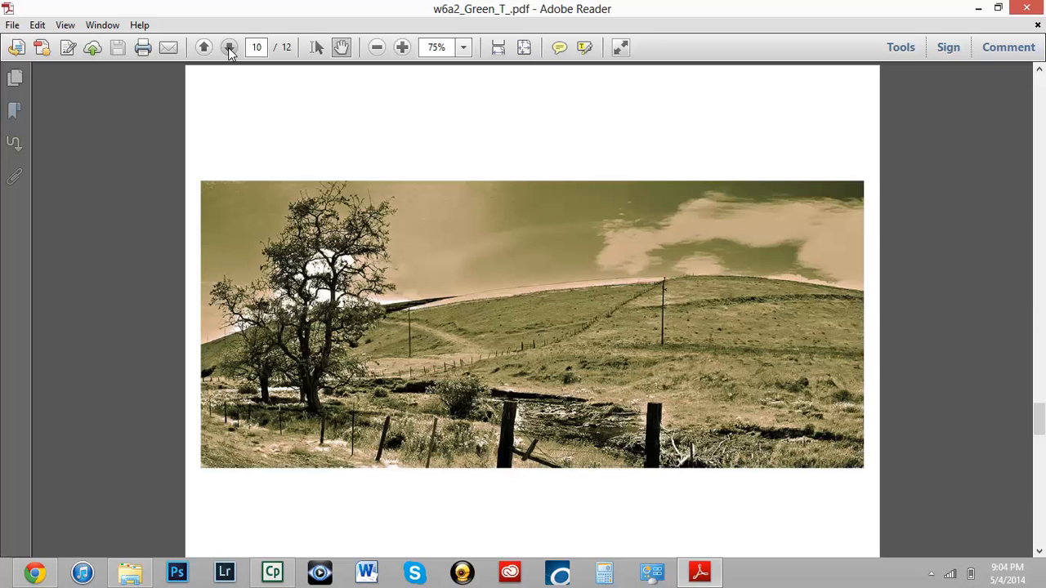
left_click(230, 46)
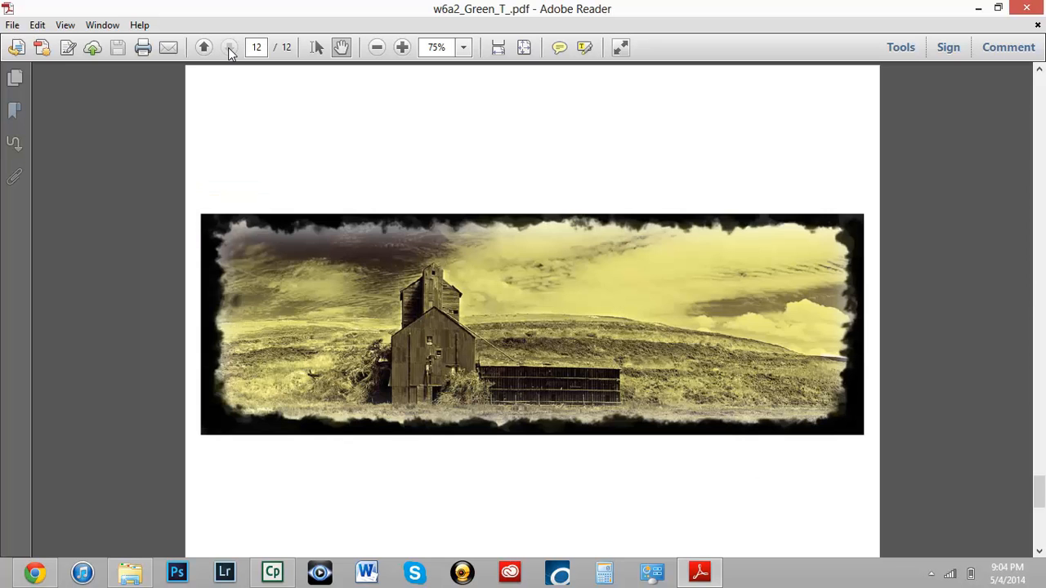
mouse_move(206, 36)
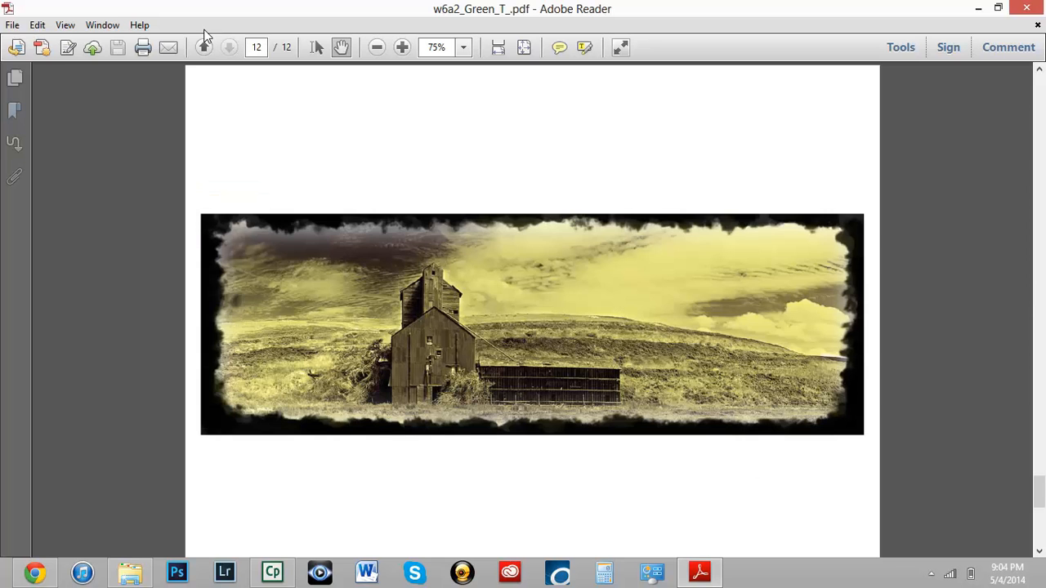
left_click(203, 46)
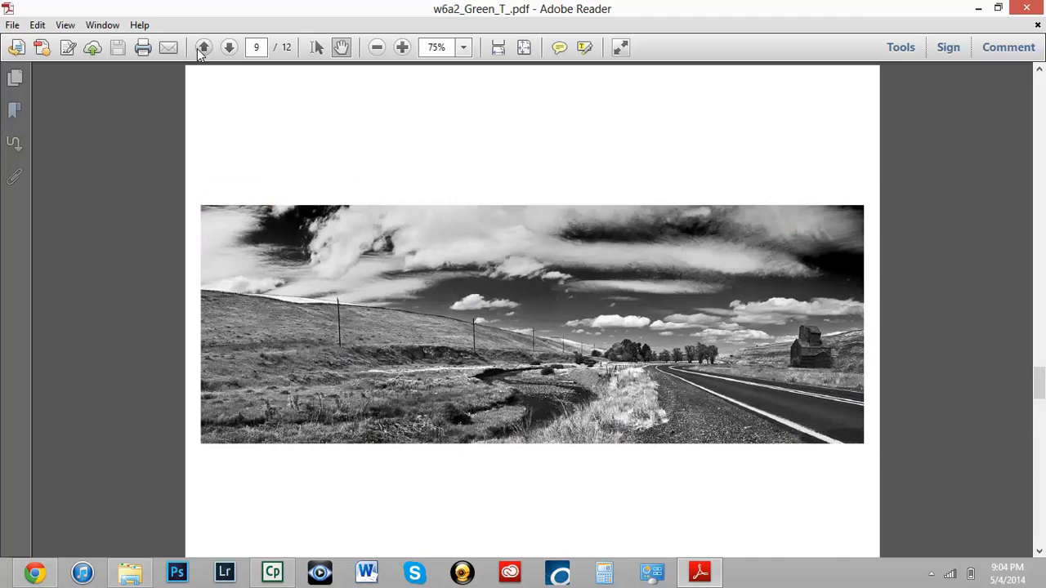
left_click(202, 47)
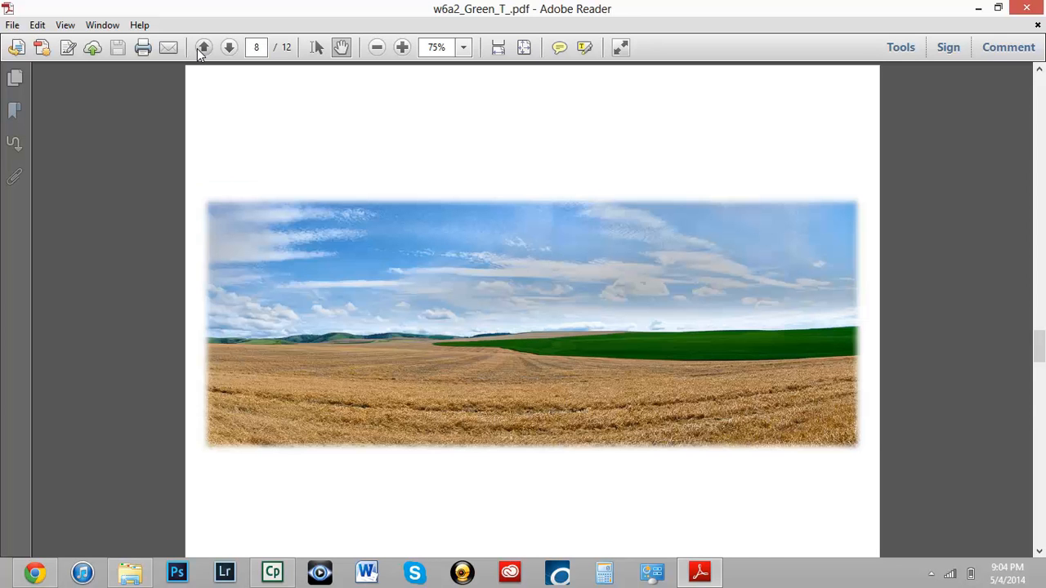
left_click(204, 47)
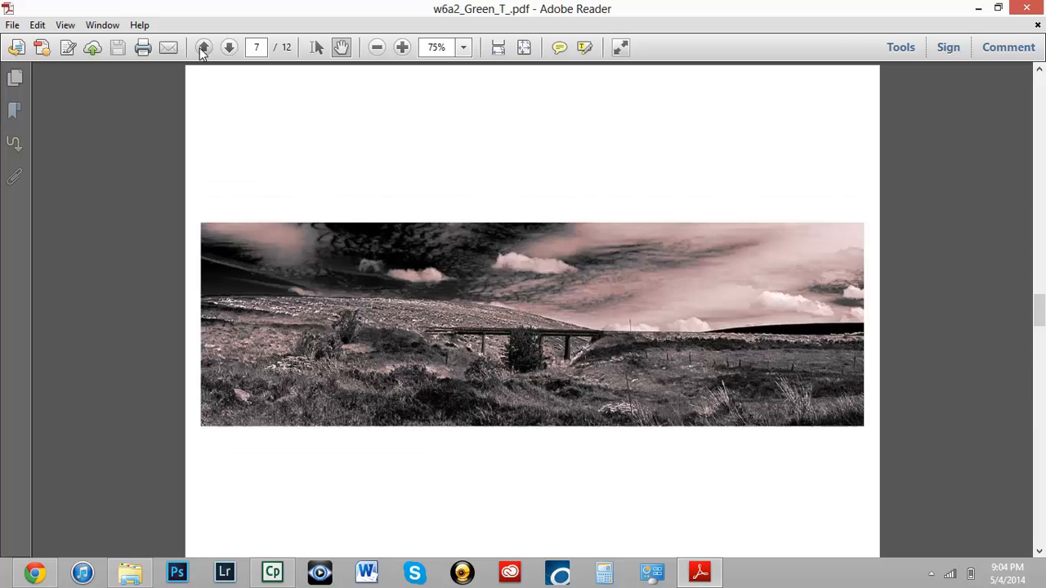
left_click(204, 46)
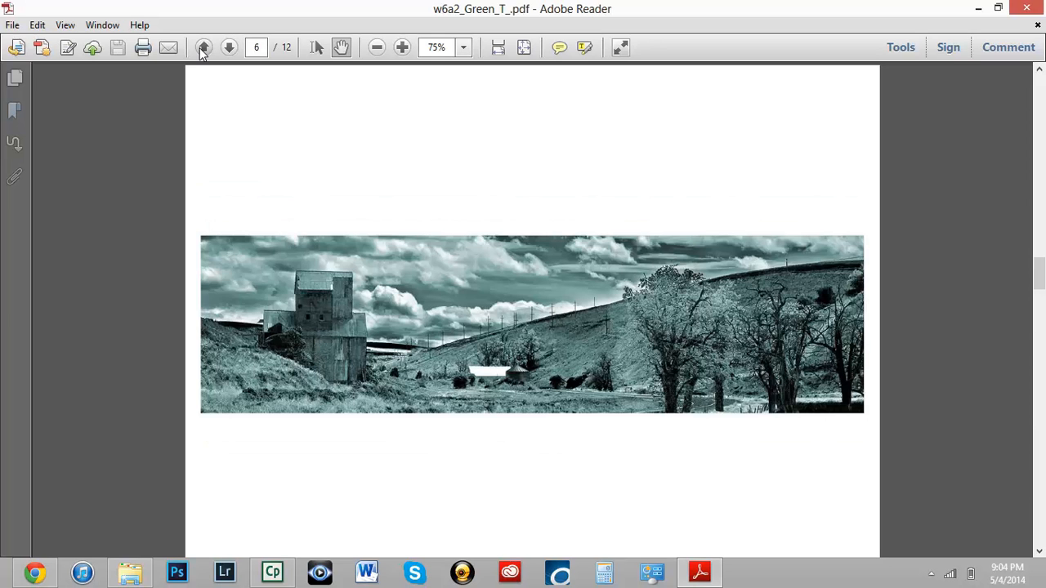
mouse_move(531, 397)
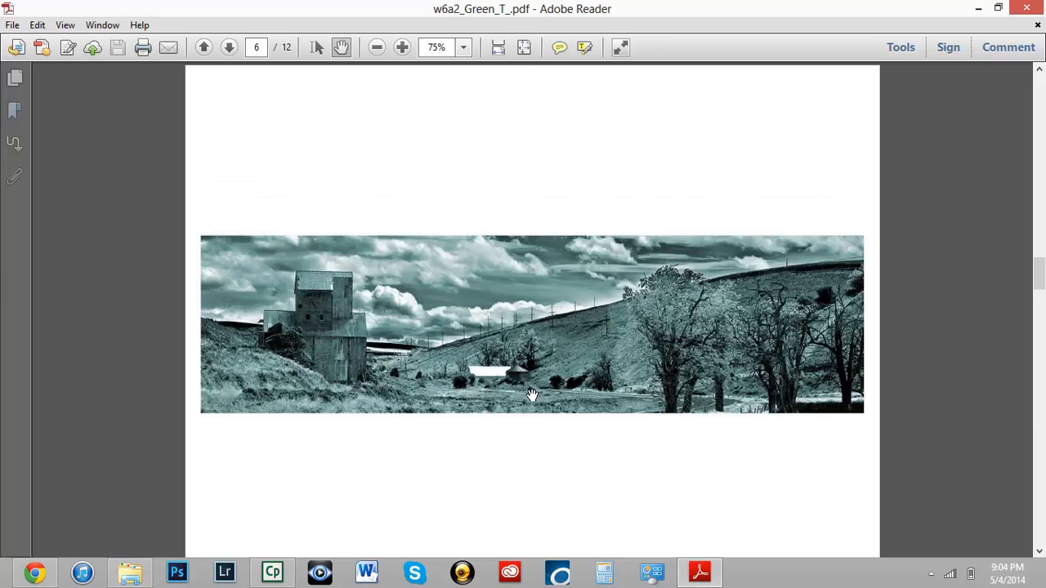
mouse_move(606, 240)
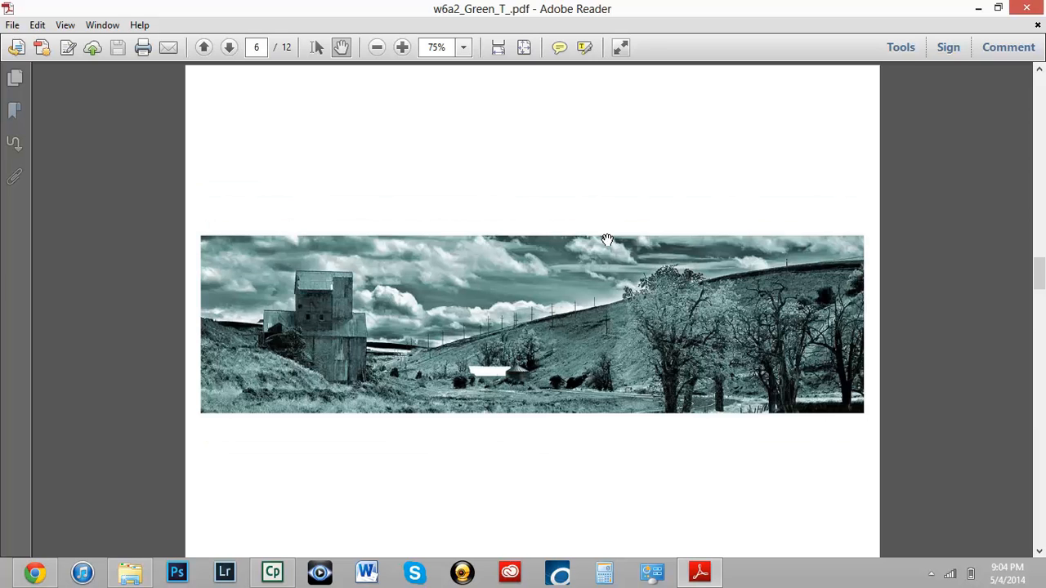
mouse_move(514, 284)
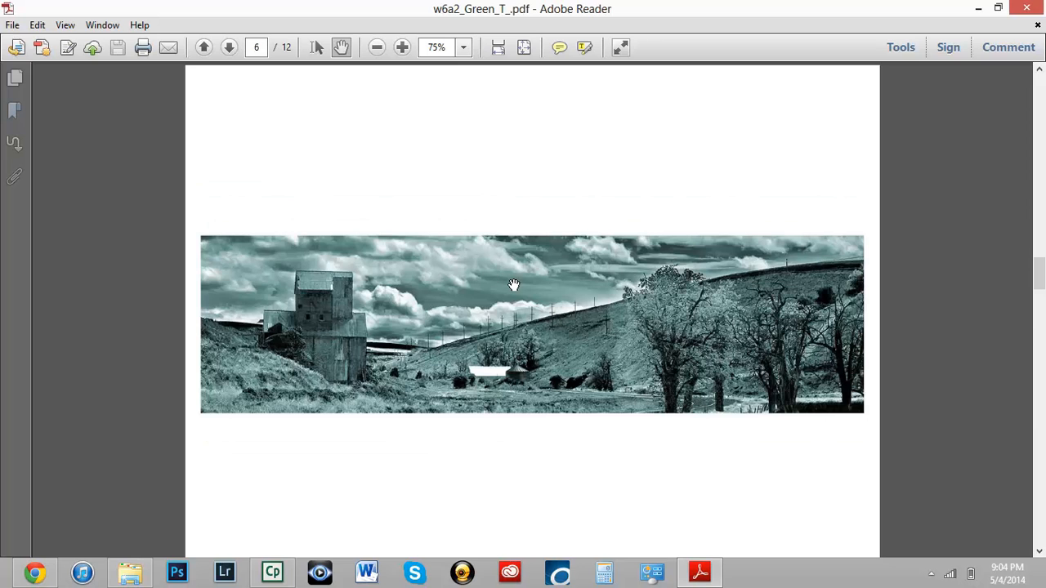
mouse_move(878, 227)
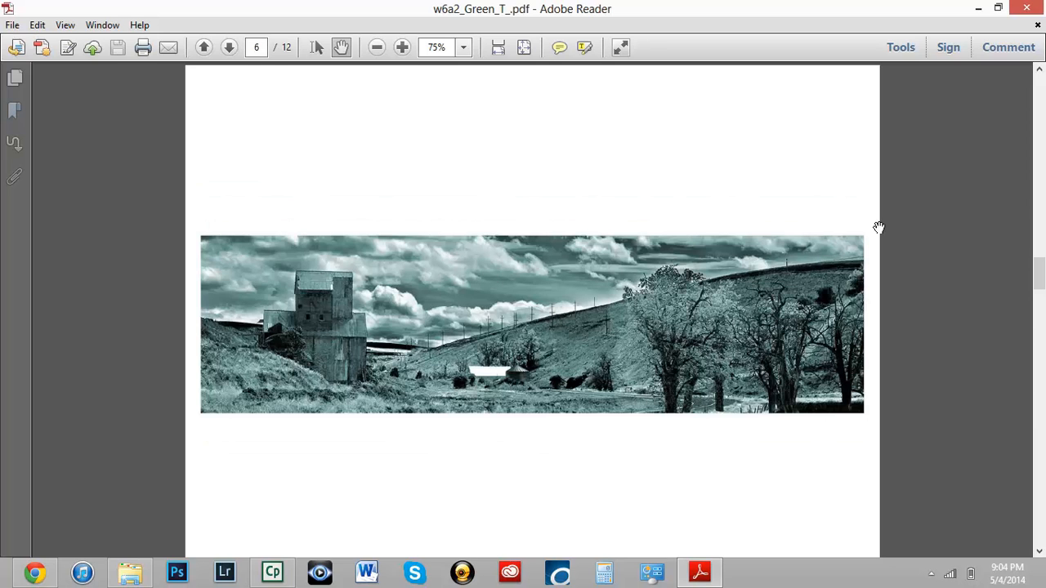
mouse_move(588, 387)
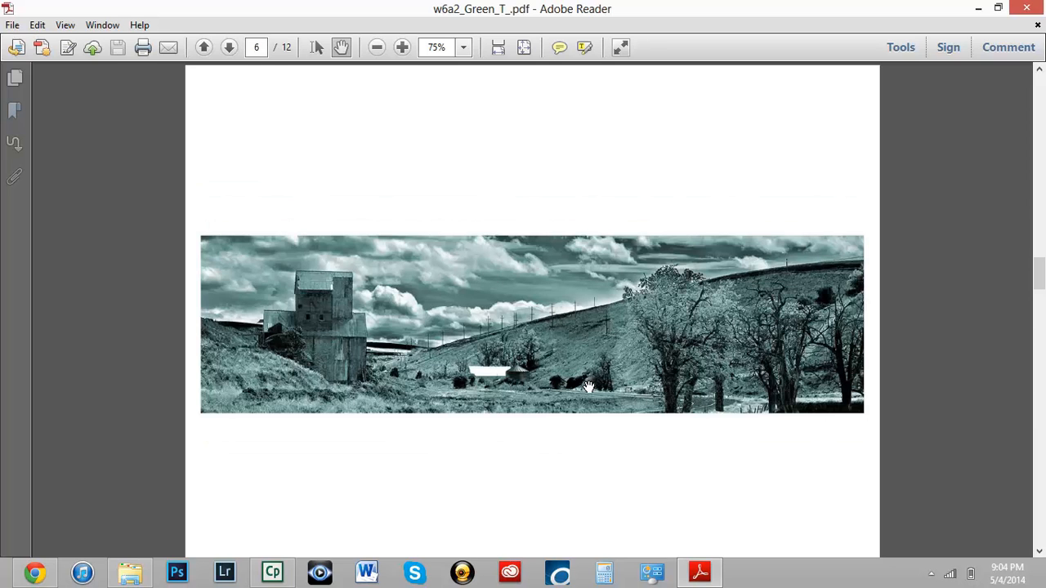
mouse_move(527, 305)
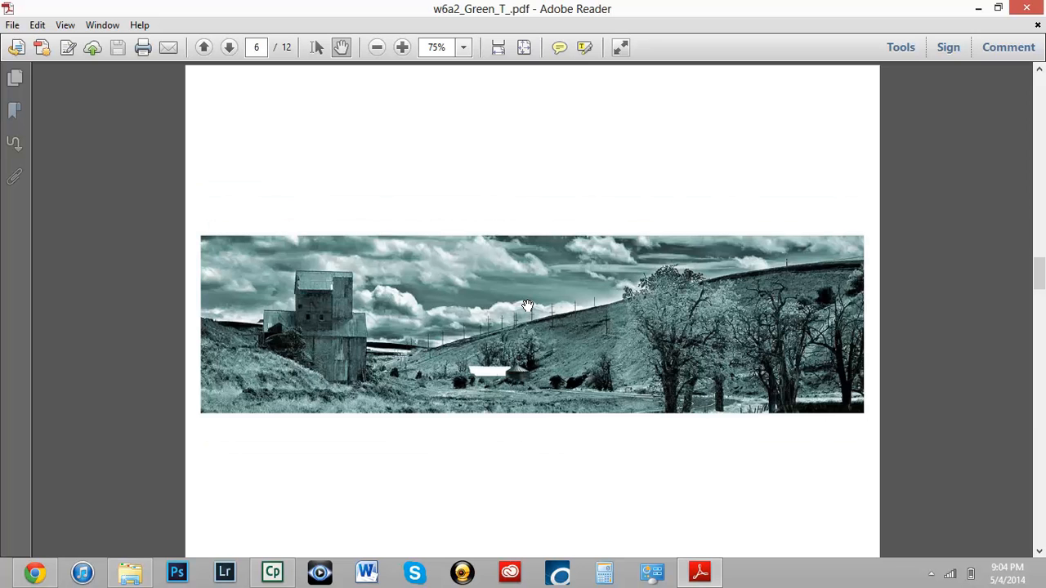
mouse_move(869, 47)
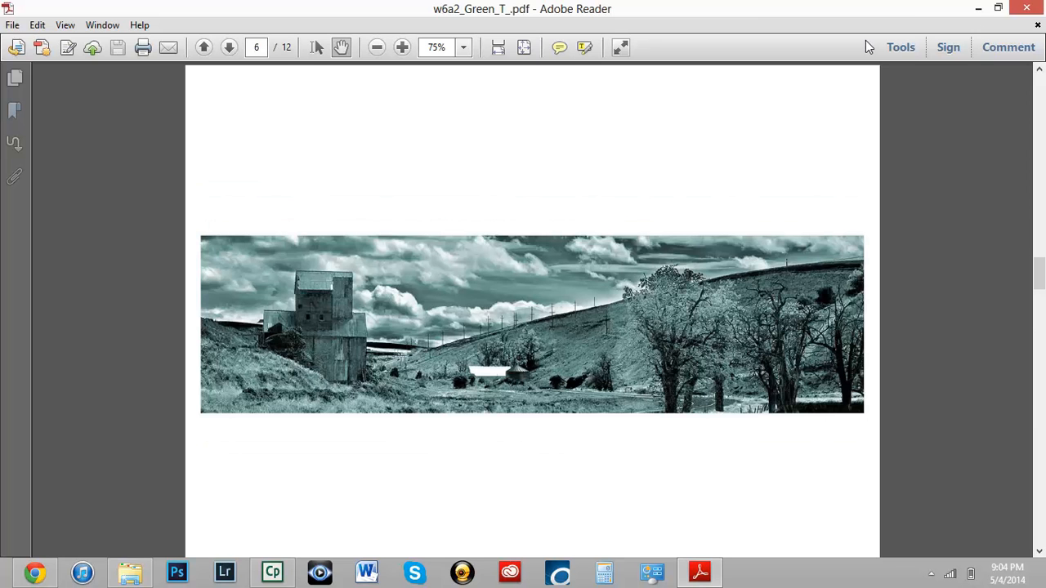